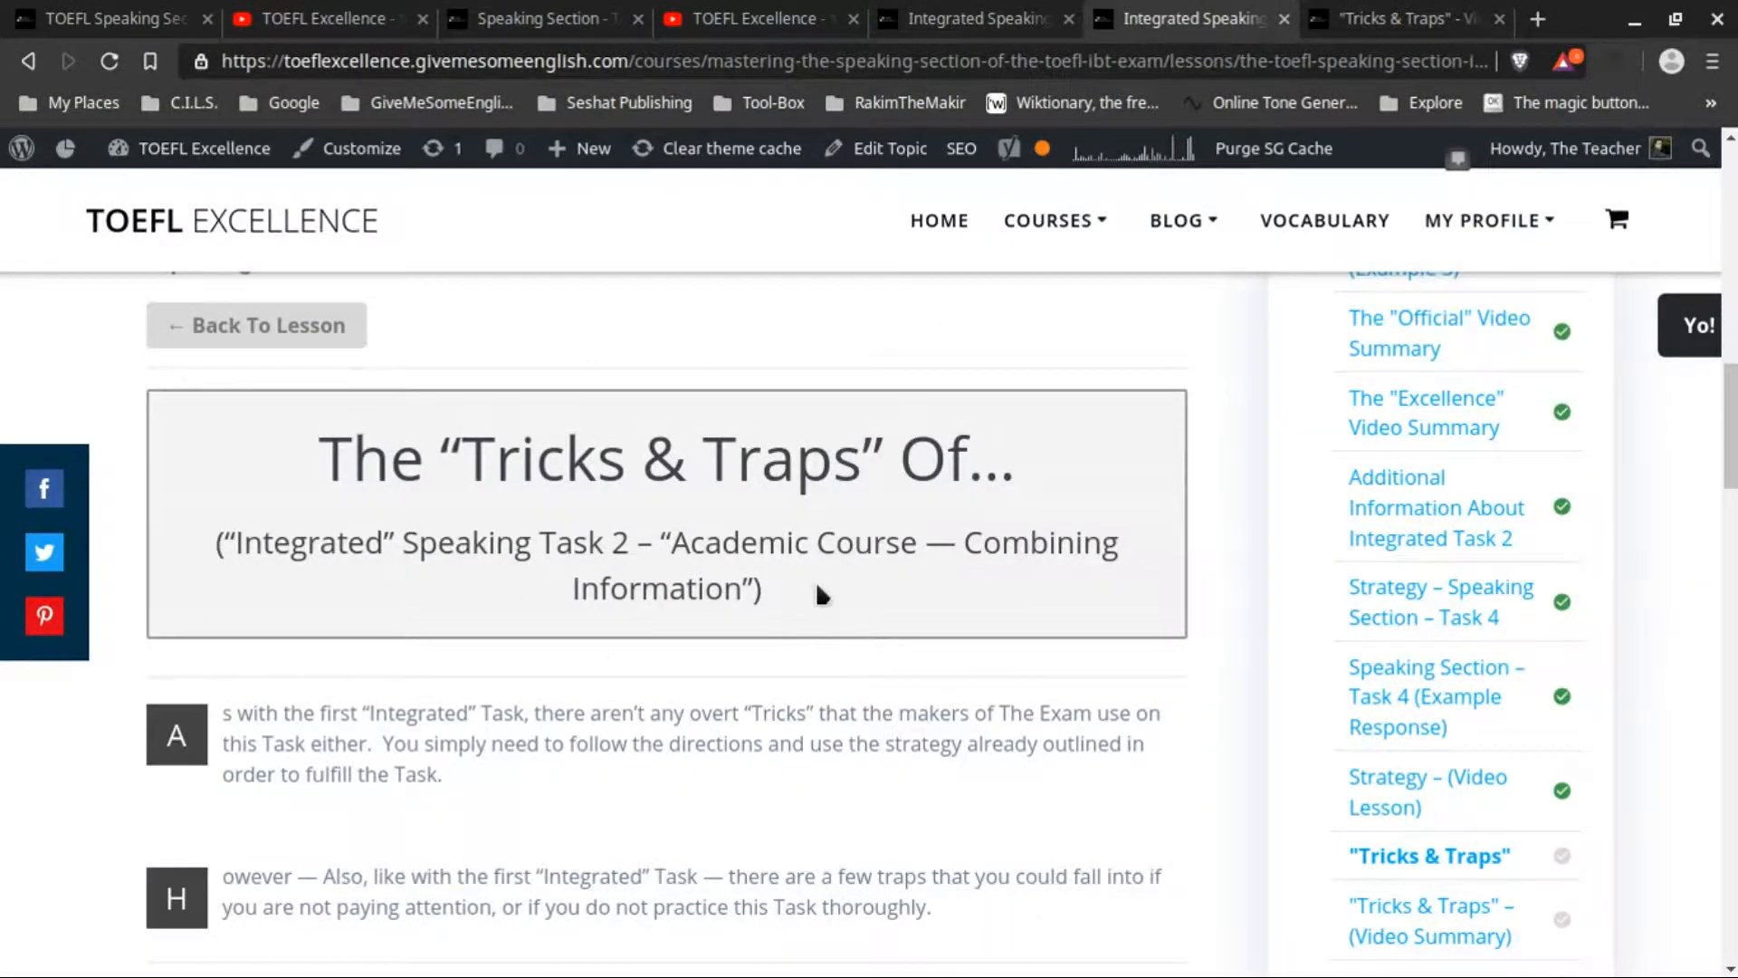
{"action": "mouse_move", "coordinate": [346, 566]}
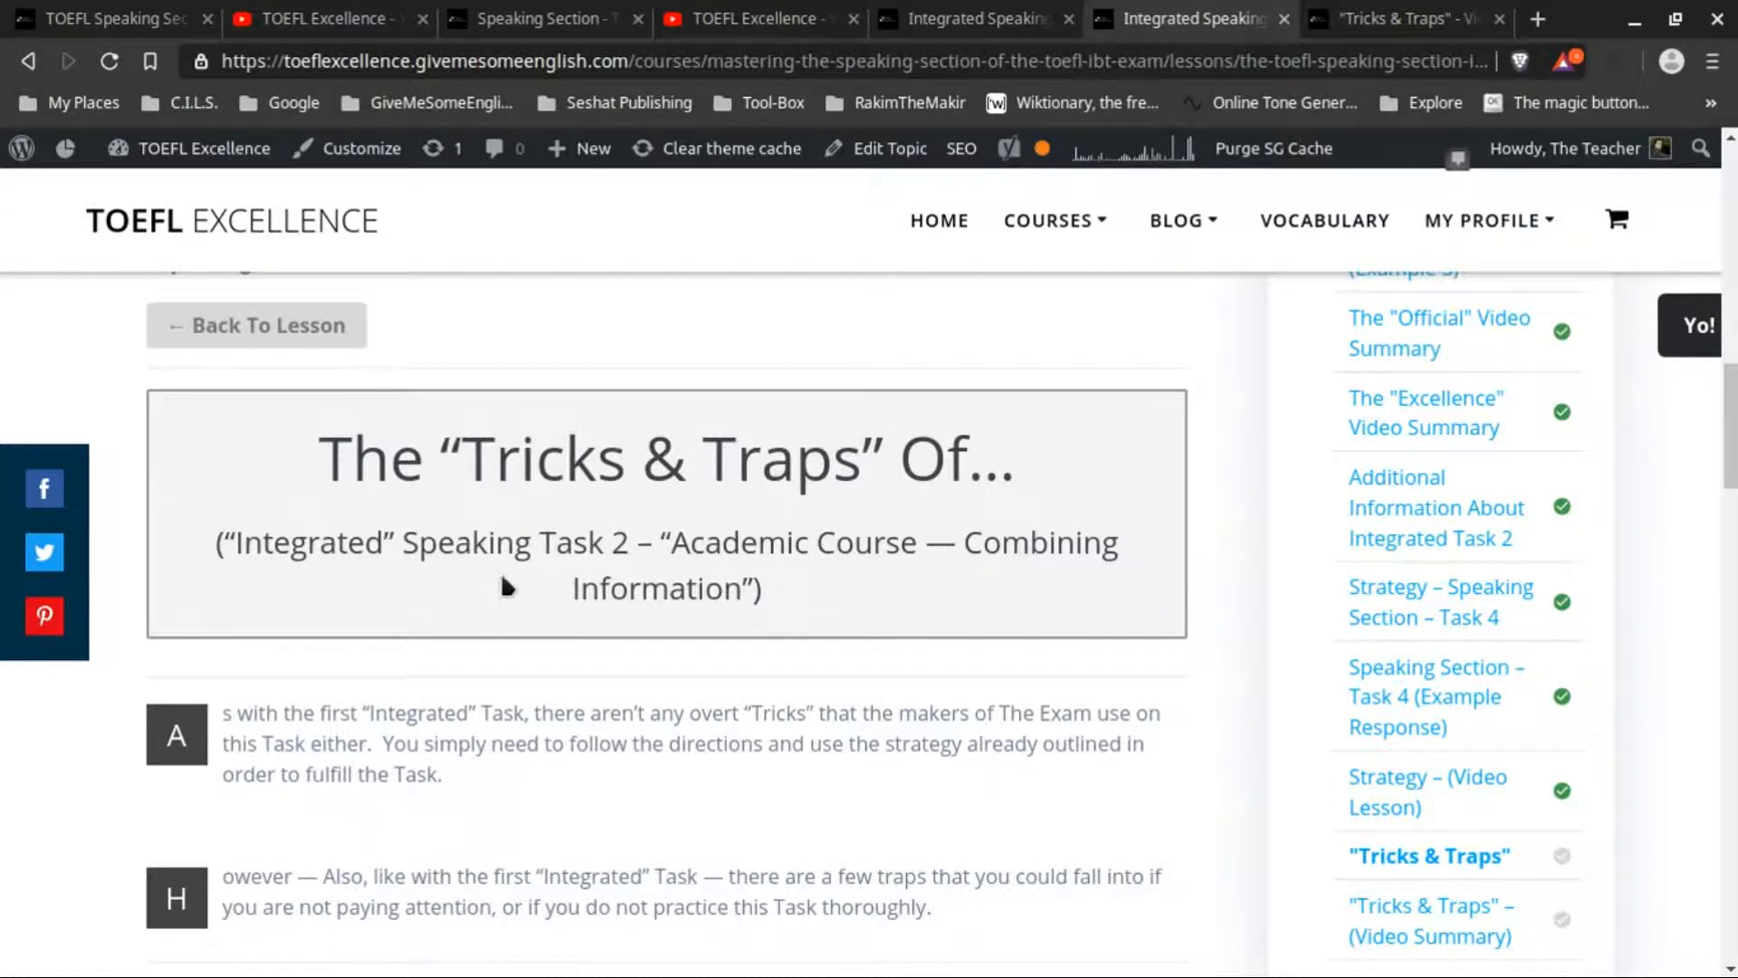
{"action": "mouse_move", "coordinate": [1104, 580]}
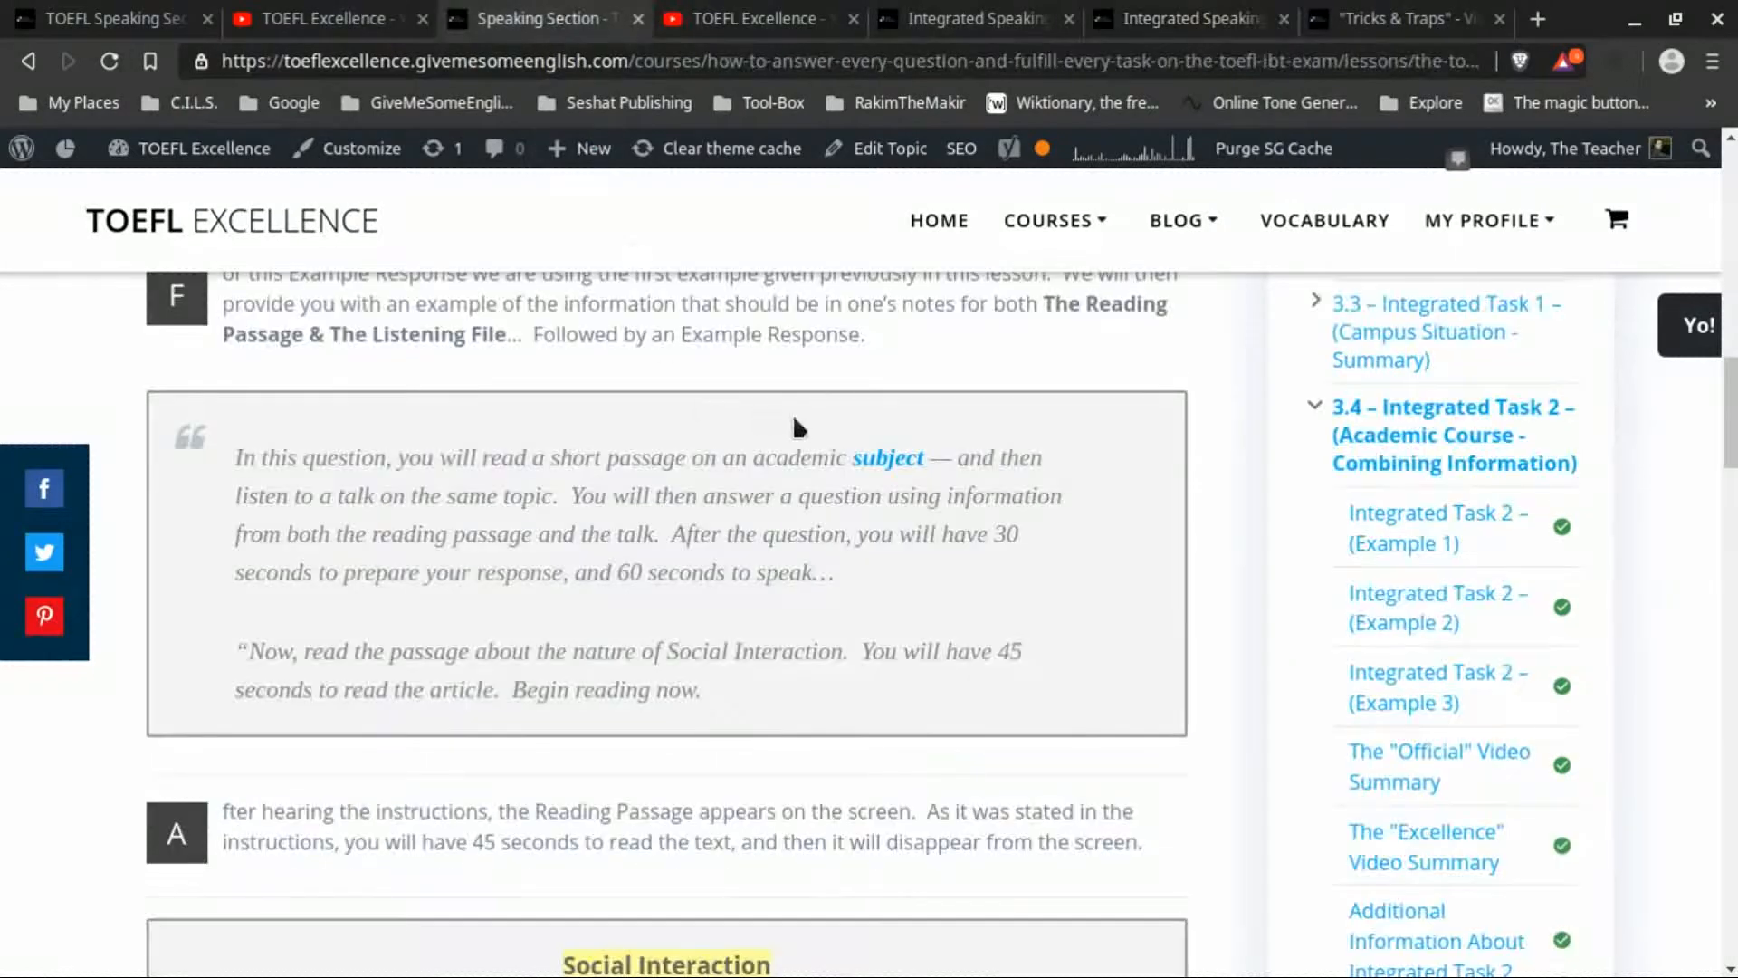
Step: Scroll past the Social Interaction passage to the audio player and Audience Affect notes
{"action": "scroll", "scroll_direction": "down", "scroll_amount": 3}
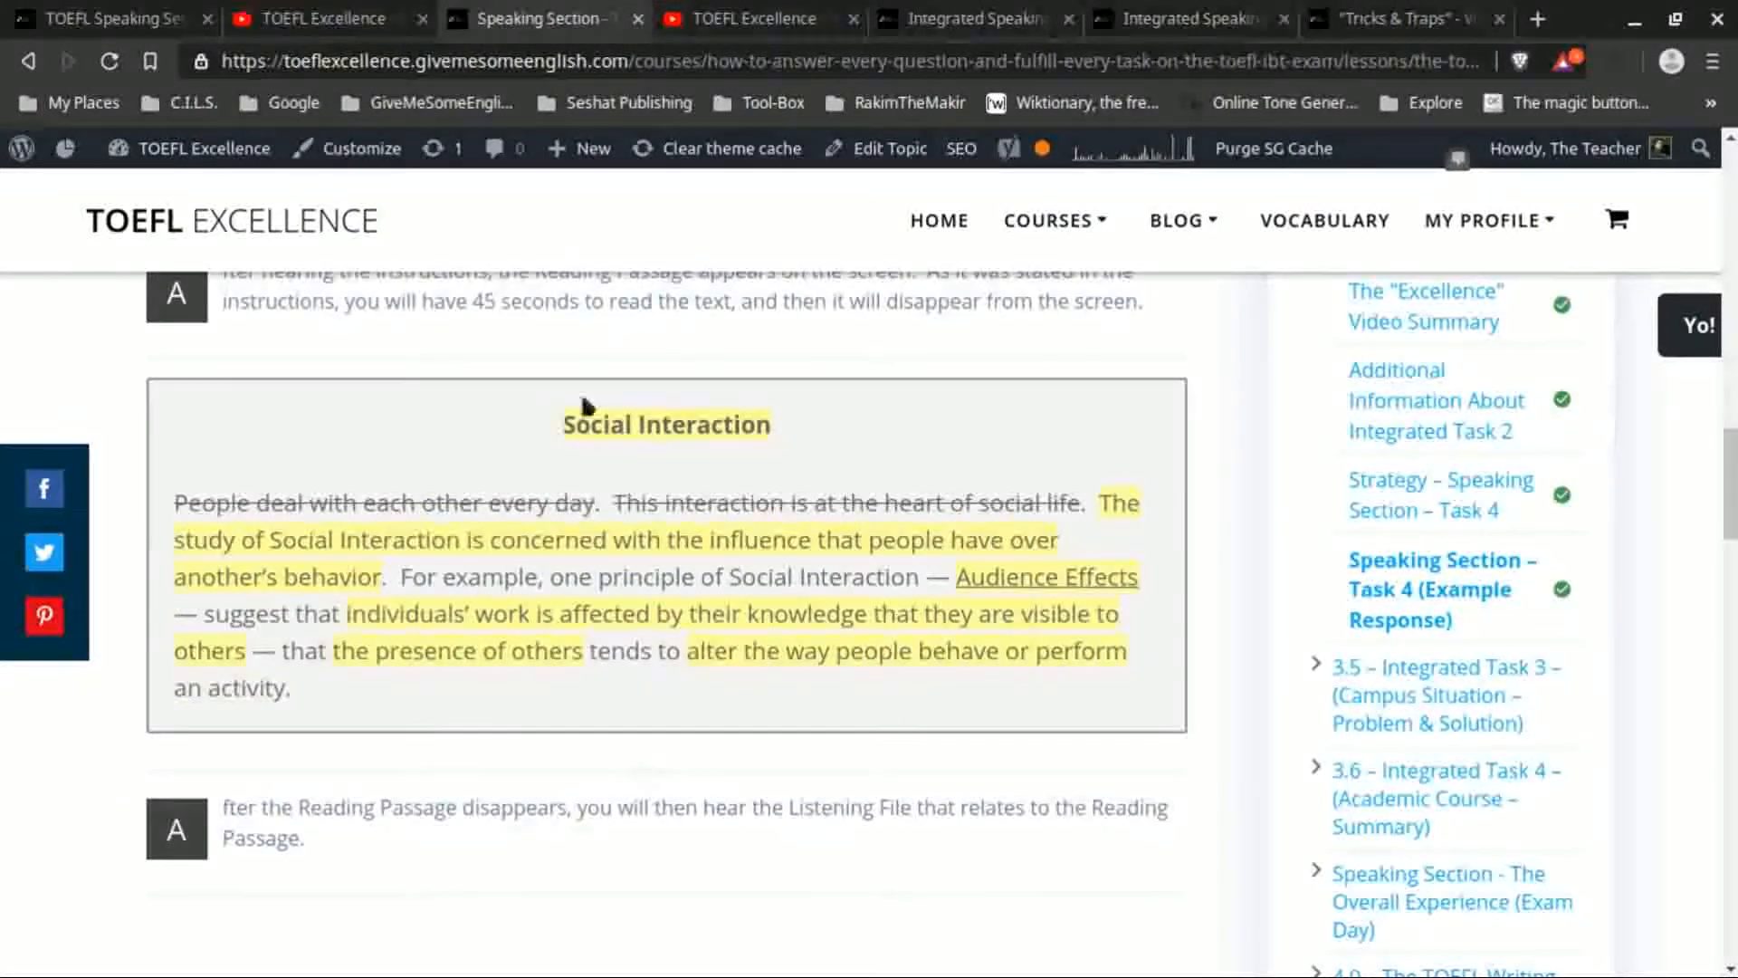
{"action": "mouse_move", "coordinate": [262, 568]}
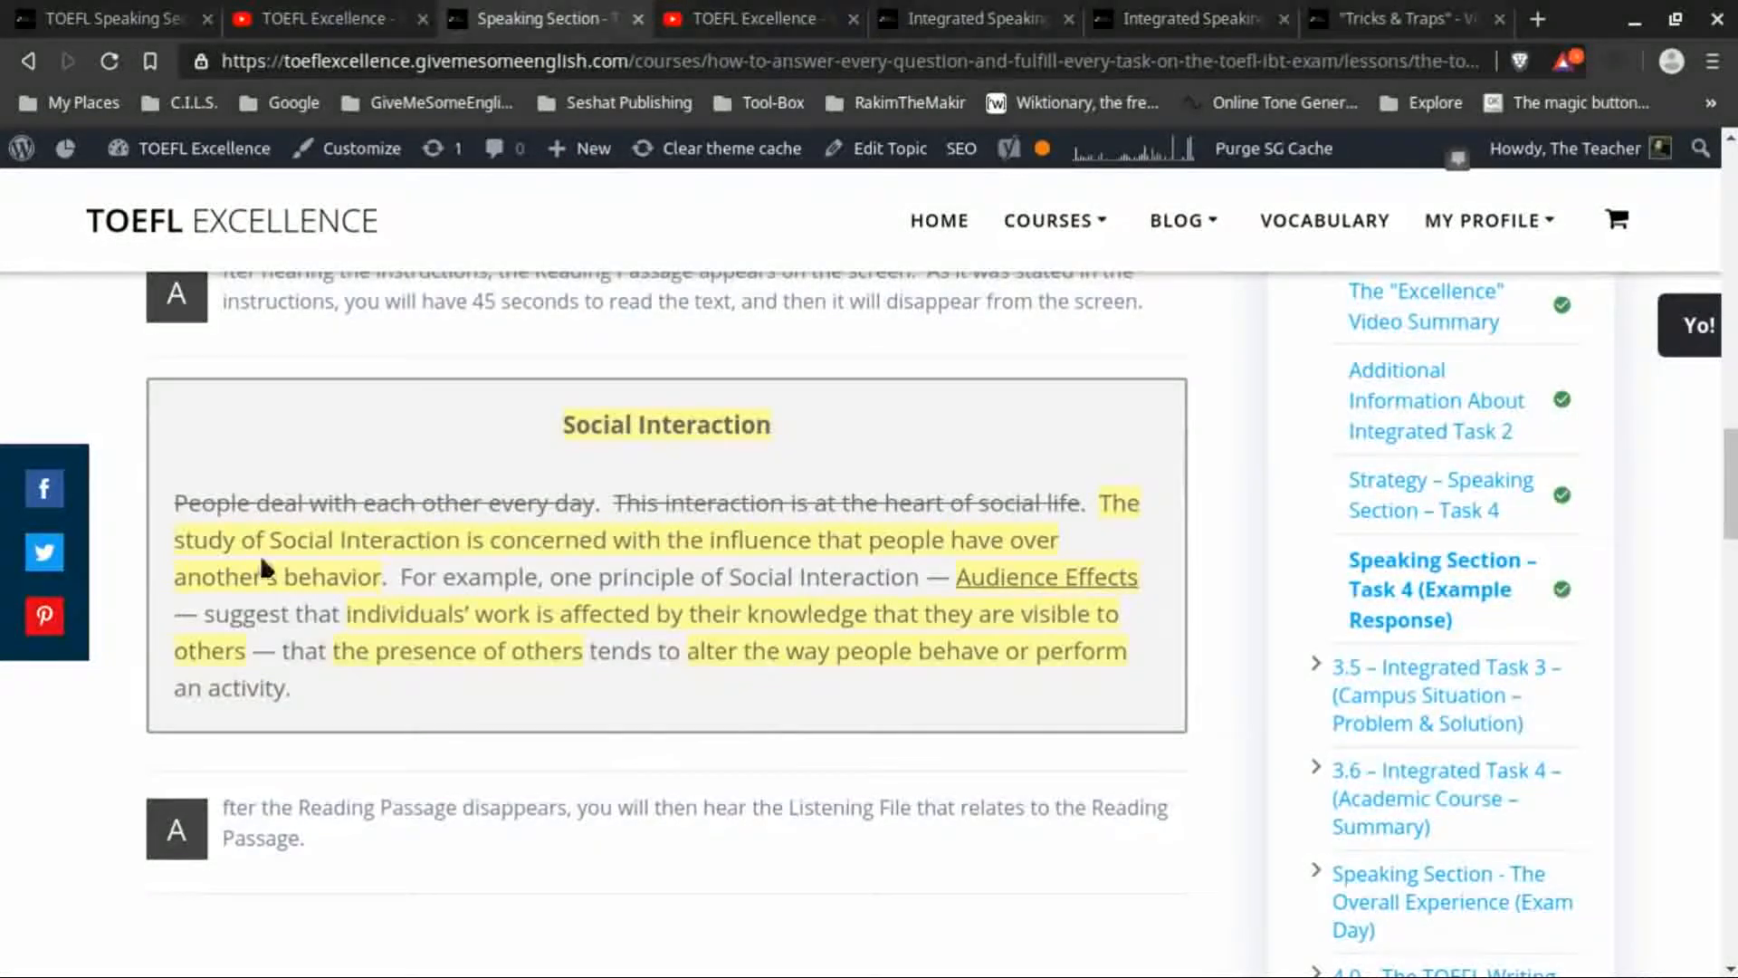
{"action": "mouse_move", "coordinate": [545, 632]}
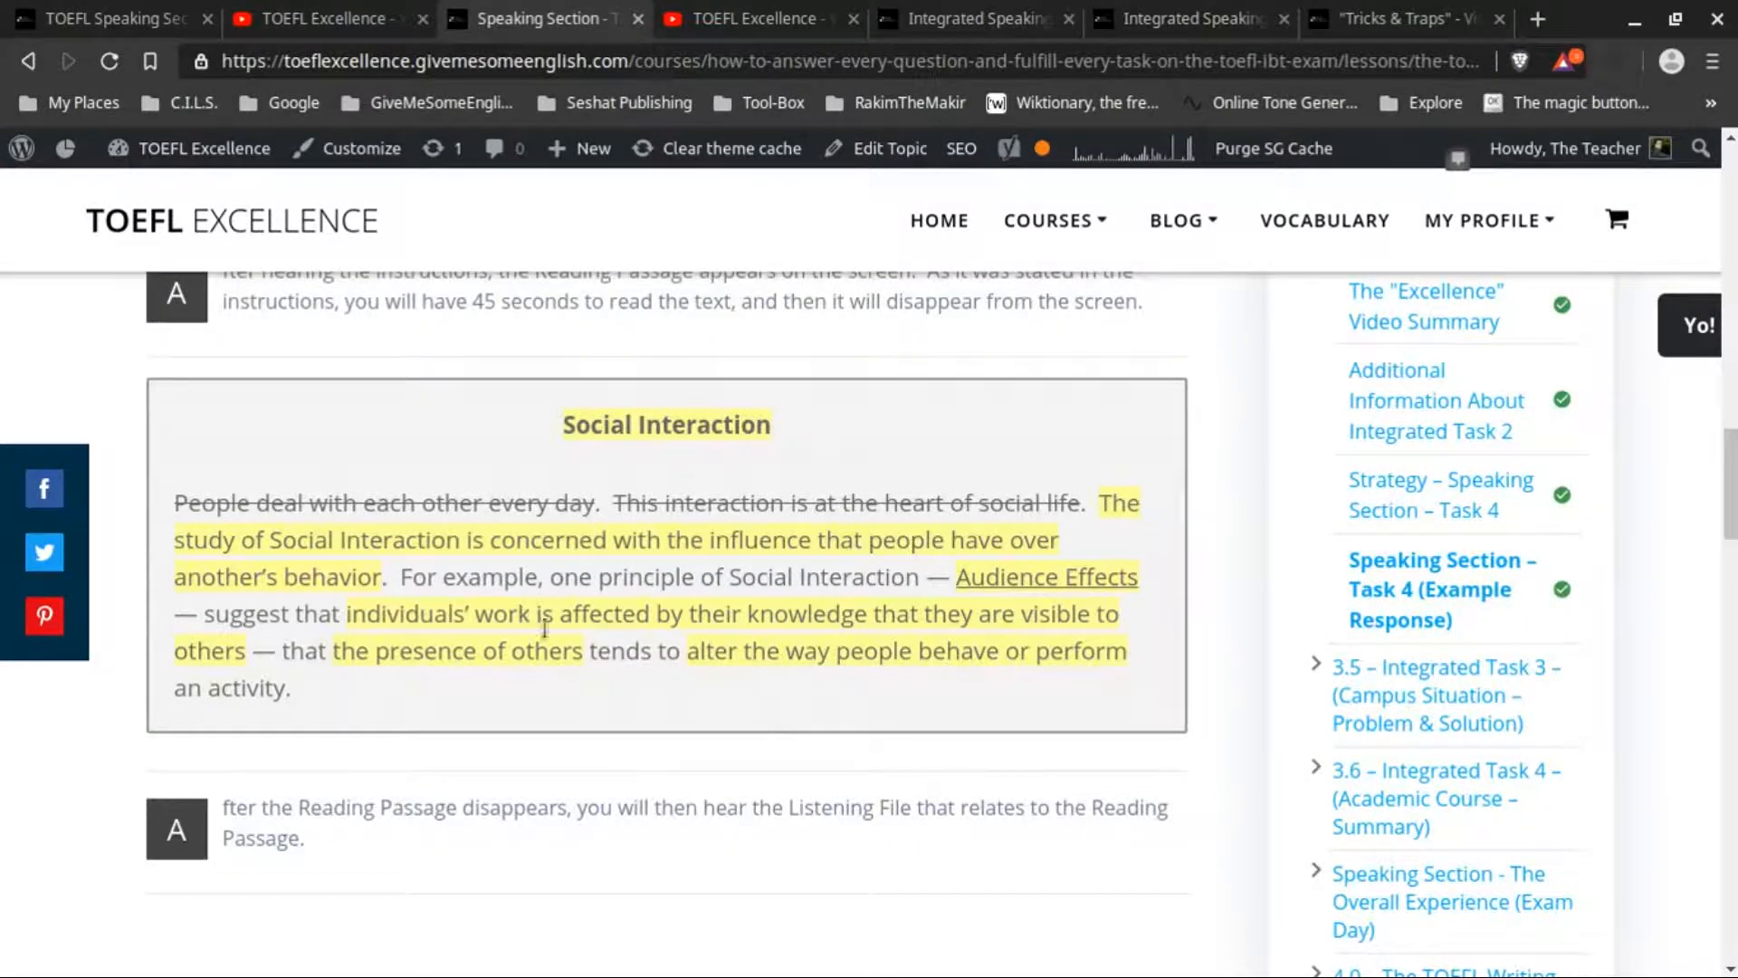
{"action": "mouse_move", "coordinate": [600, 660]}
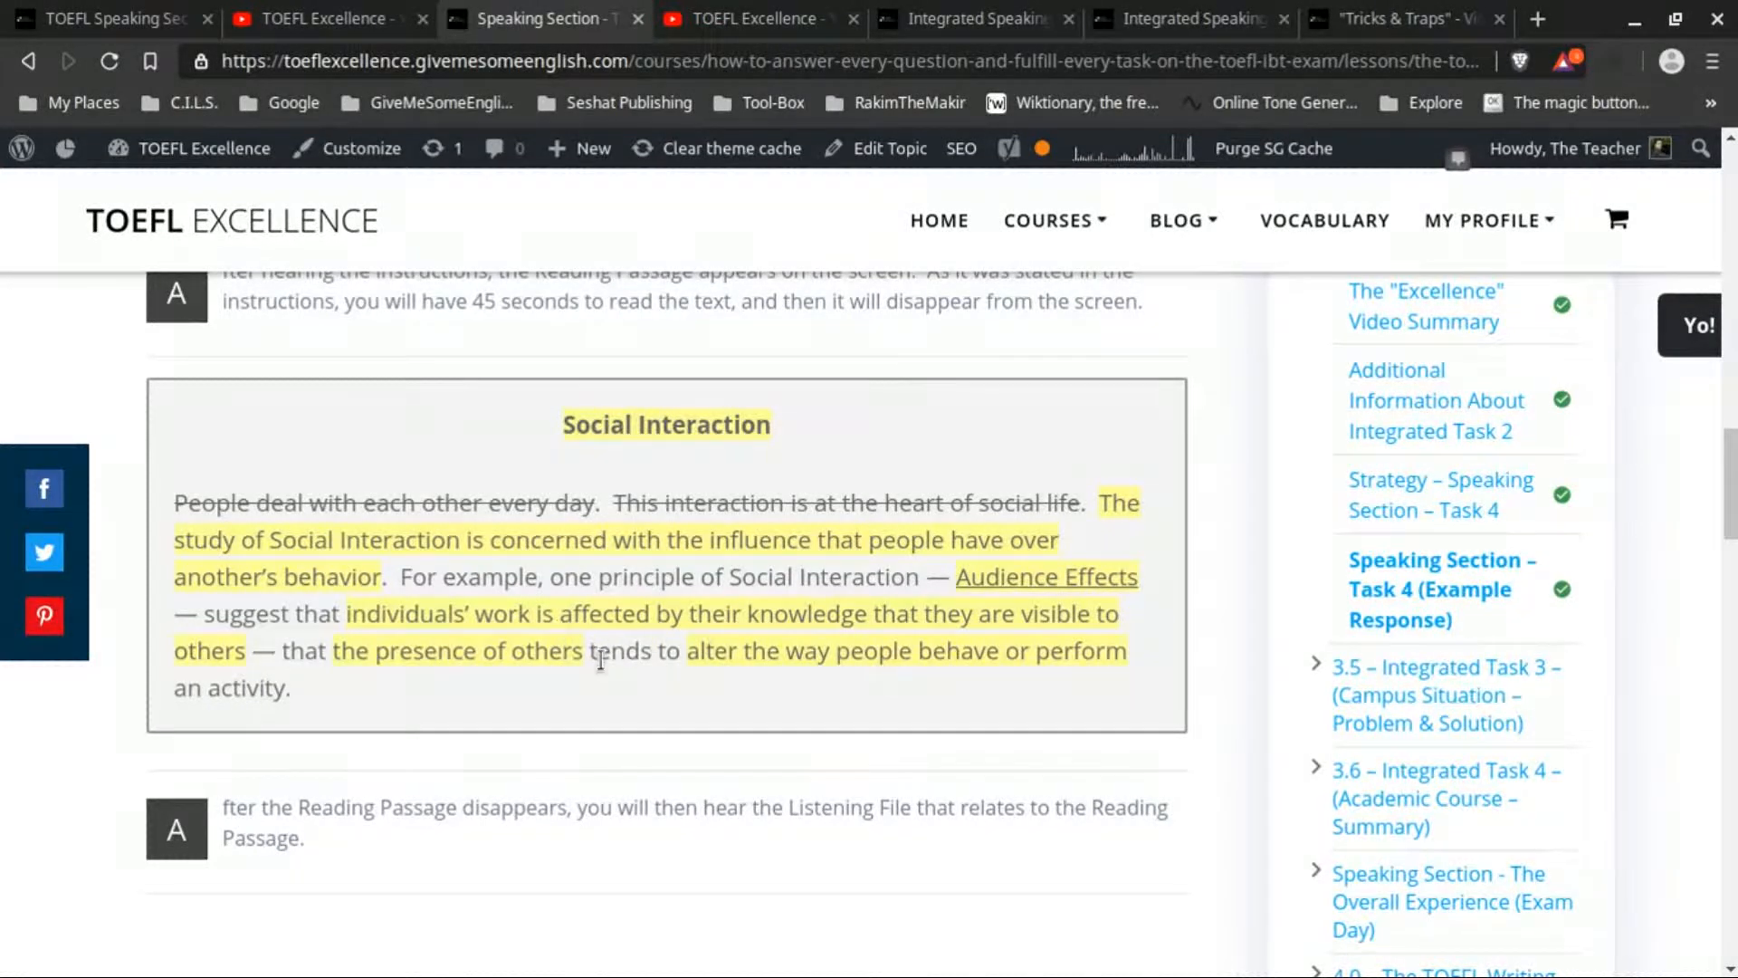
{"action": "scroll", "scroll_direction": "down", "scroll_amount": 3}
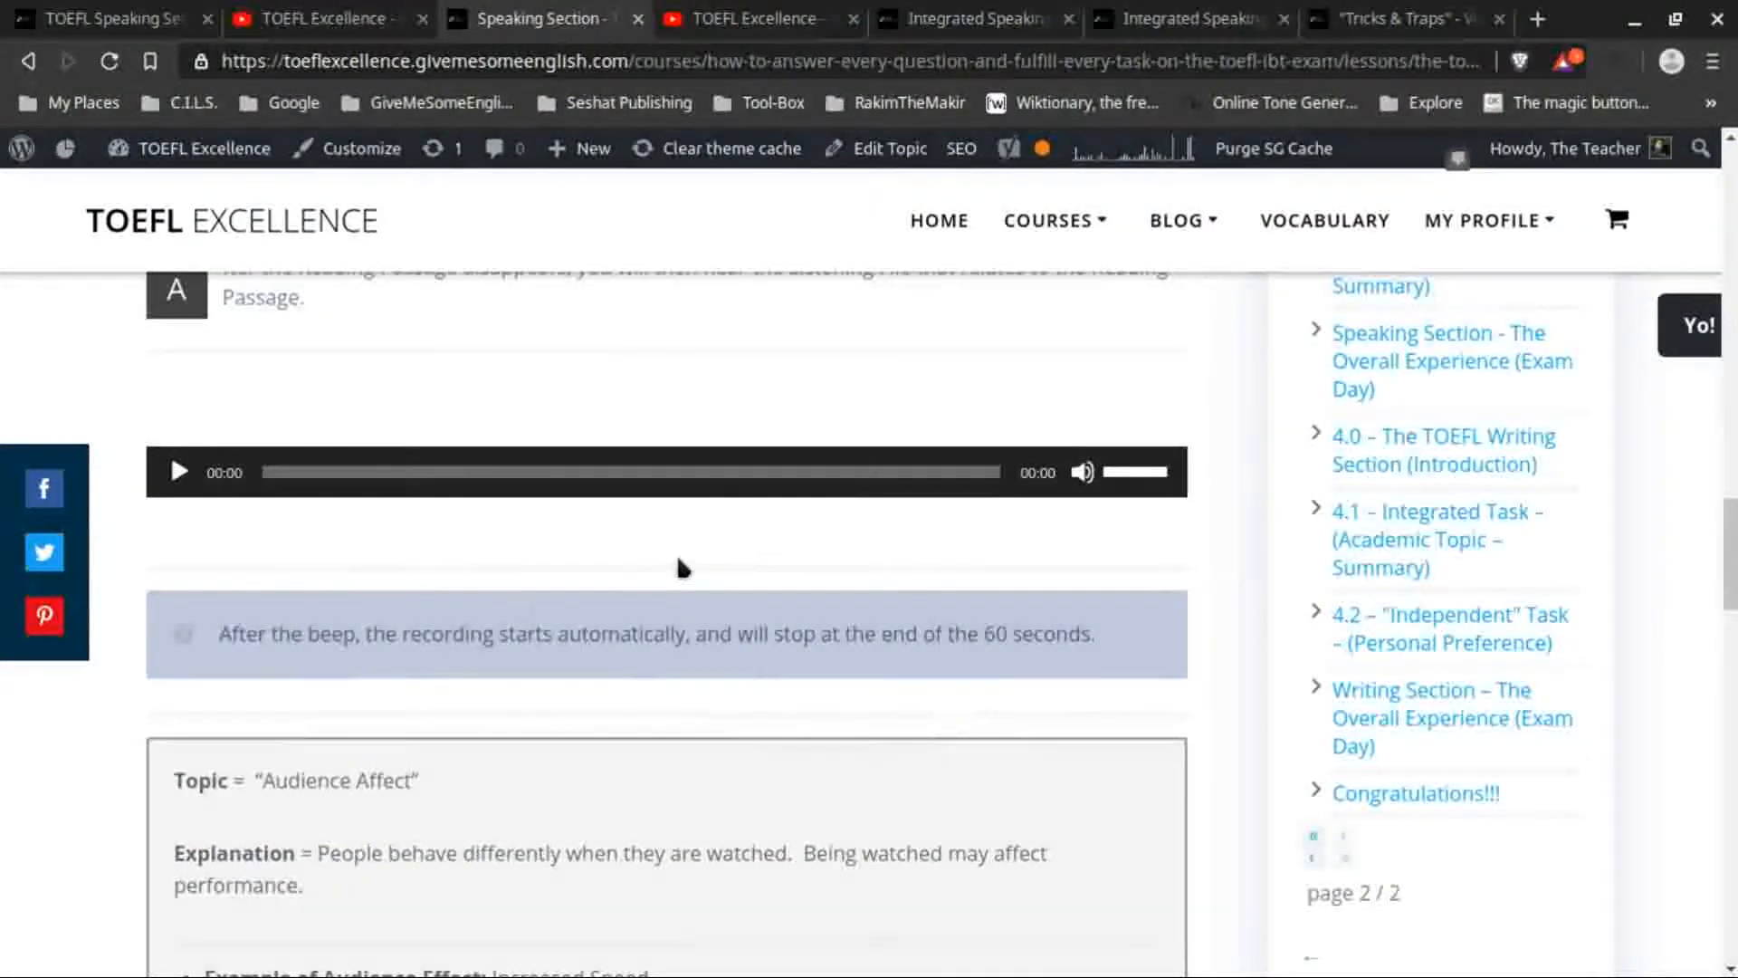
{"action": "scroll", "scroll_direction": "down", "scroll_amount": 3}
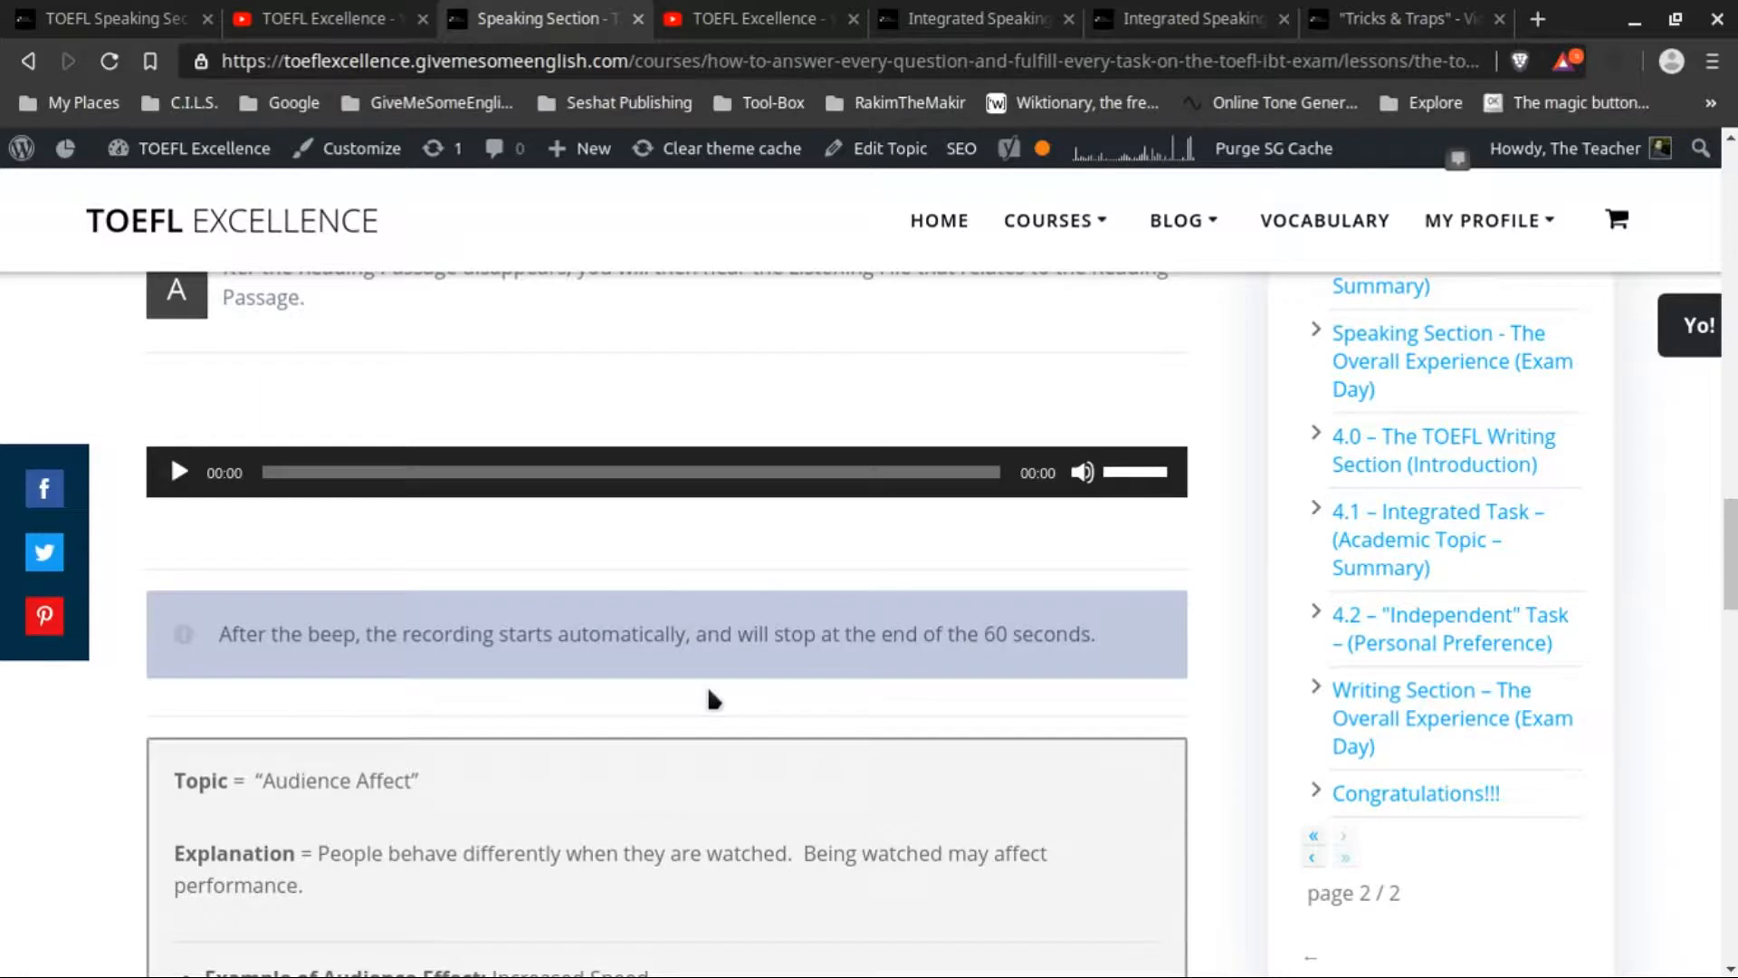
{"action": "mouse_move", "coordinate": [712, 697]}
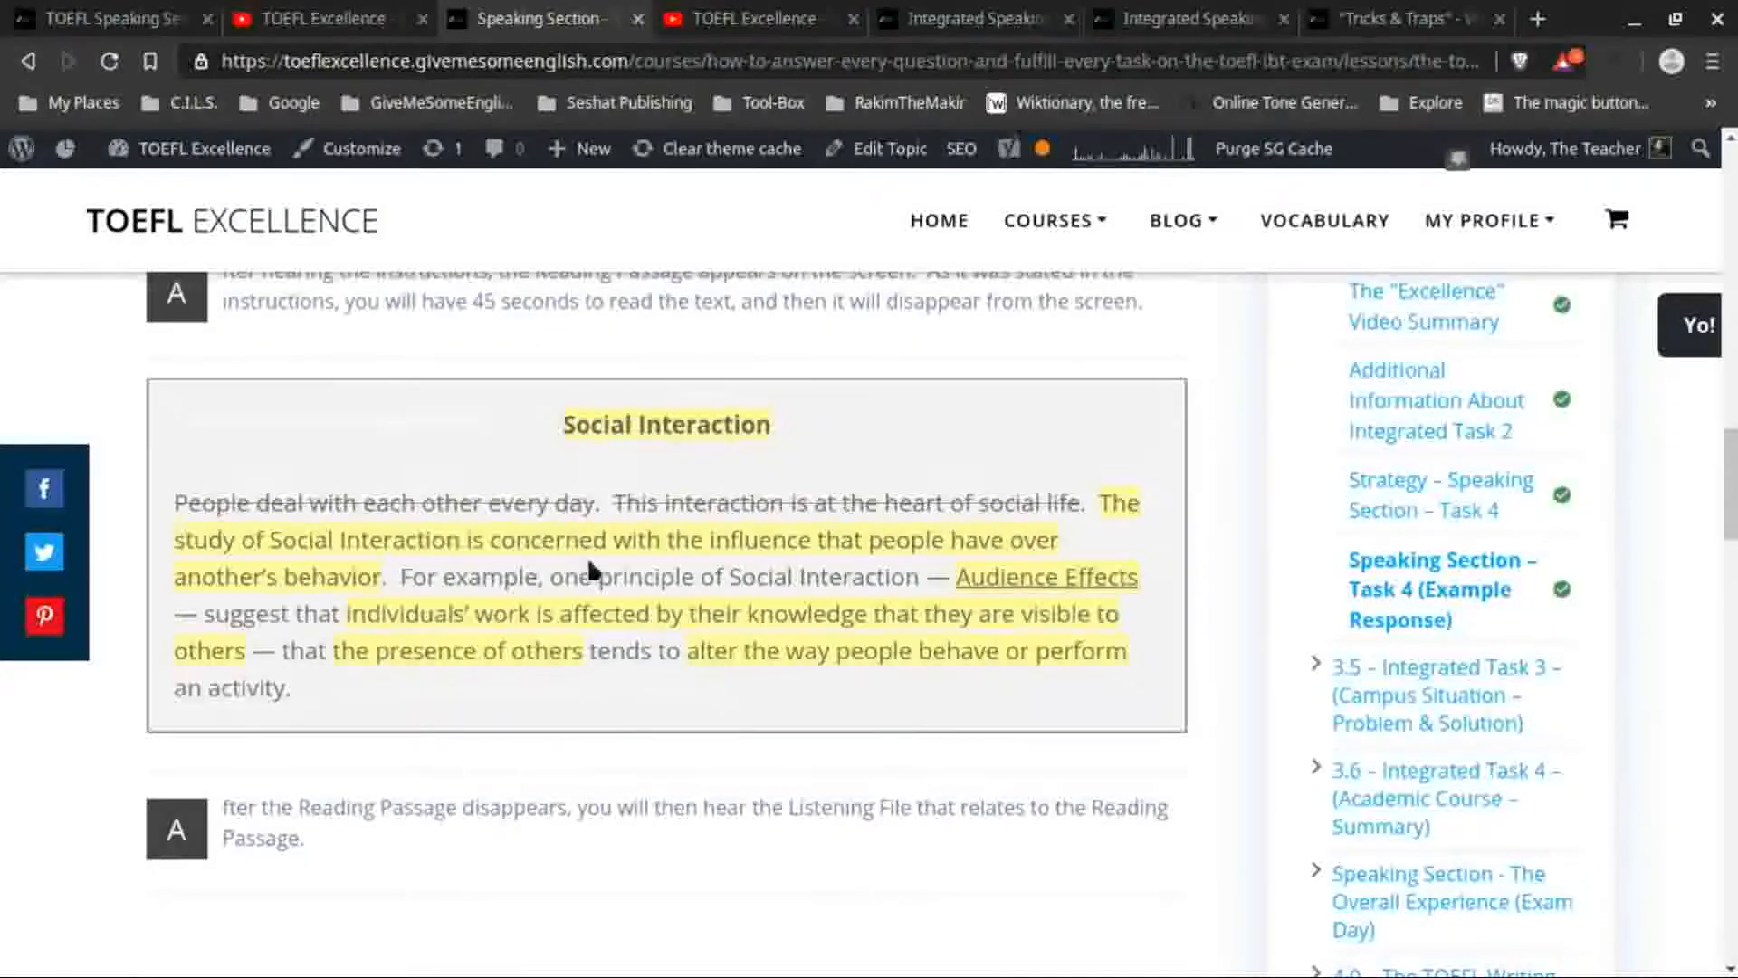
{"action": "scroll", "scroll_direction": "down", "scroll_amount": 3}
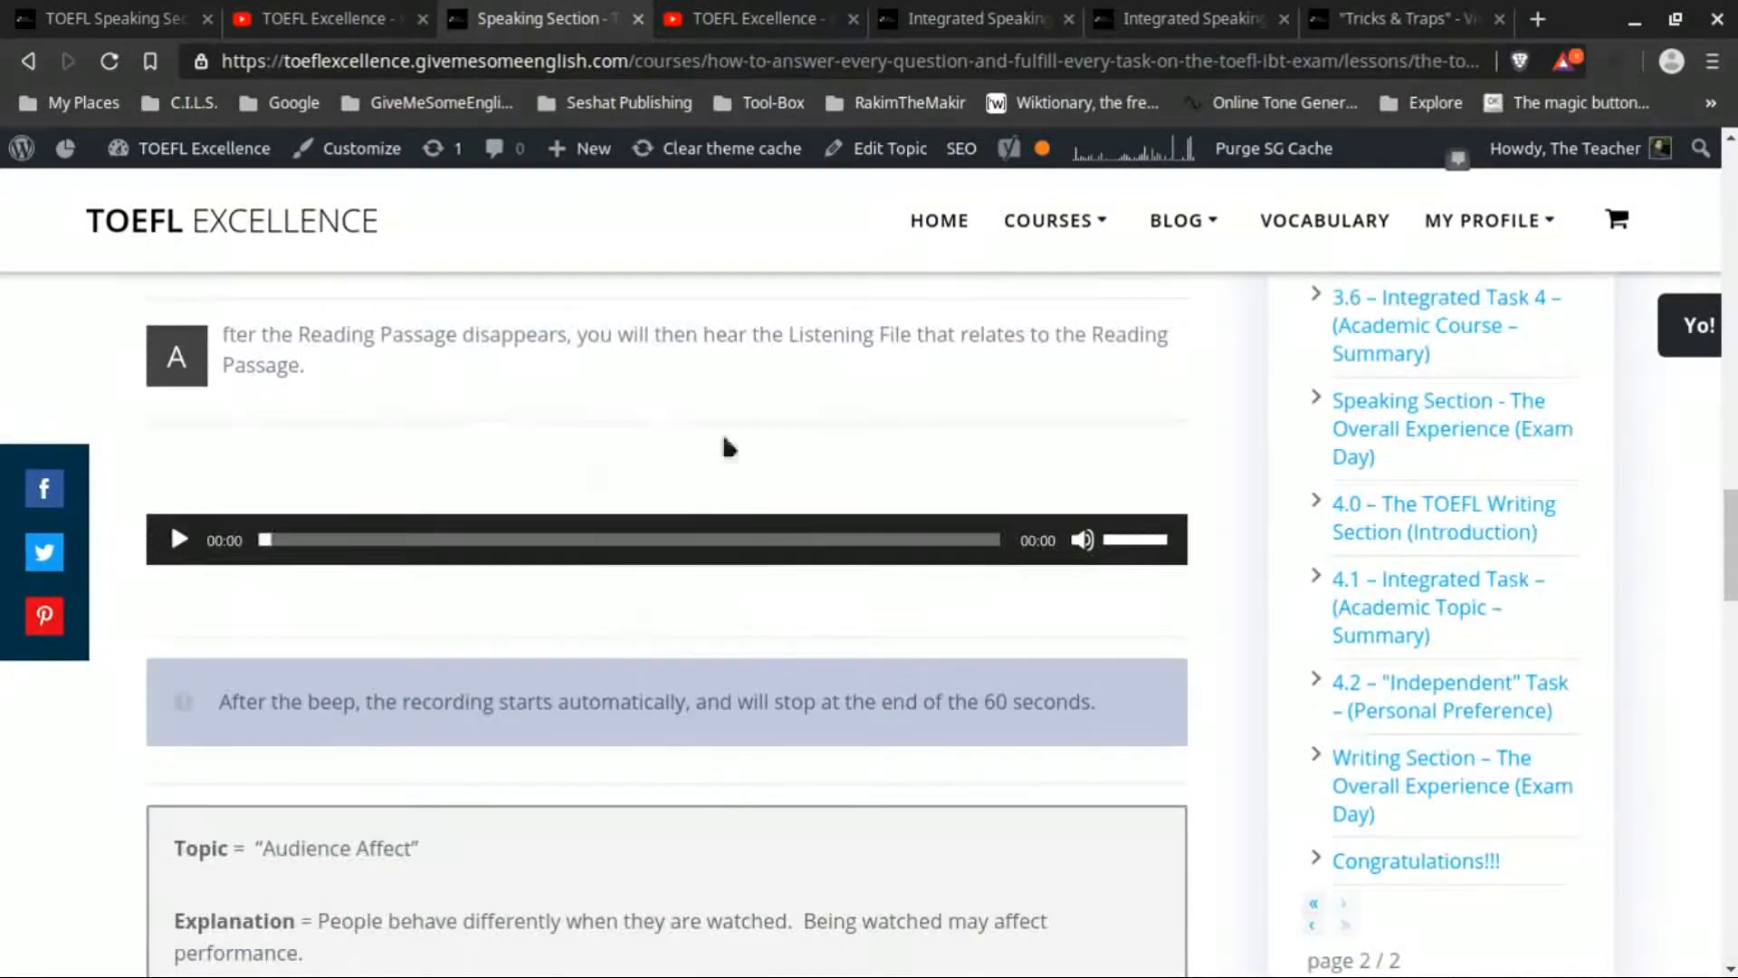
{"action": "mouse_move", "coordinate": [711, 462]}
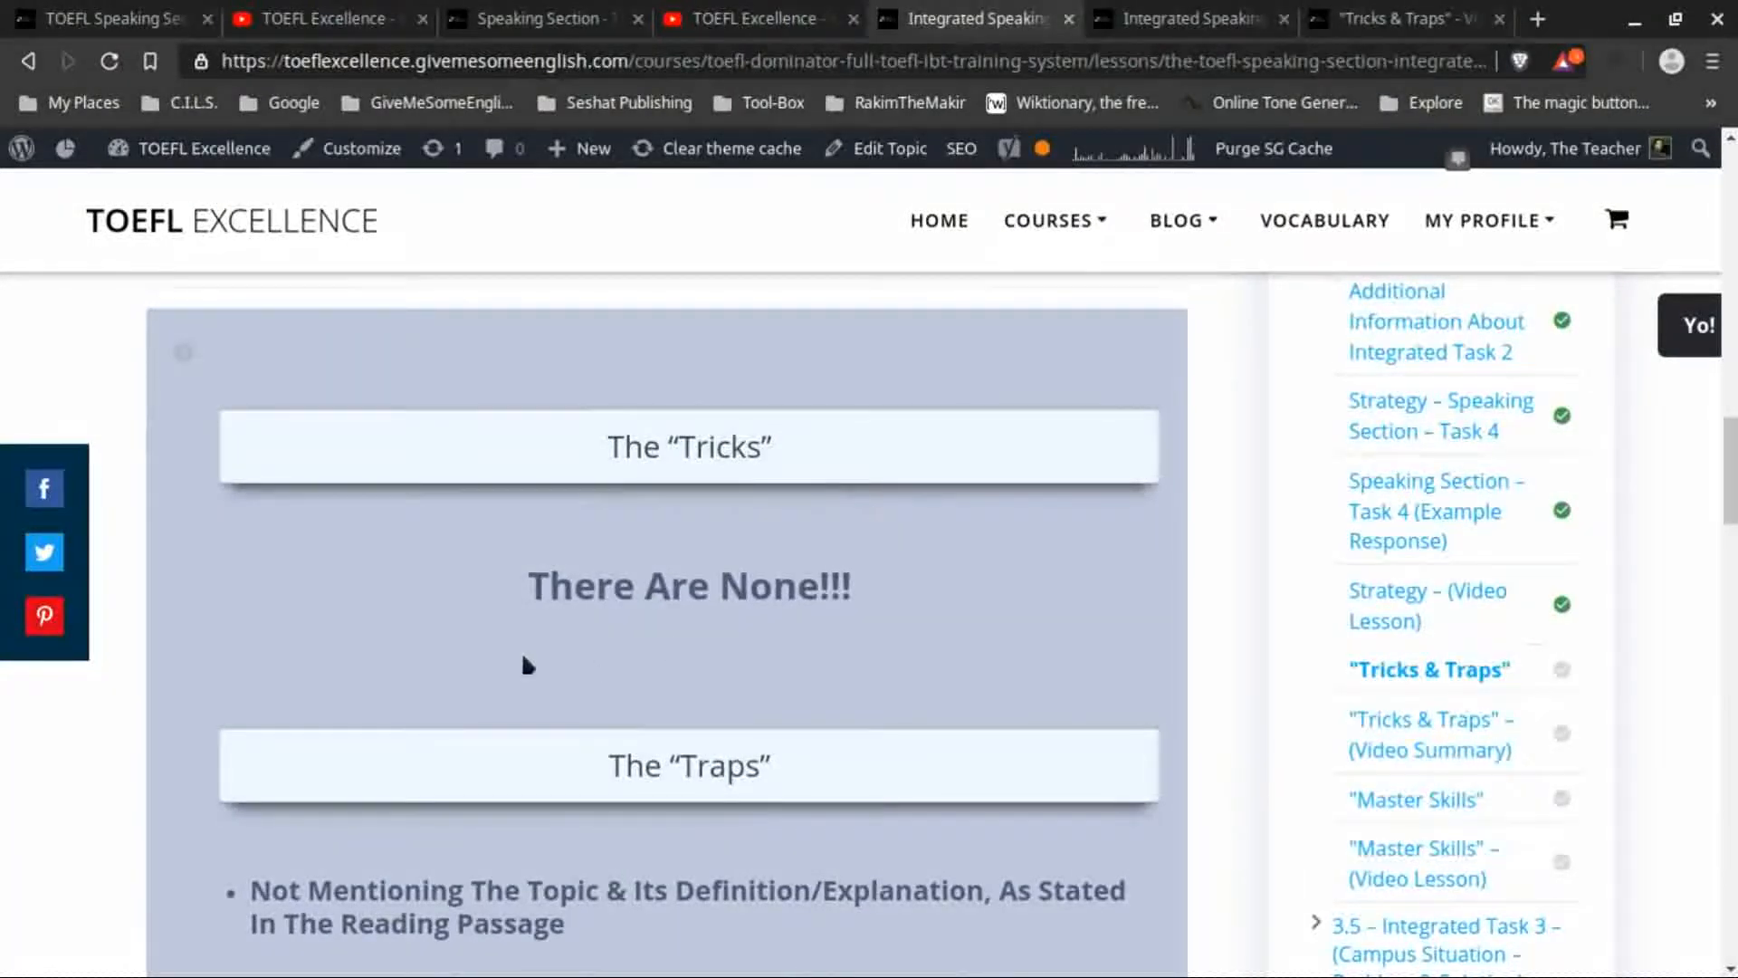
{"action": "mouse_move", "coordinate": [699, 650]}
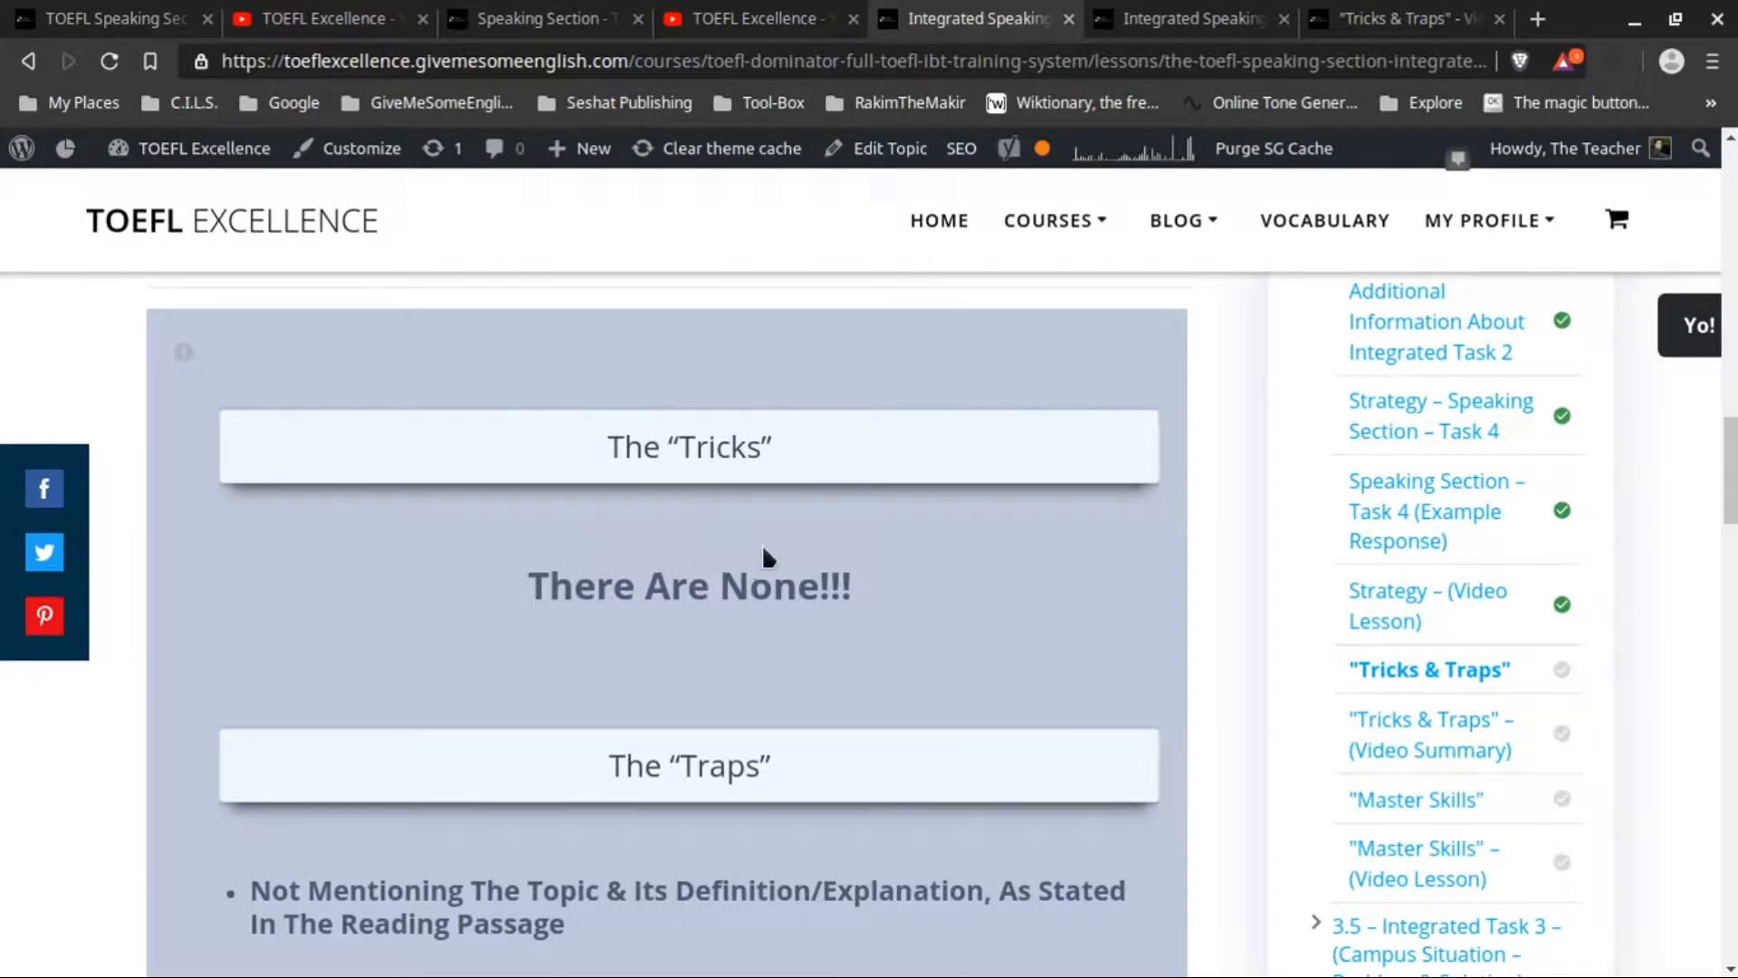
{"action": "mouse_move", "coordinate": [986, 592]}
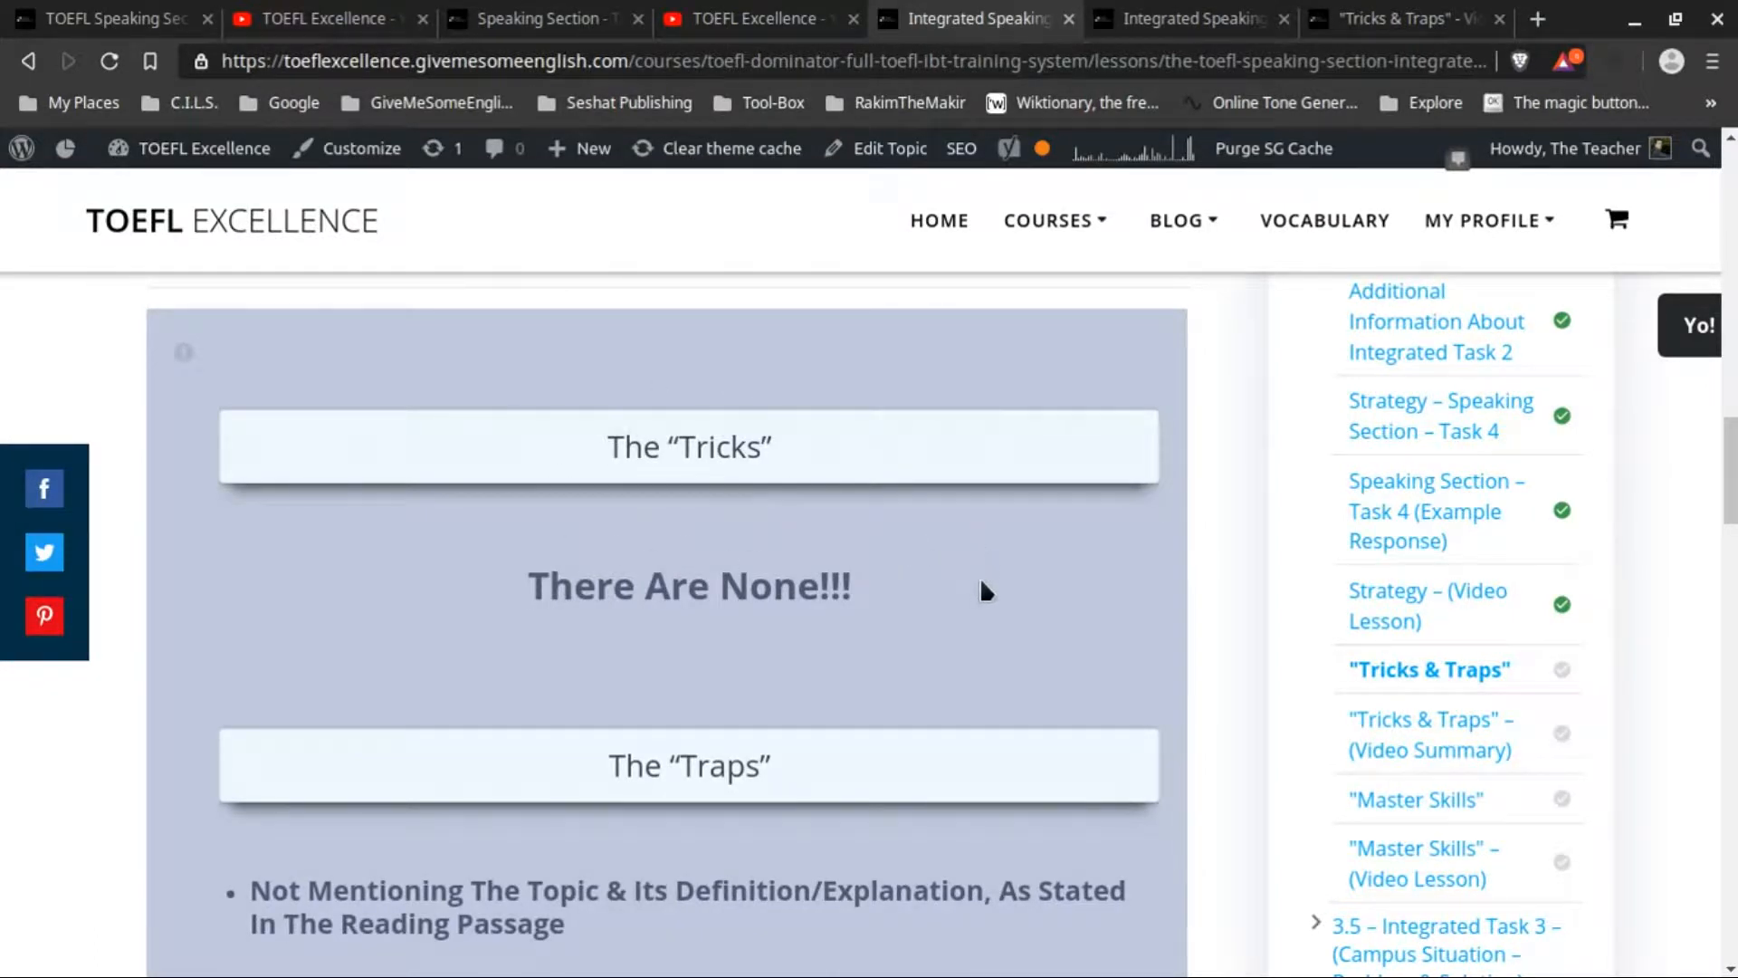
{"action": "scroll", "scroll_direction": "down", "scroll_amount": 3}
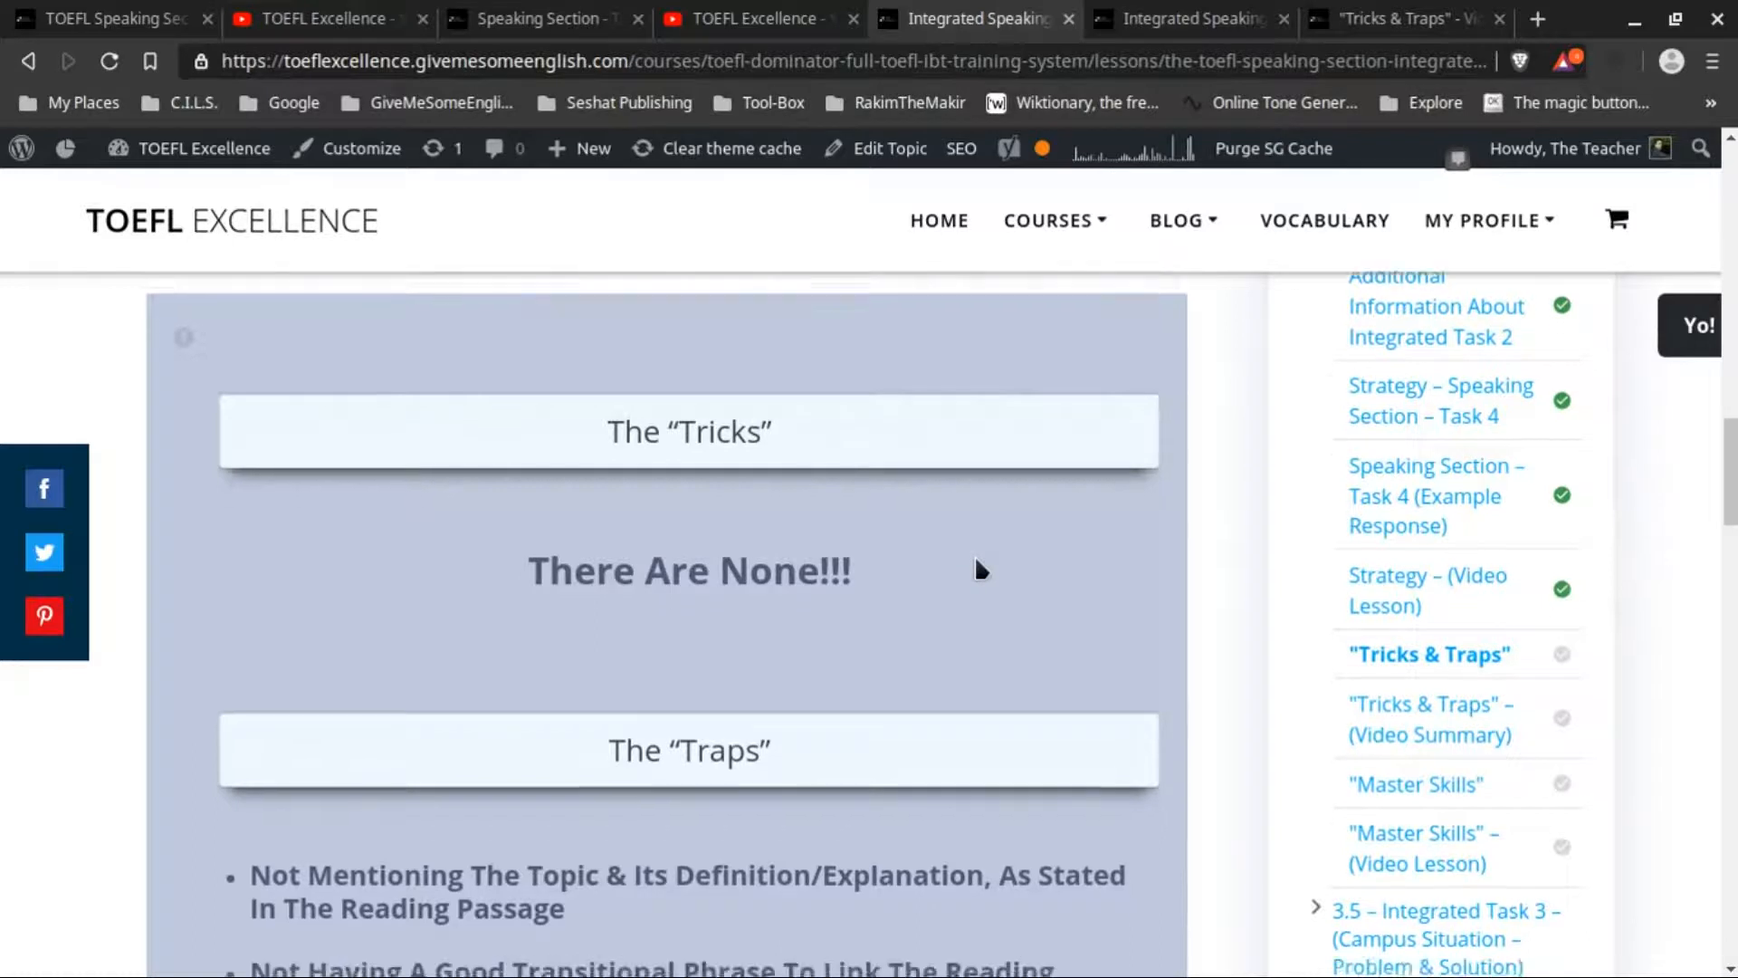
{"action": "scroll", "scroll_direction": "down", "scroll_amount": 3}
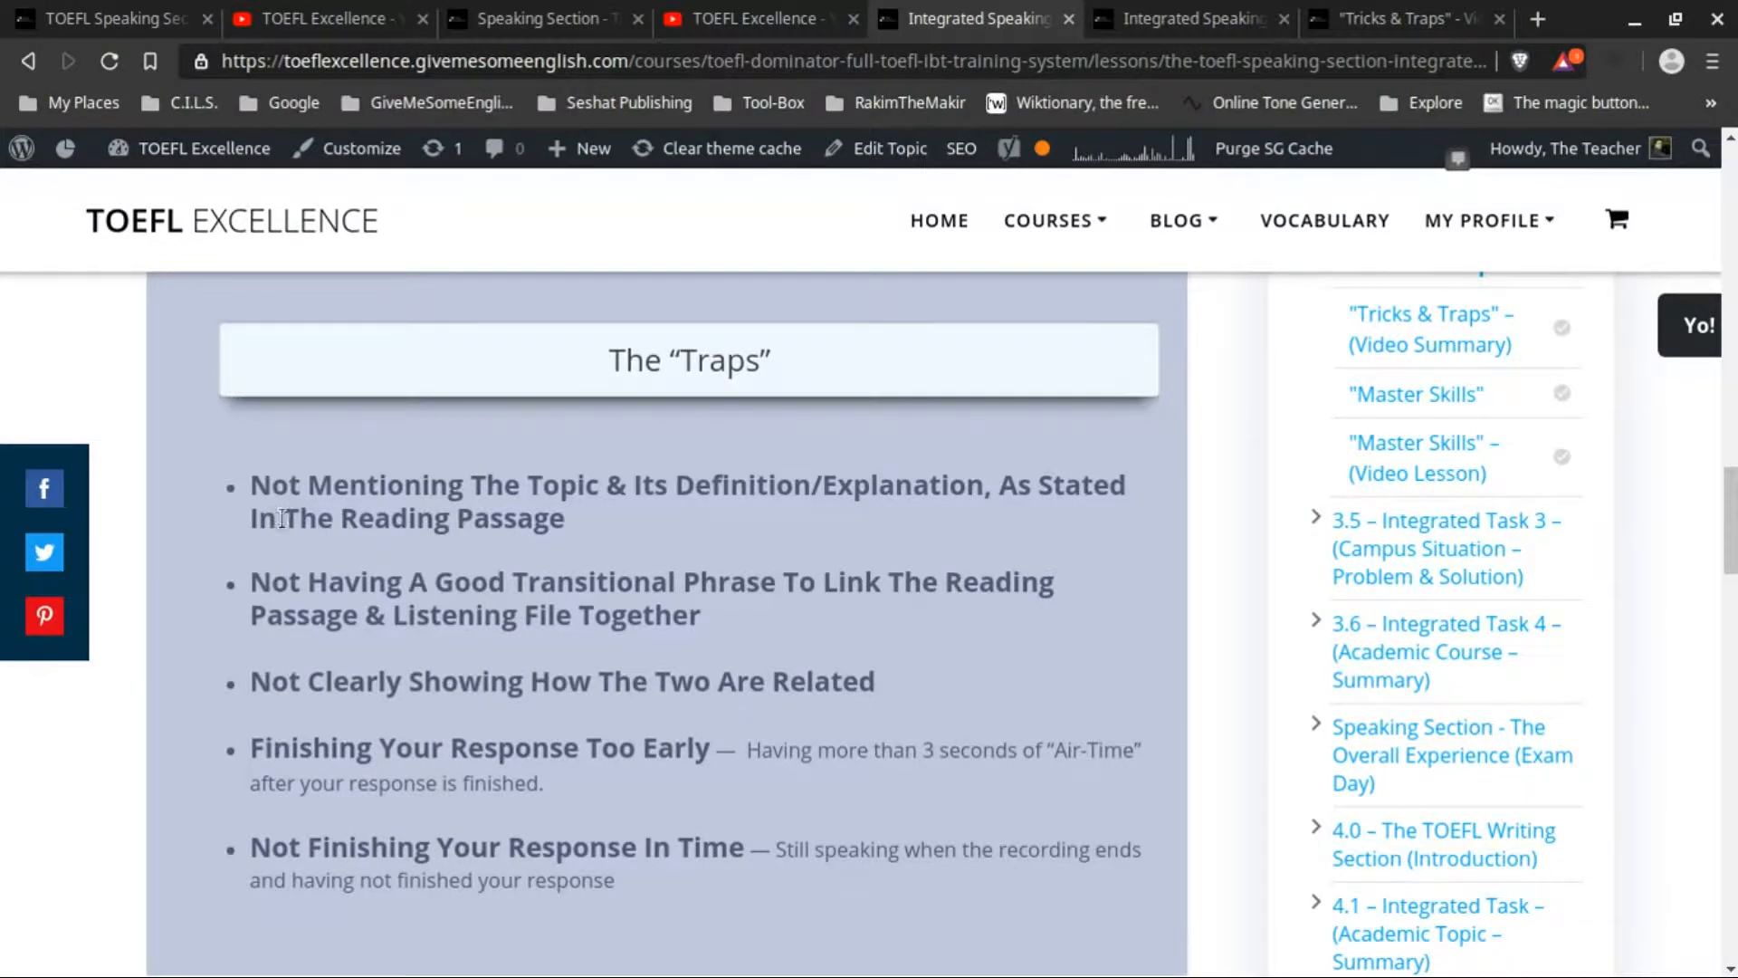
{"action": "mouse_move", "coordinate": [805, 480]}
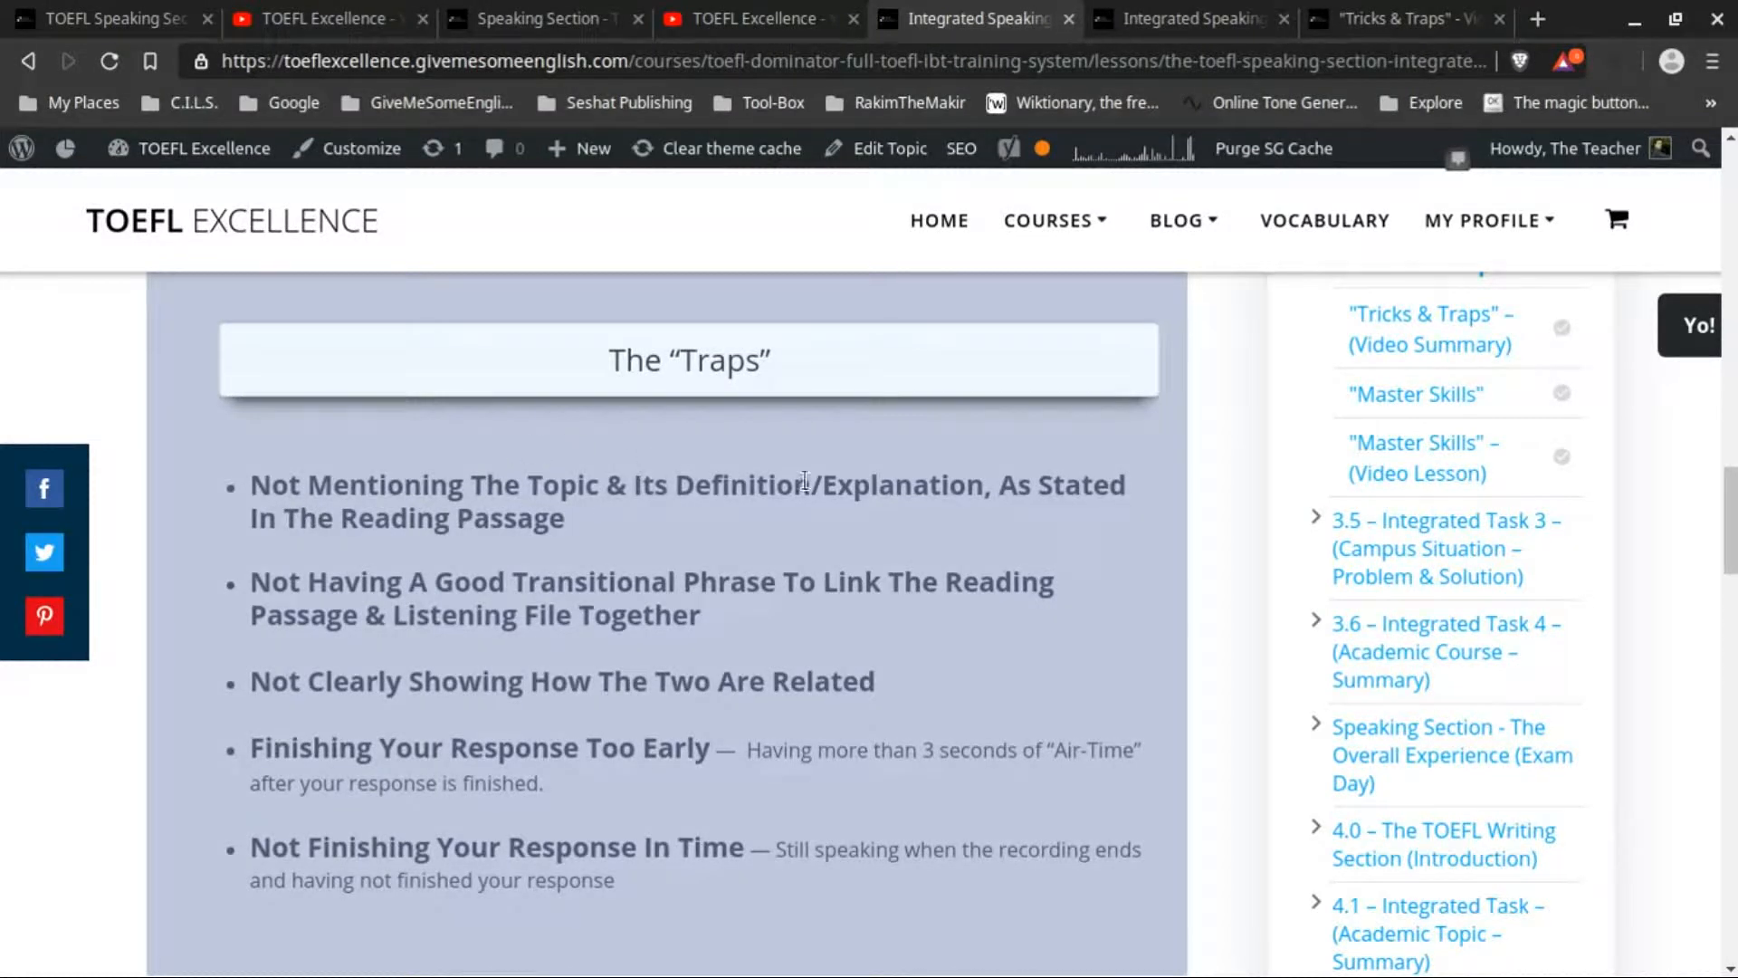
{"action": "mouse_move", "coordinate": [860, 515]}
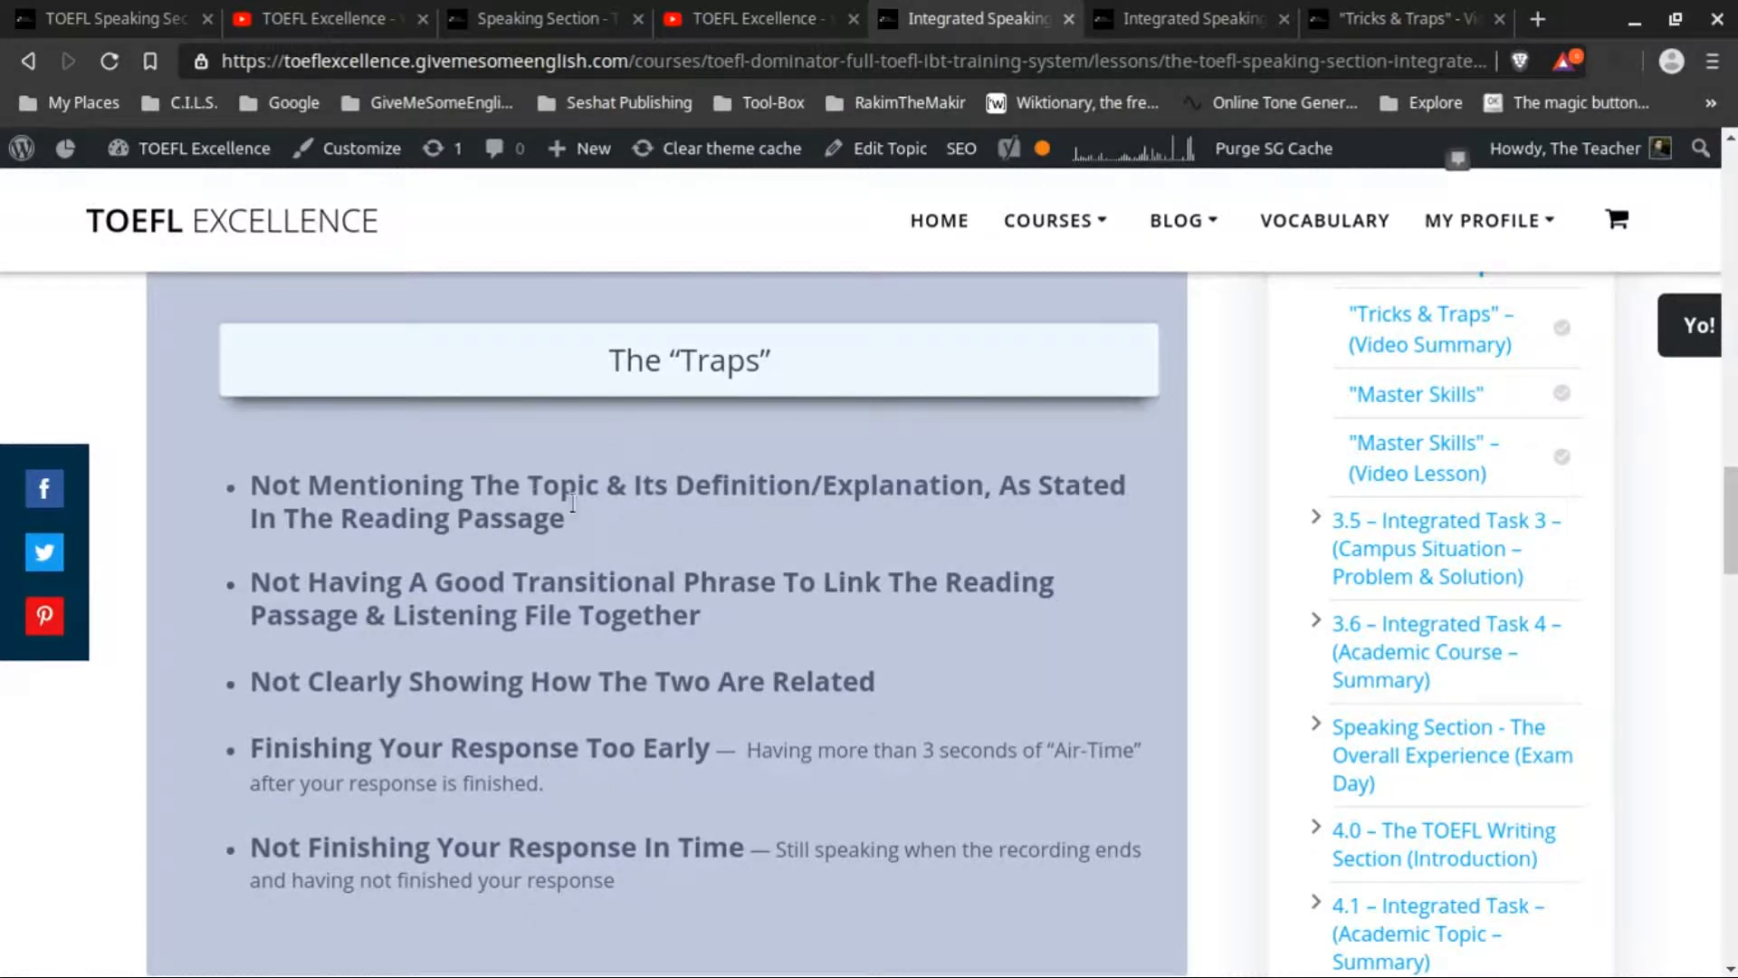
{"action": "mouse_move", "coordinate": [650, 465]}
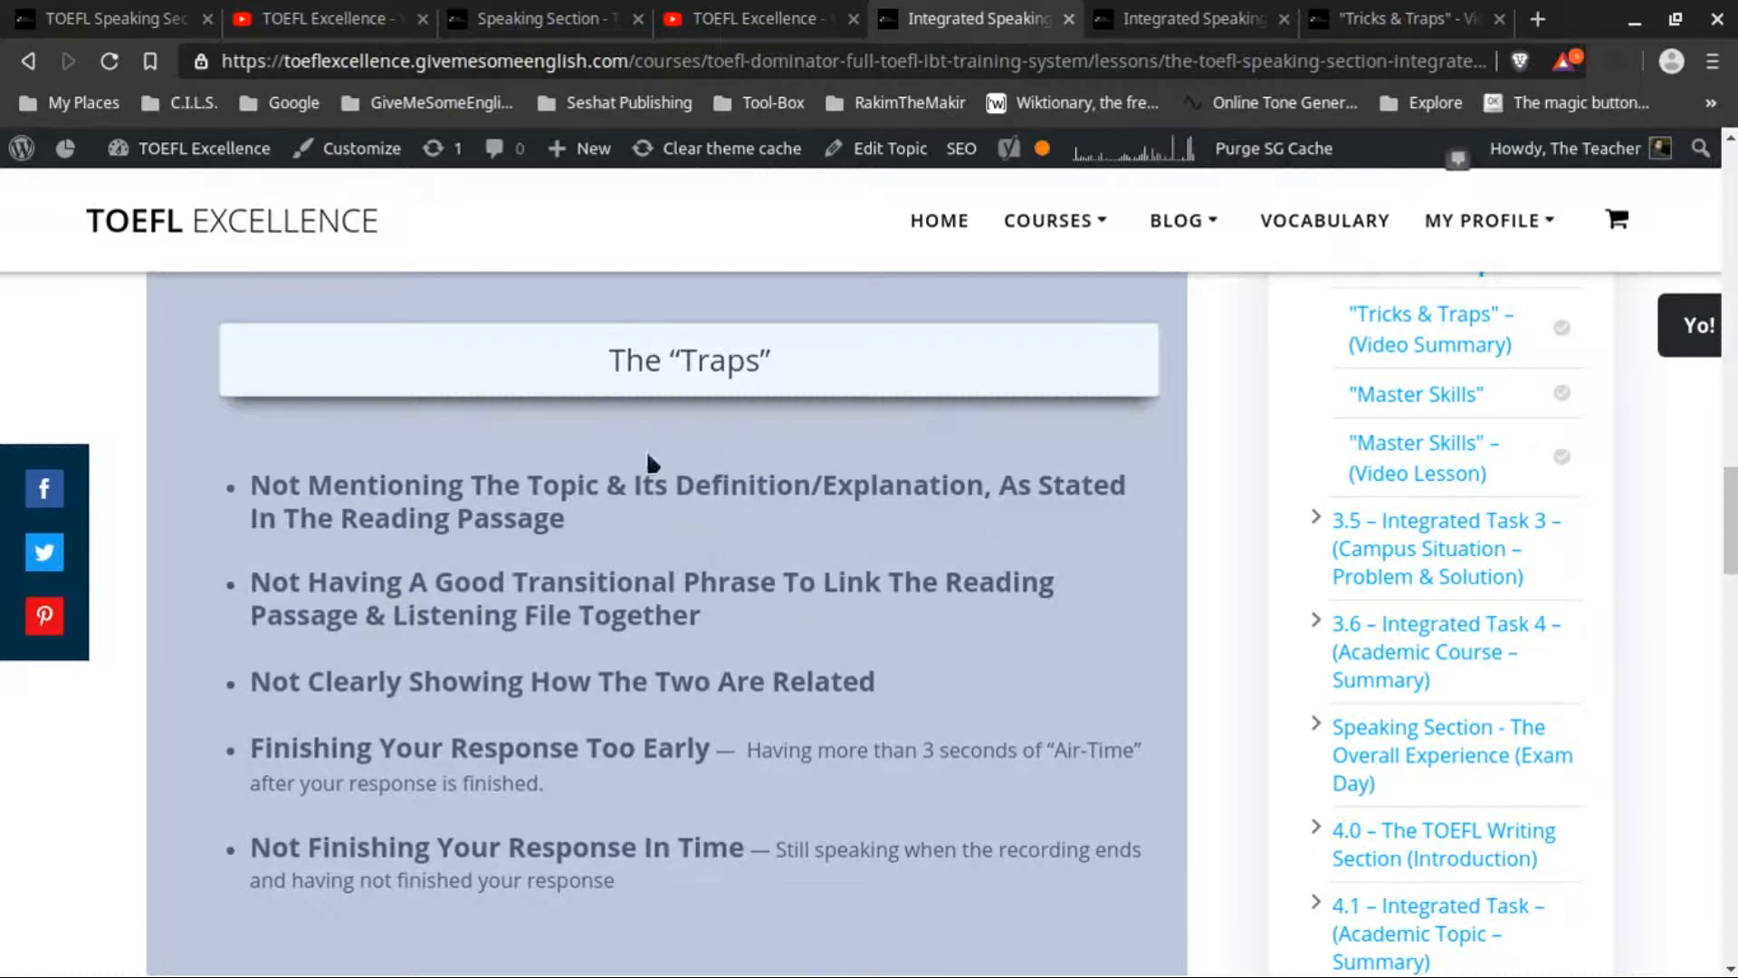
{"action": "scroll", "scroll_direction": "down", "scroll_amount": 3}
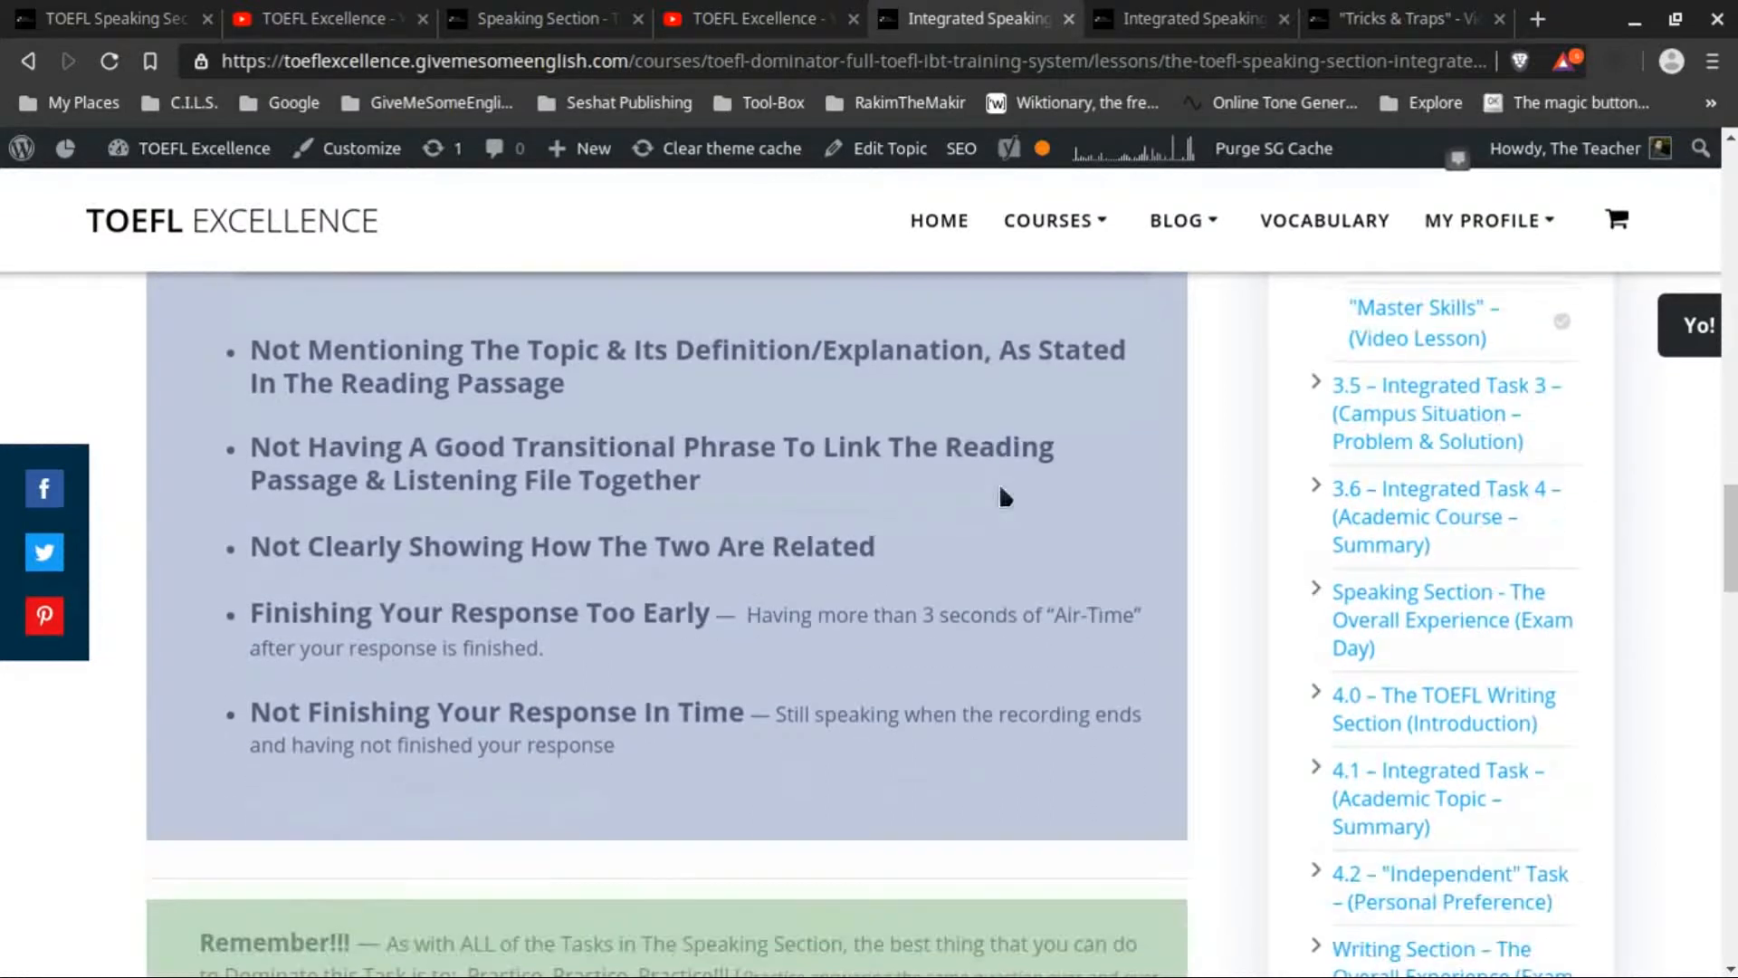
{"action": "mouse_move", "coordinate": [612, 415]}
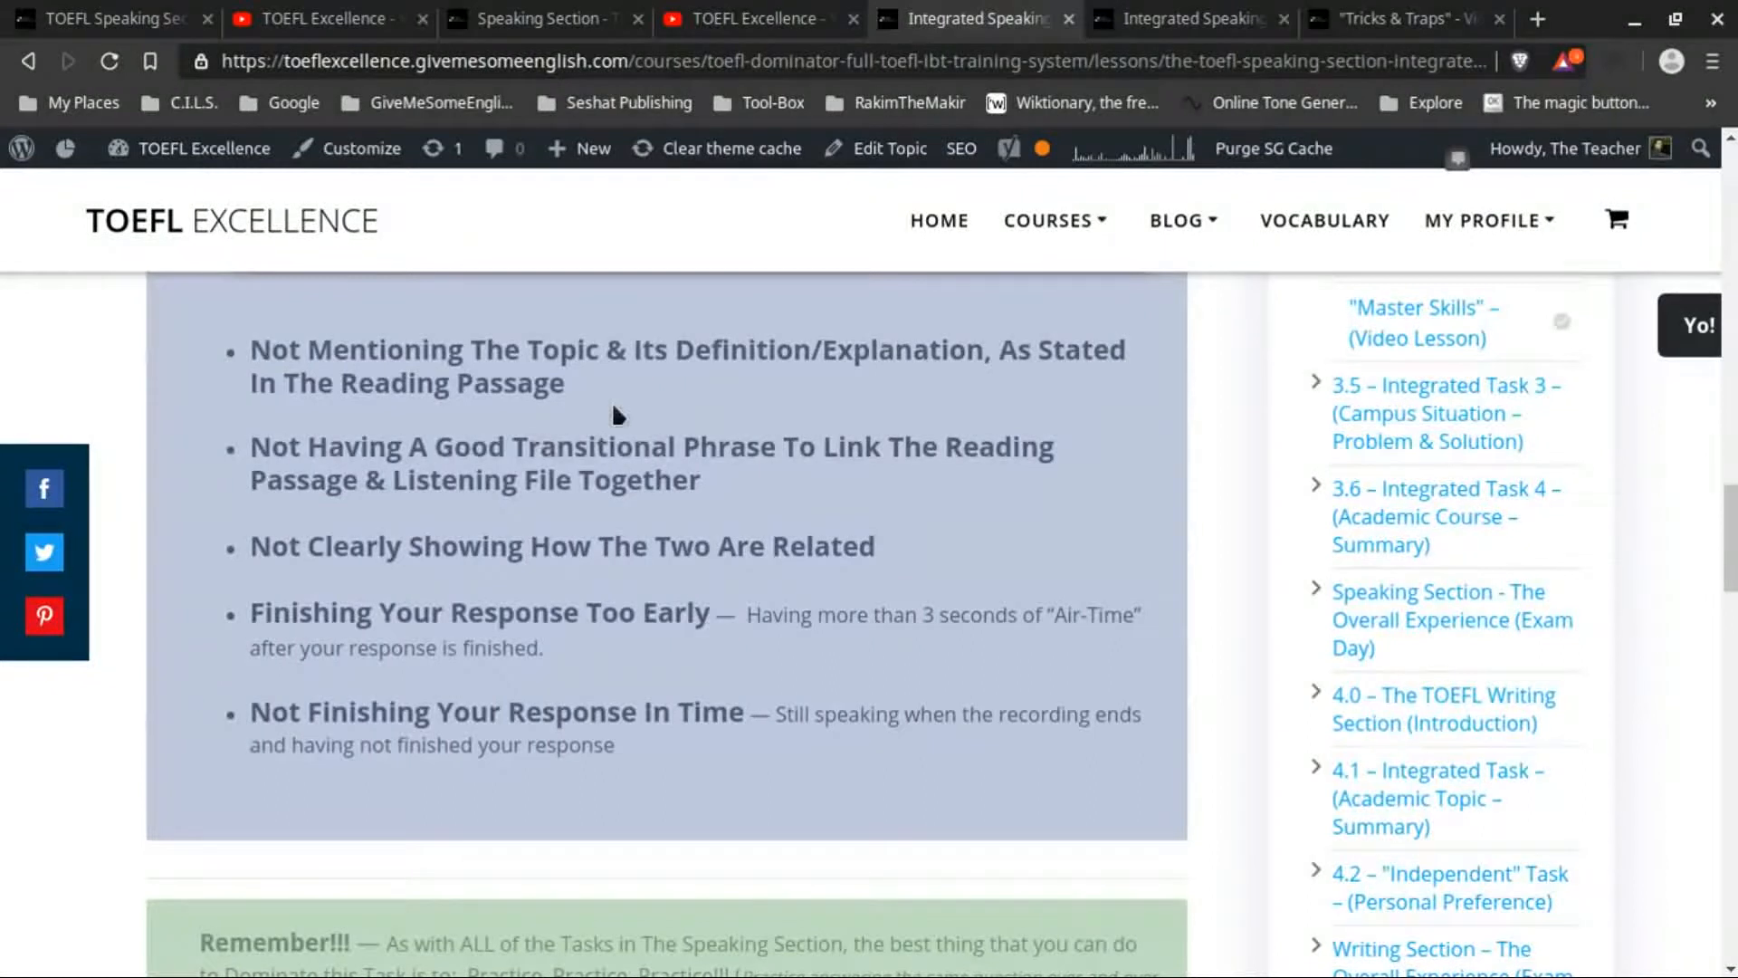
{"action": "mouse_move", "coordinate": [342, 524]}
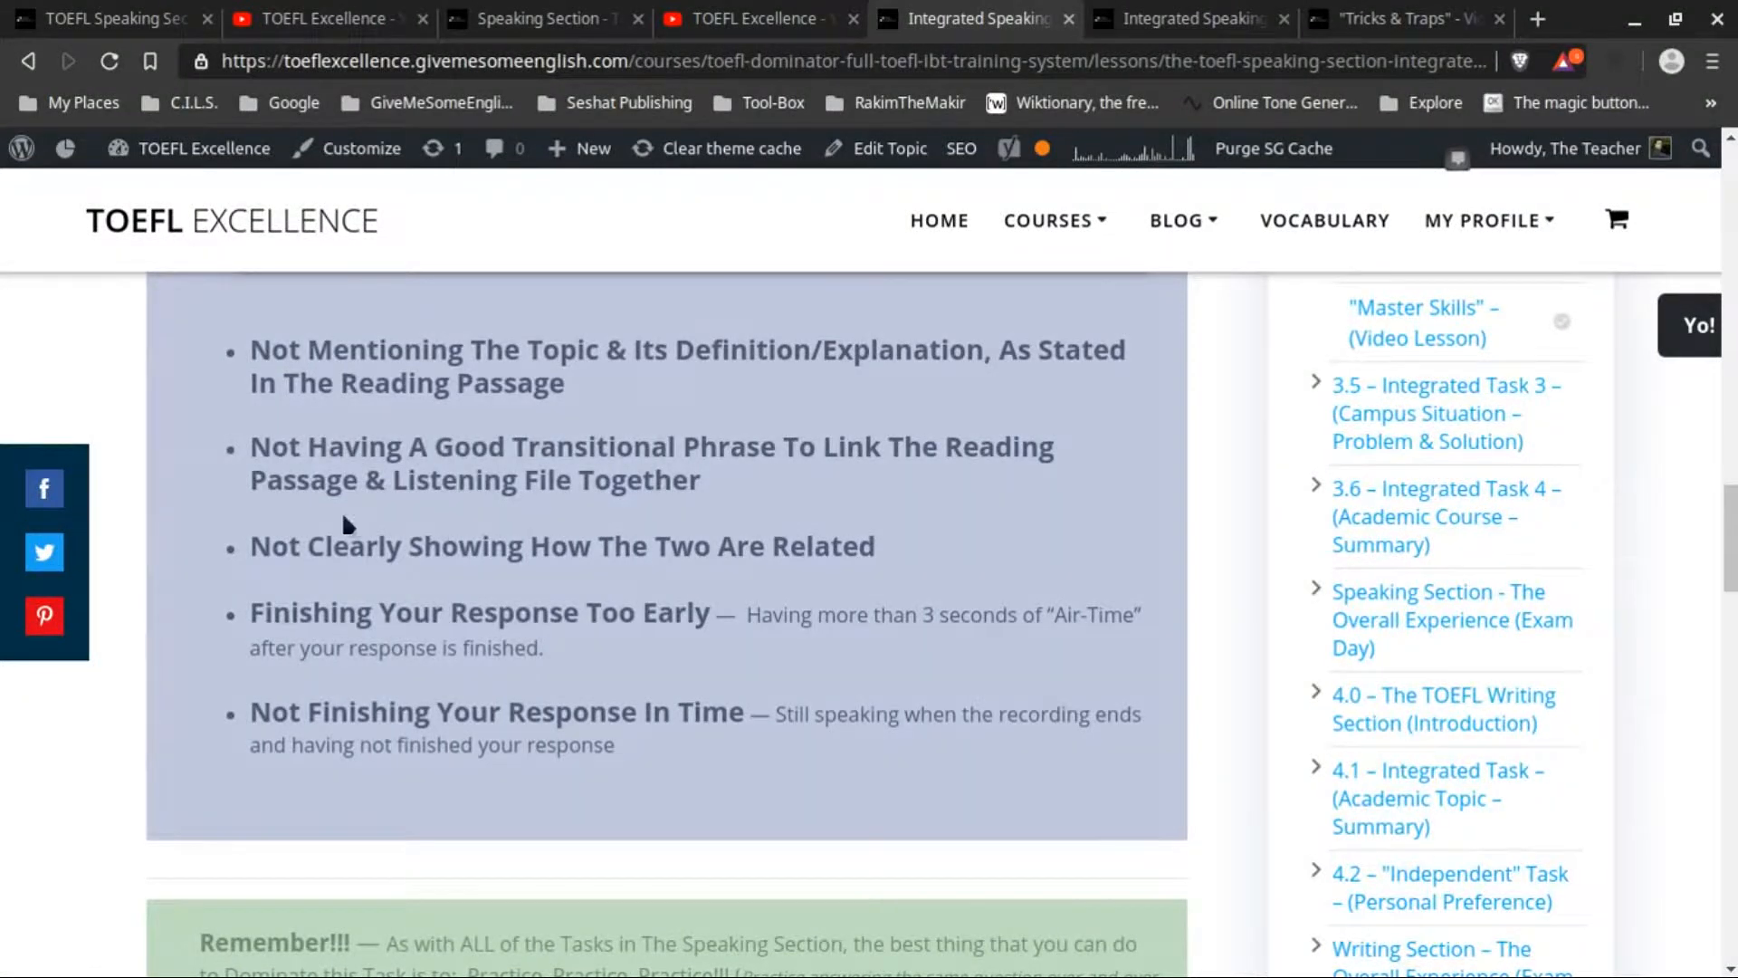
{"action": "mouse_move", "coordinate": [685, 519]}
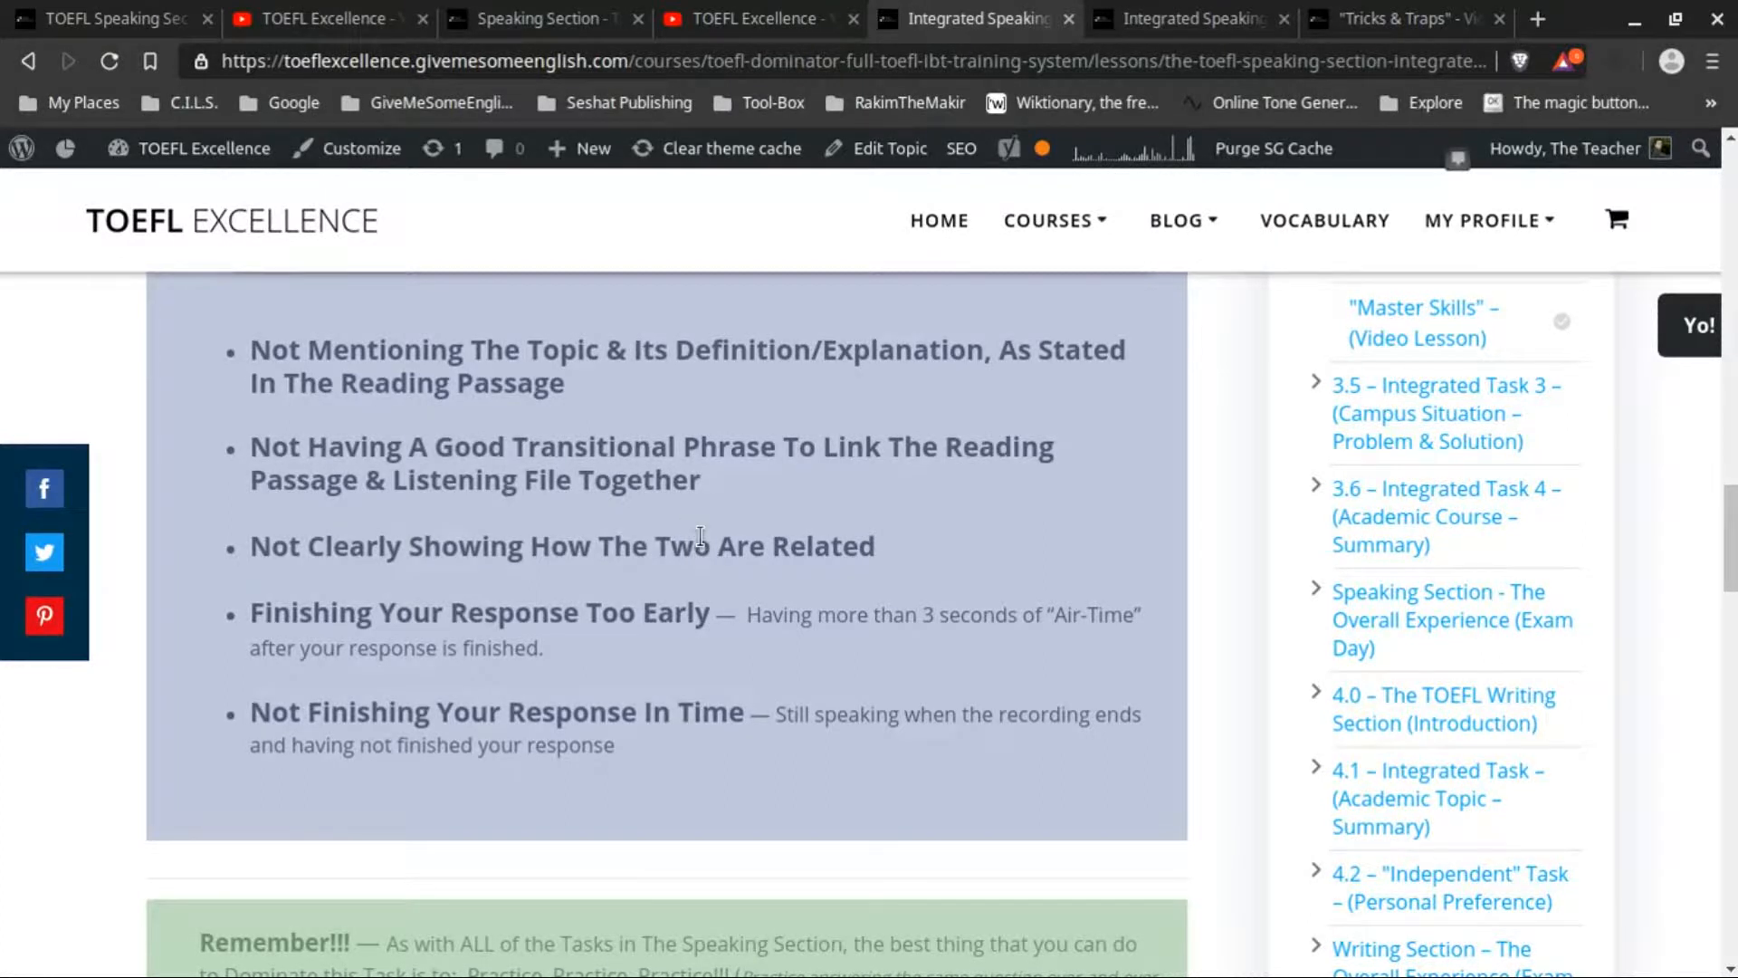
{"action": "mouse_move", "coordinate": [753, 491]}
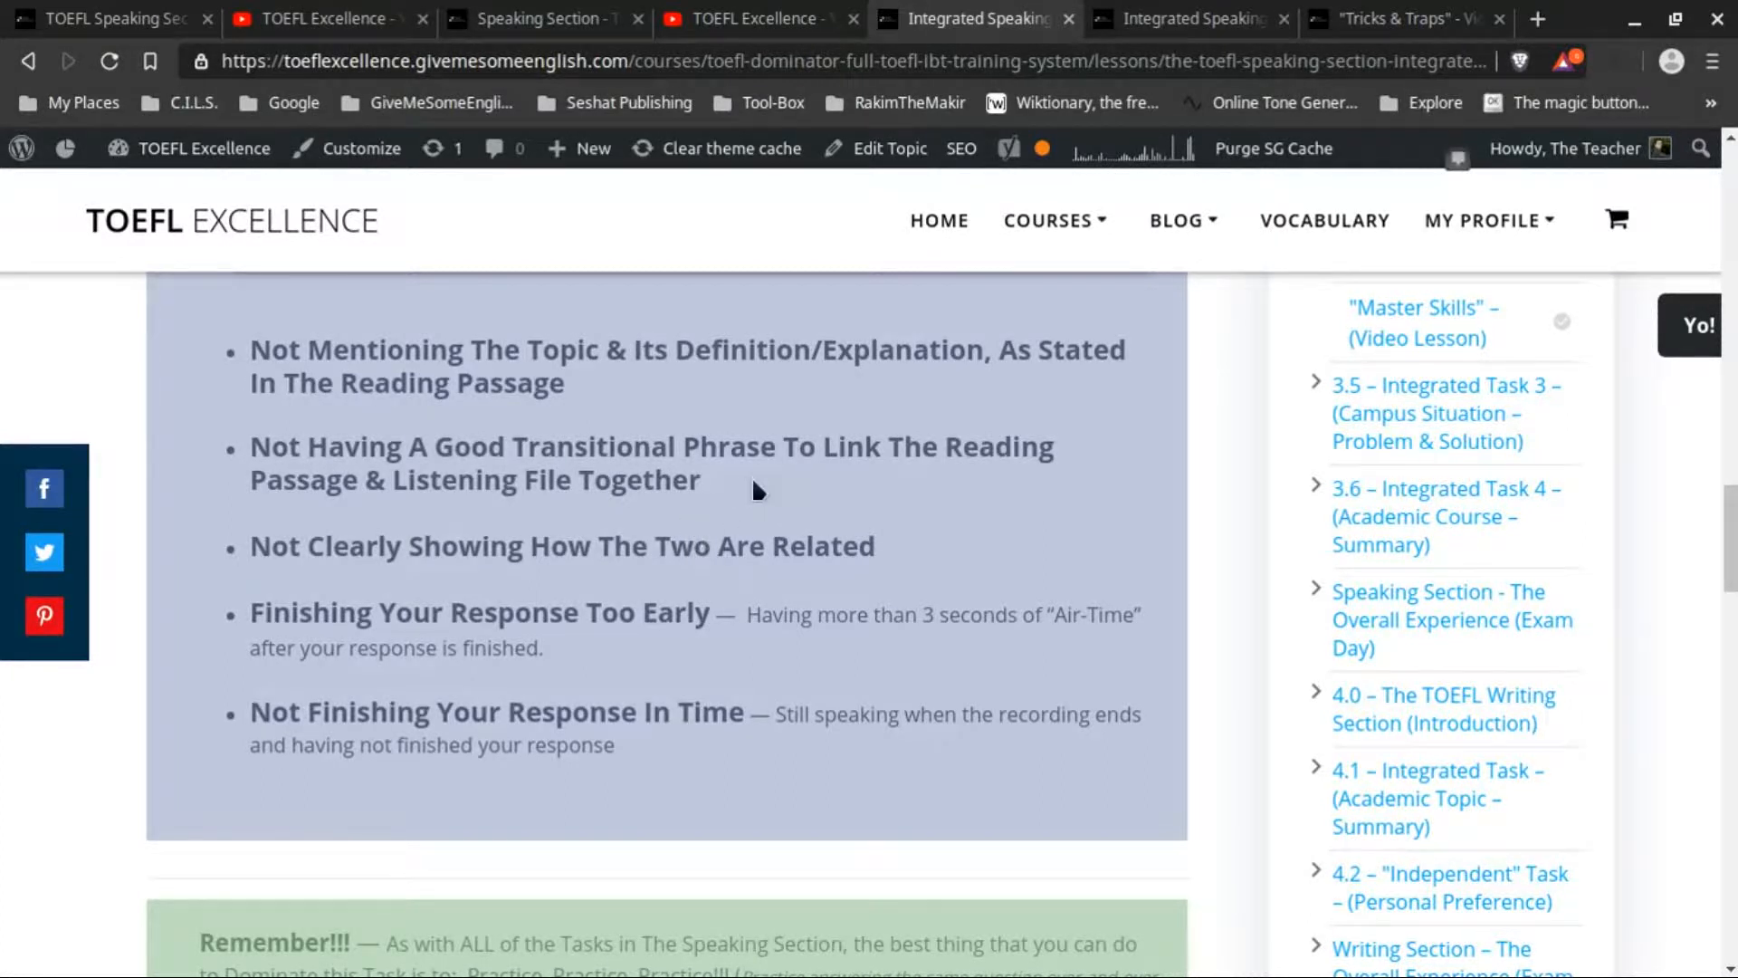
{"action": "mouse_move", "coordinate": [1177, 423]}
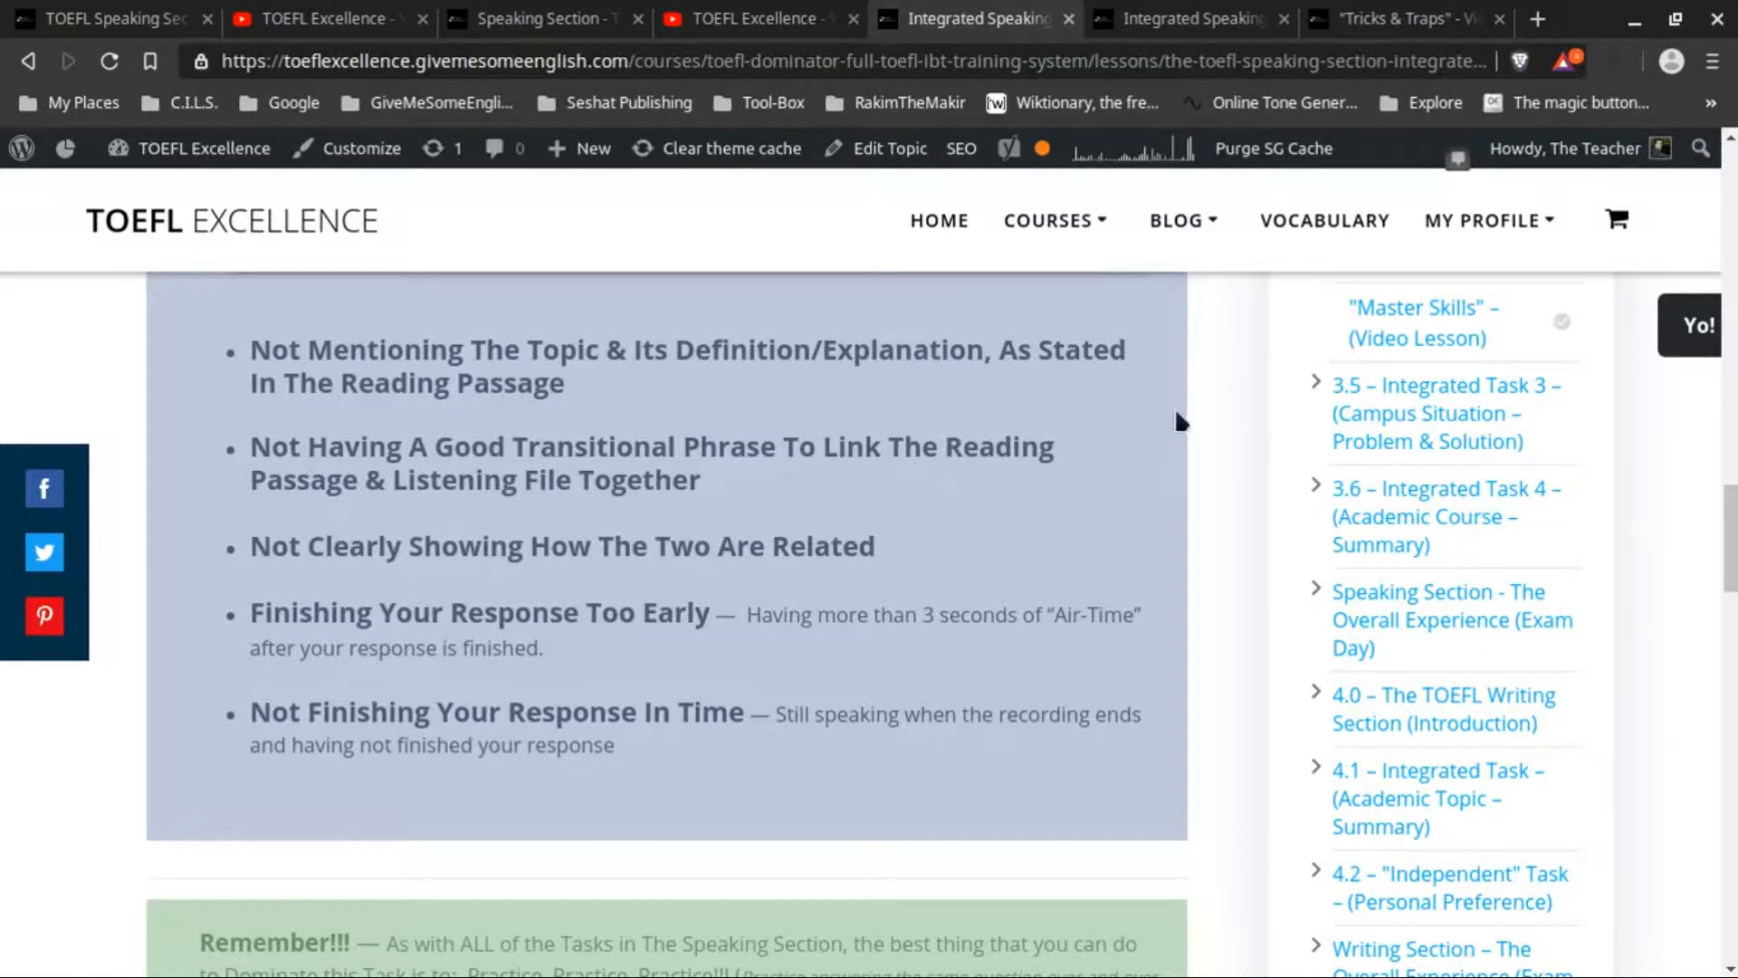
{"action": "mouse_move", "coordinate": [1178, 356]}
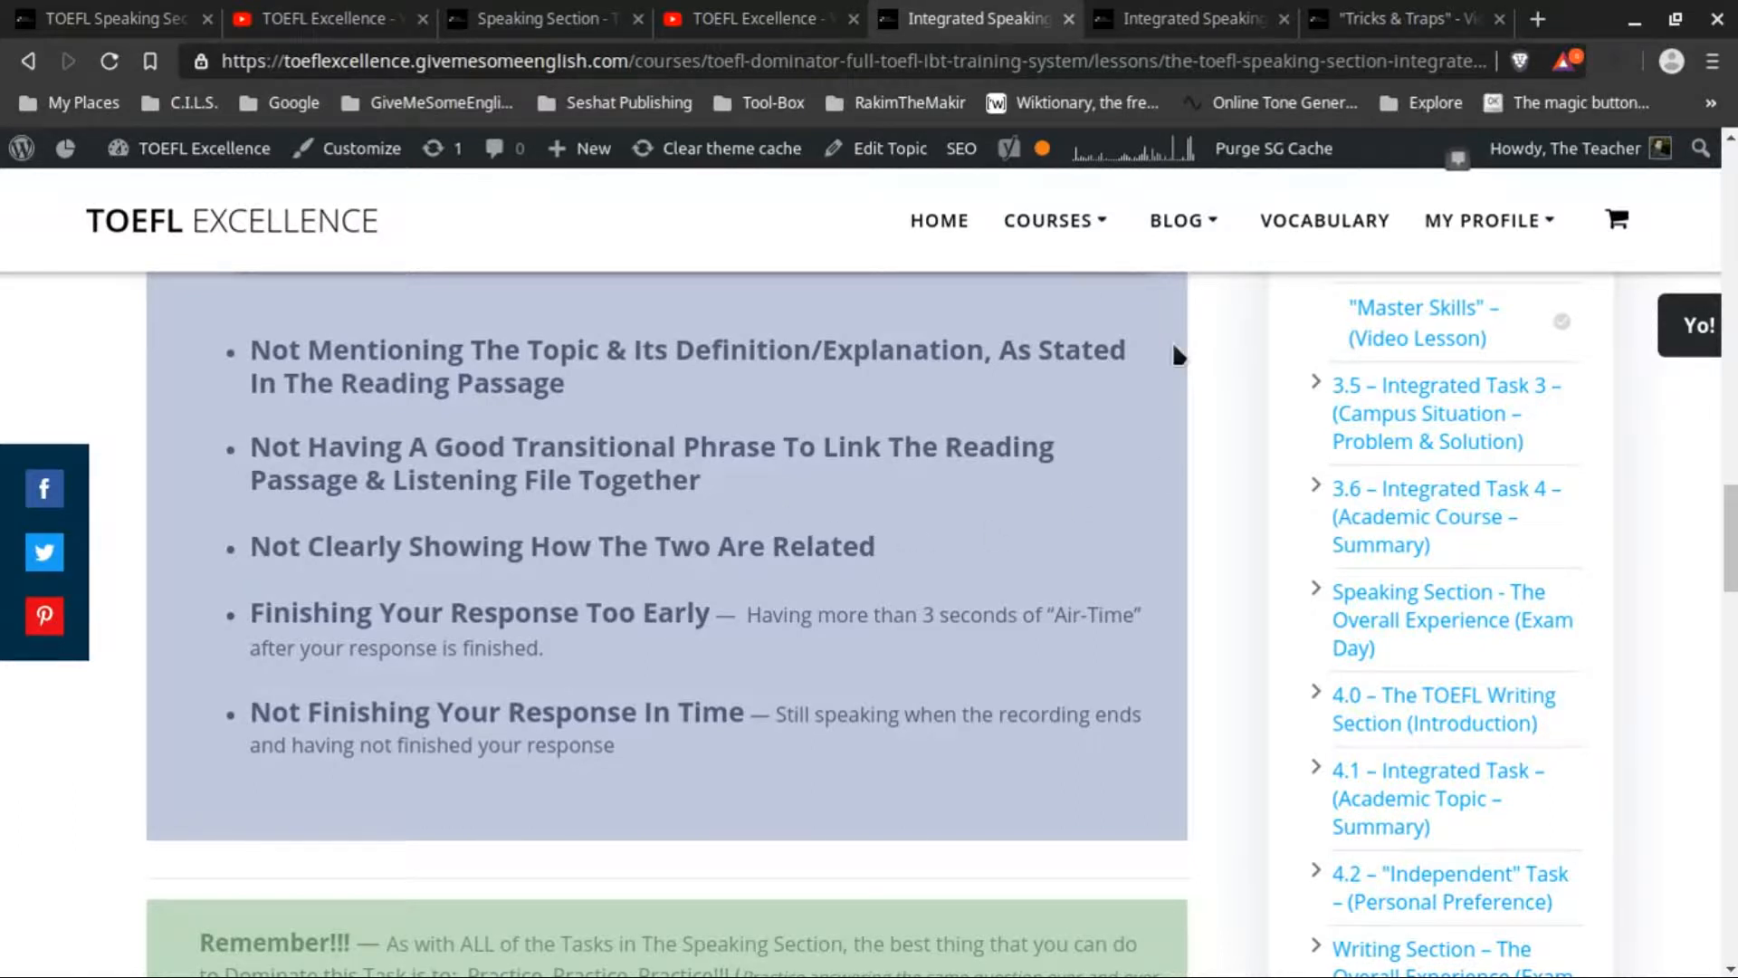
{"action": "mouse_move", "coordinate": [1063, 462]}
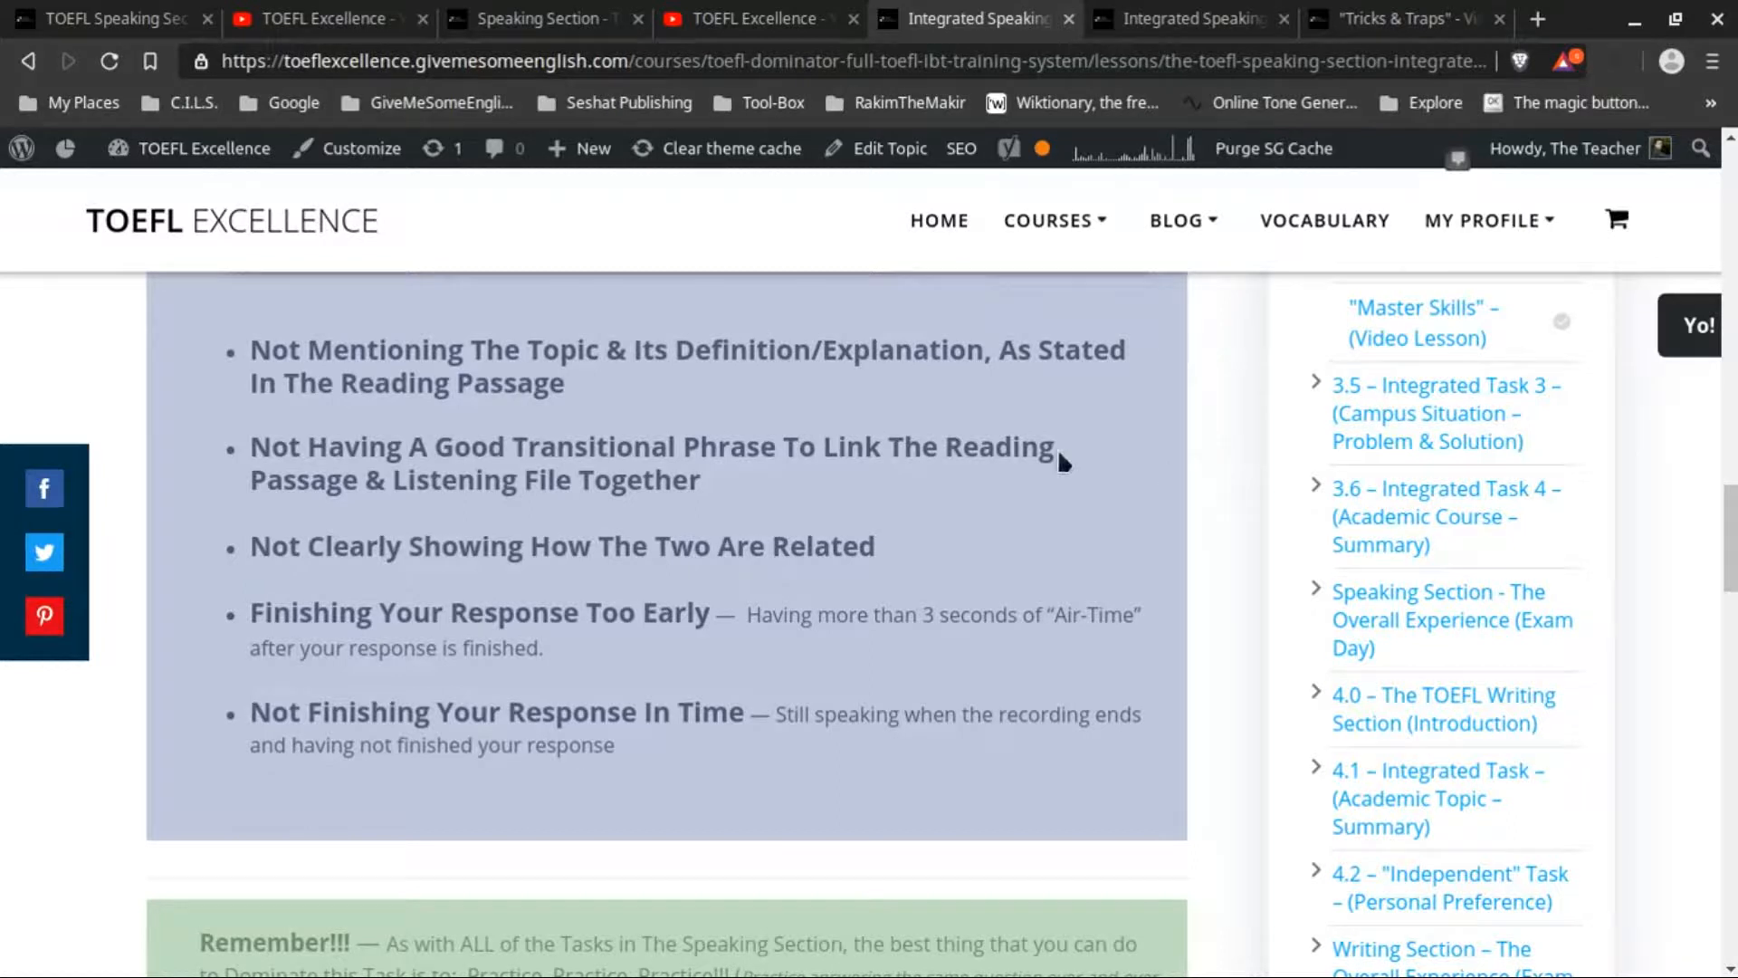
{"action": "mouse_move", "coordinate": [1205, 466]}
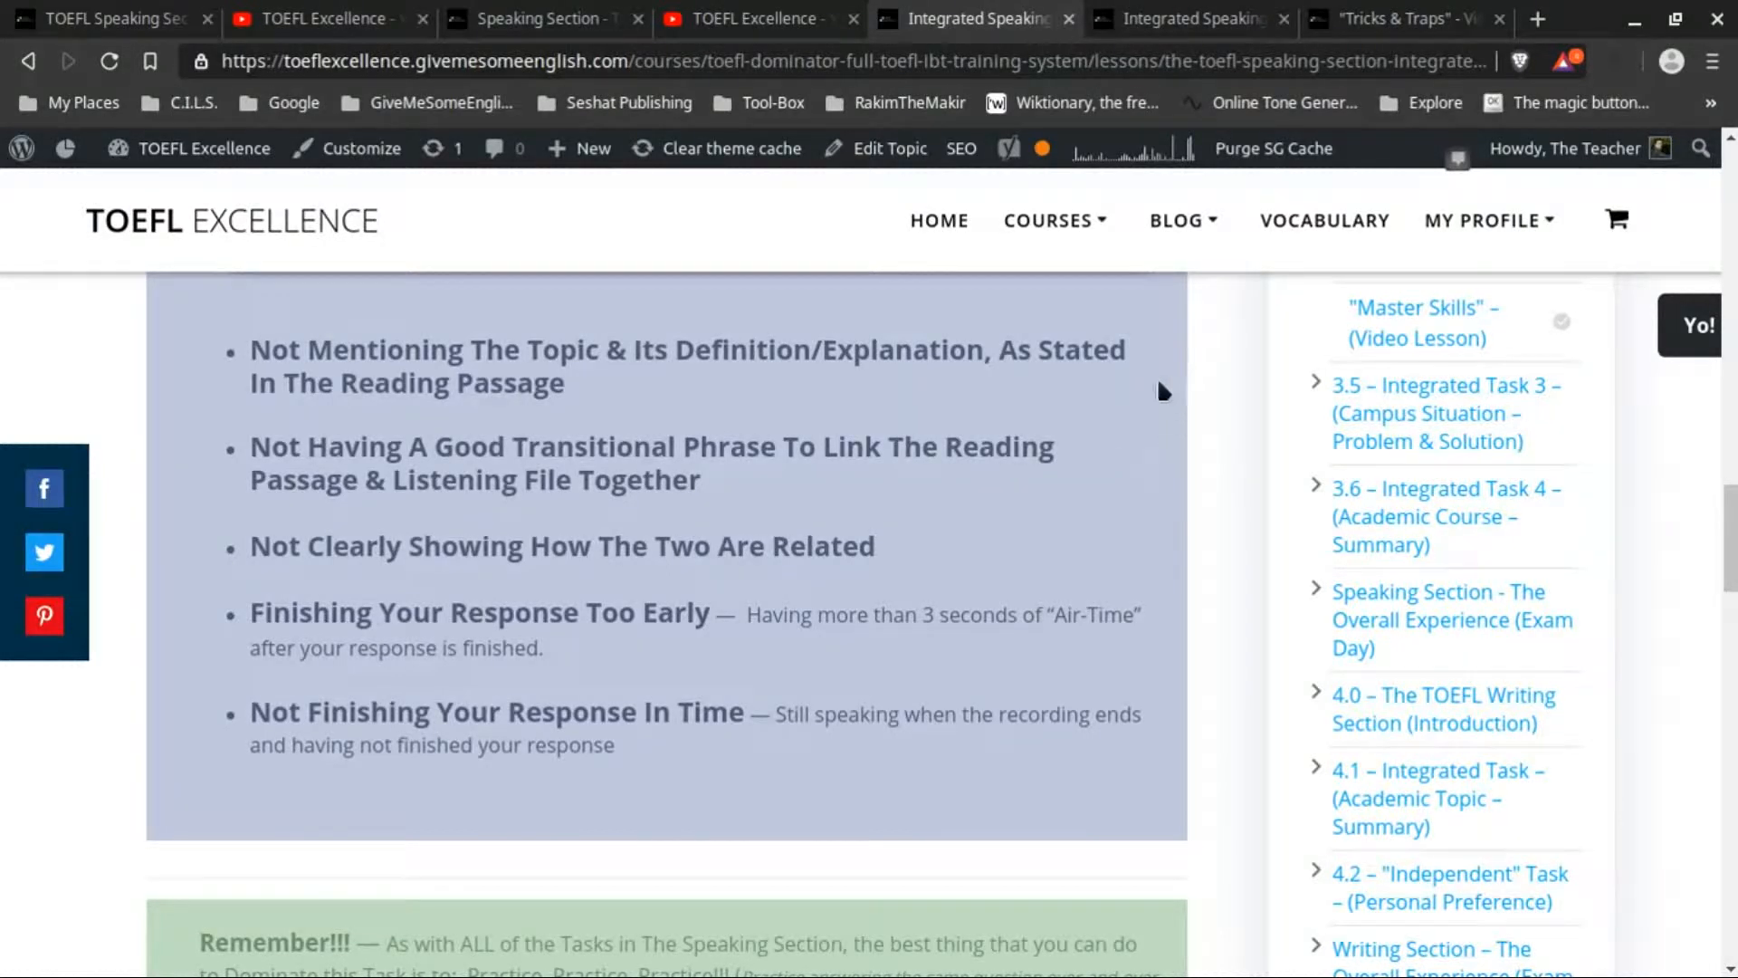
Step: Return to the Speaking Section tab and scroll through the Task 4 example response page
{"action": "left_click", "coordinate": [536, 18]}
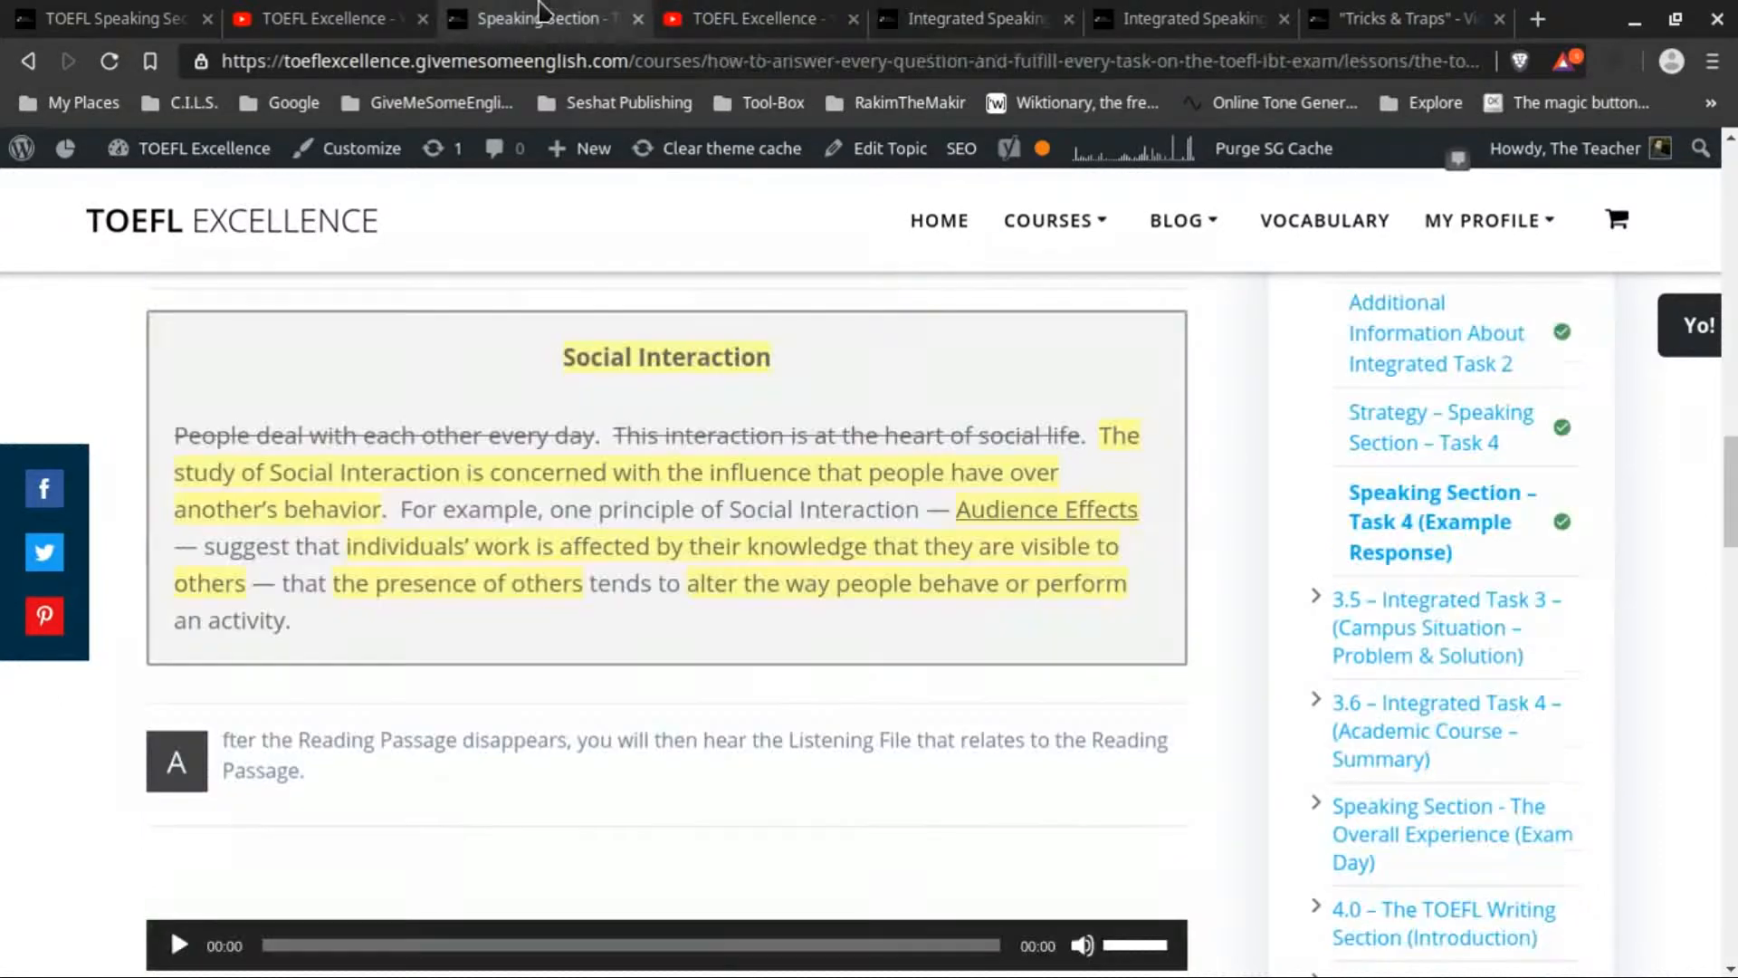
{"action": "scroll", "scroll_direction": "down", "scroll_amount": 3}
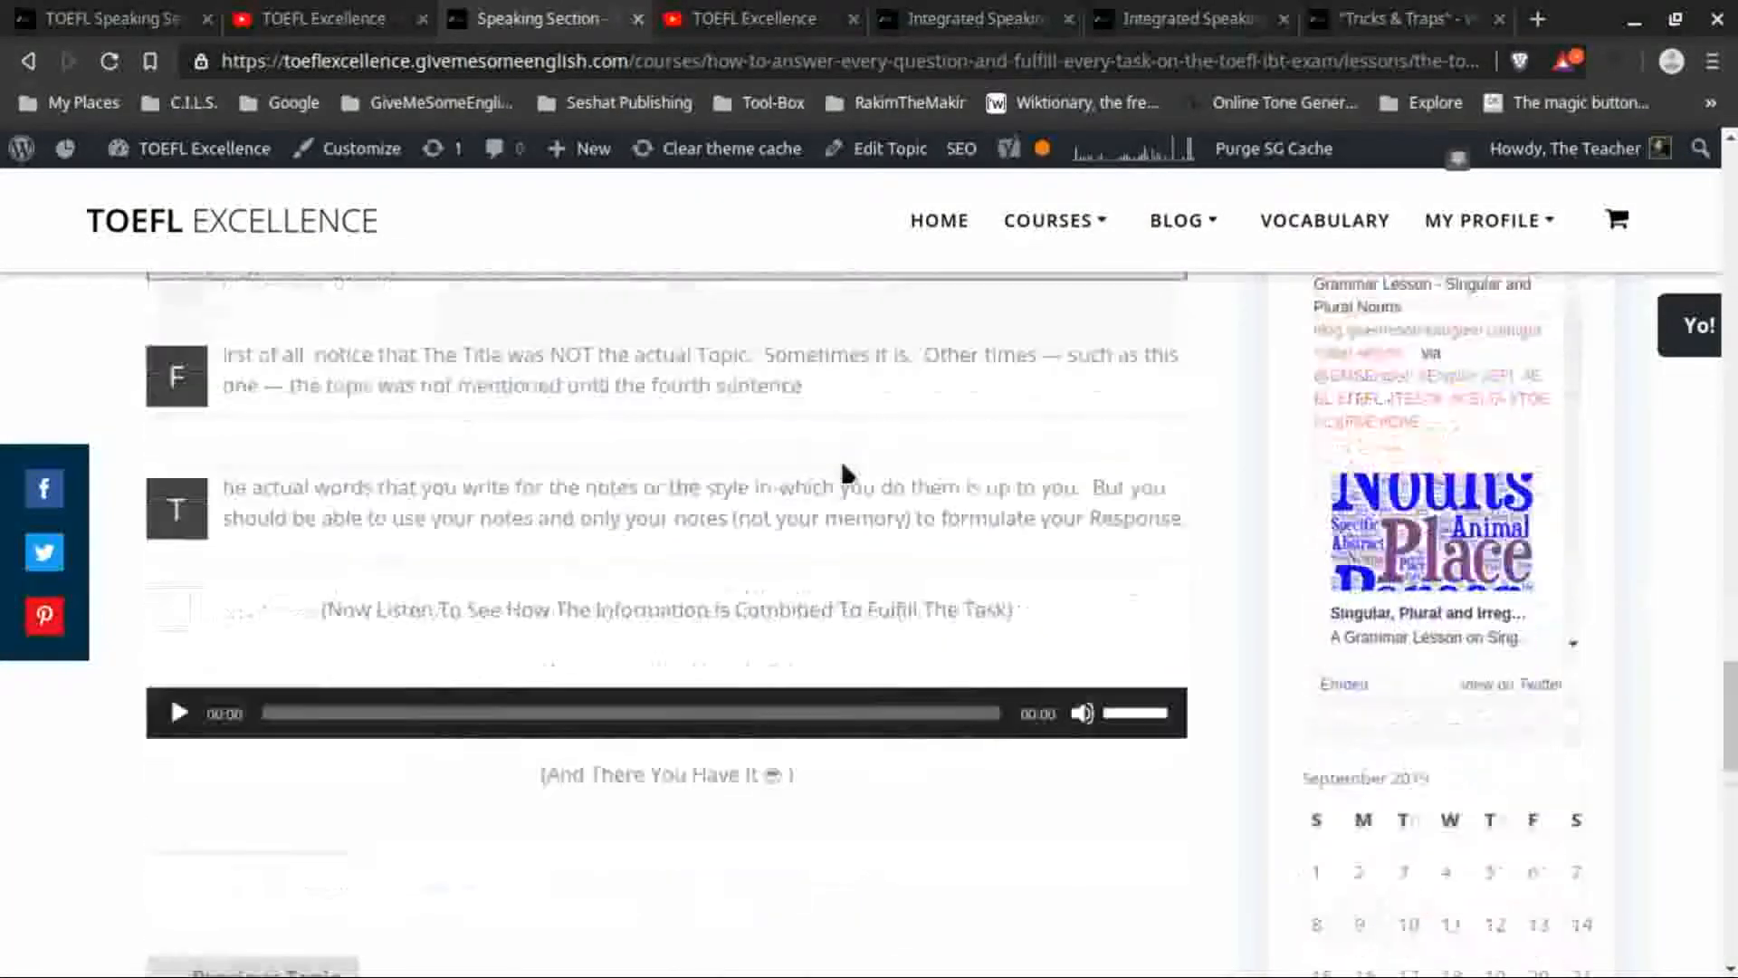
{"action": "scroll", "scroll_direction": "down", "scroll_amount": 3}
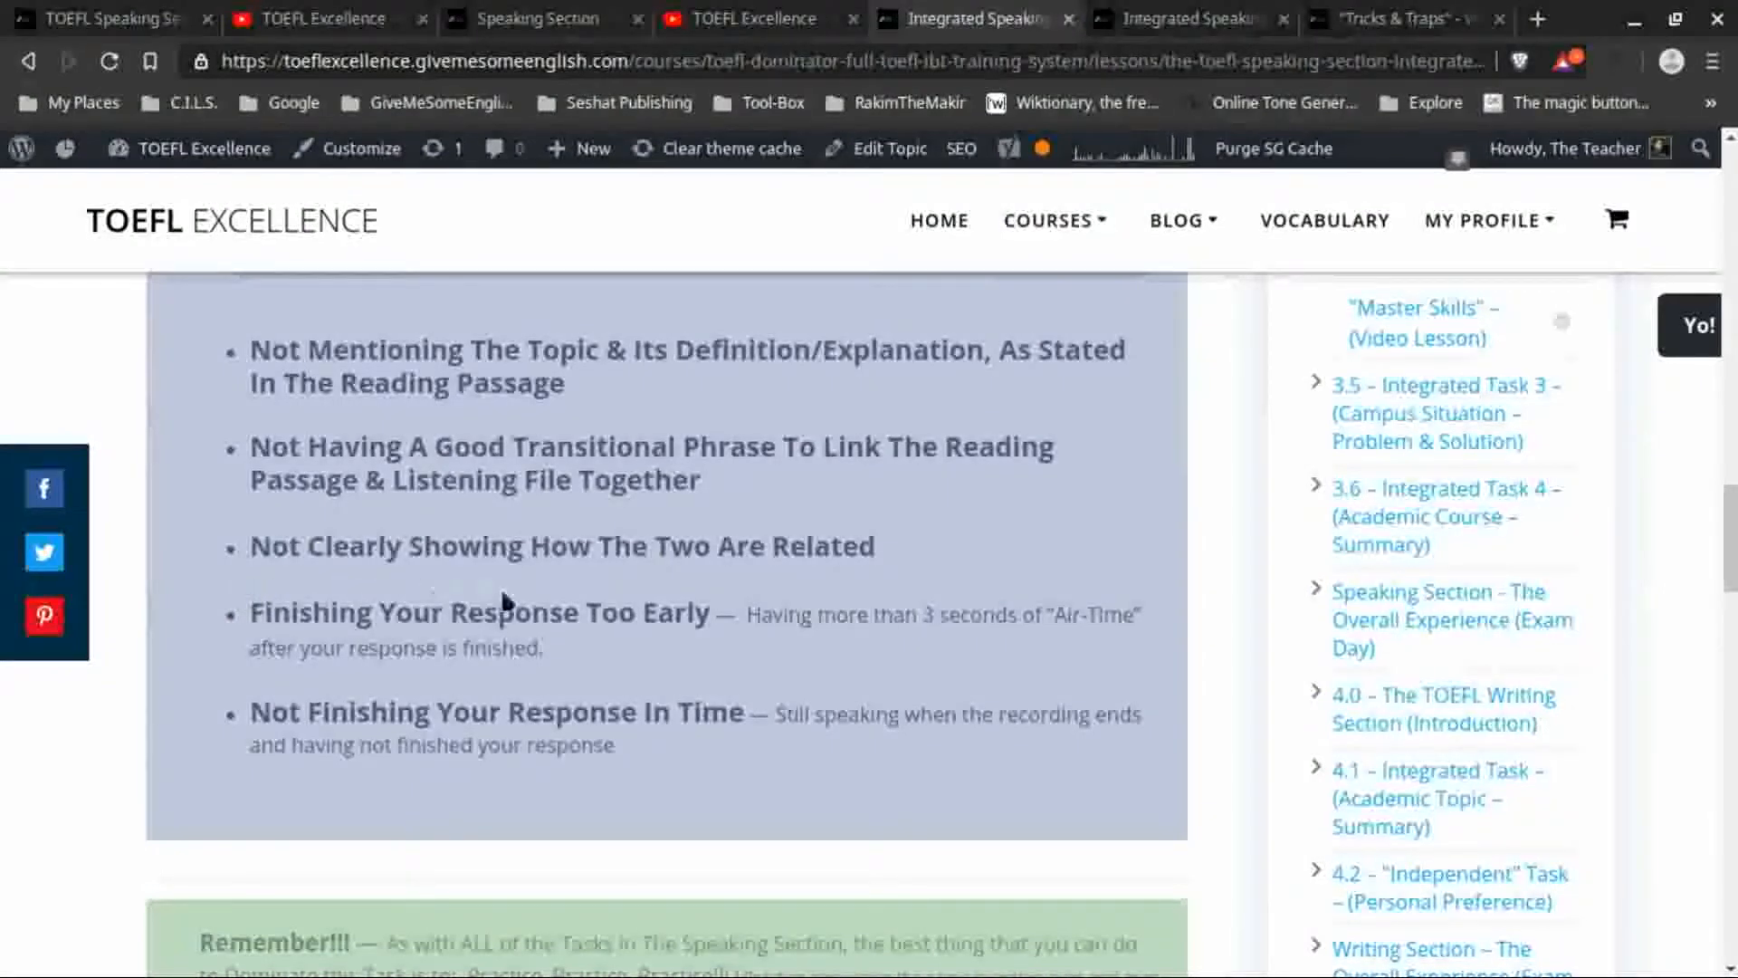
{"action": "mouse_move", "coordinate": [655, 598]}
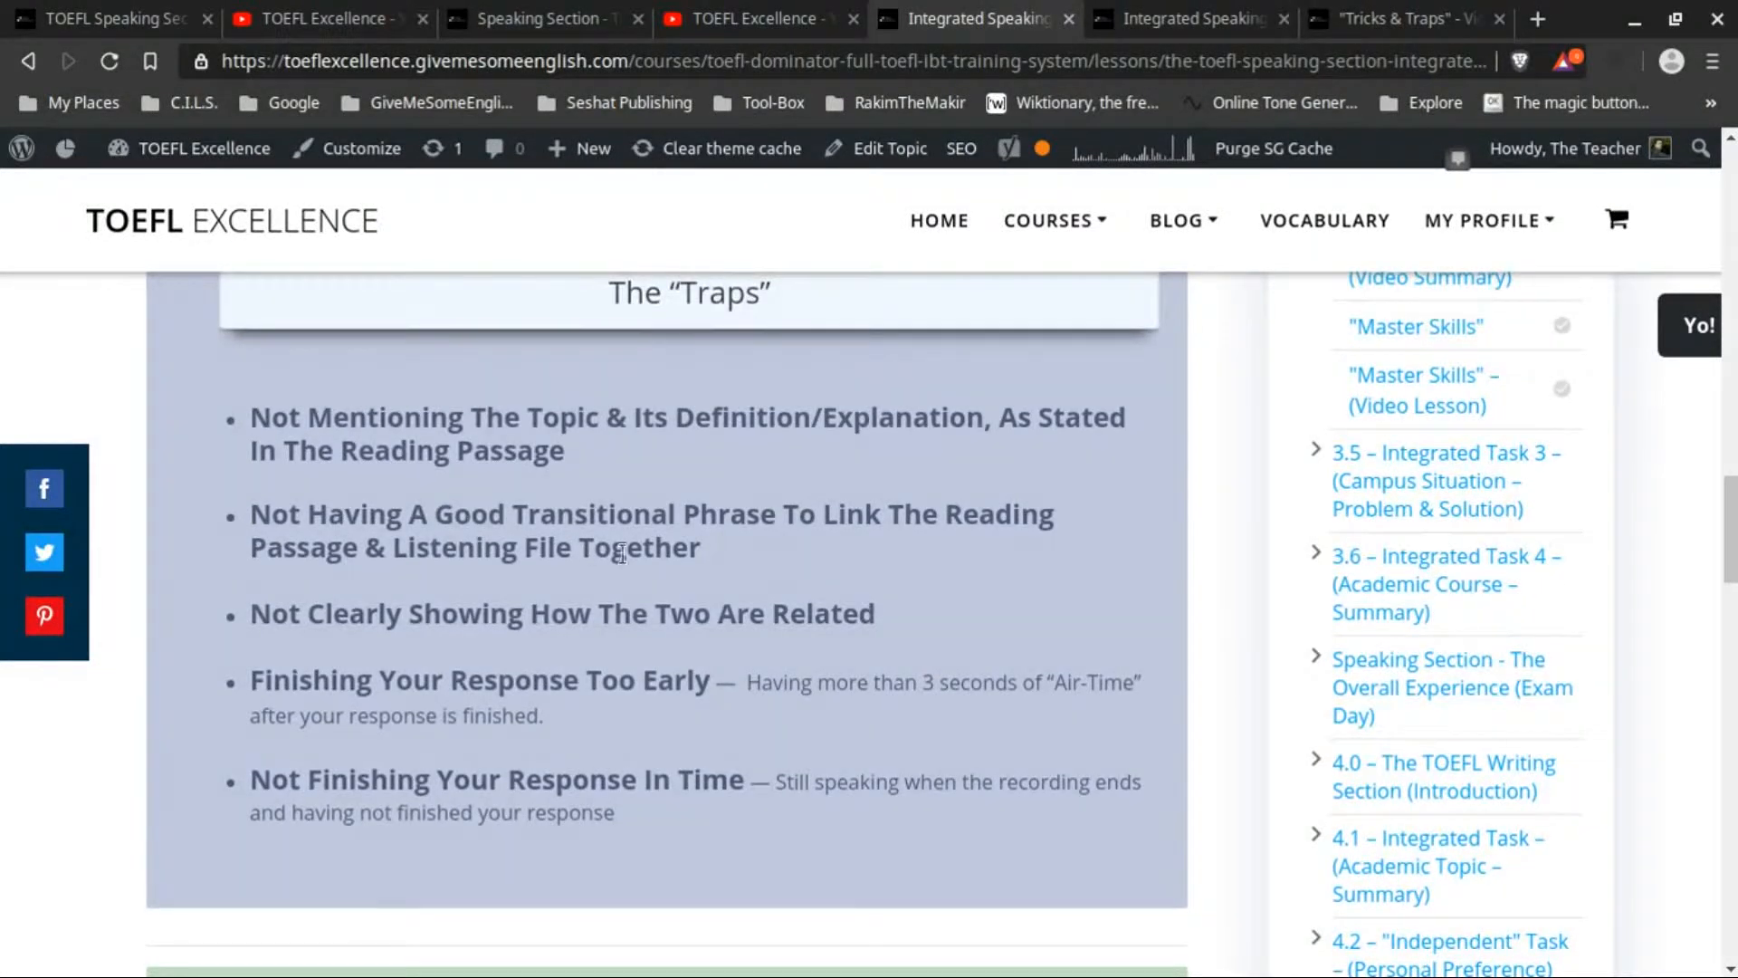
{"action": "mouse_move", "coordinate": [1028, 498]}
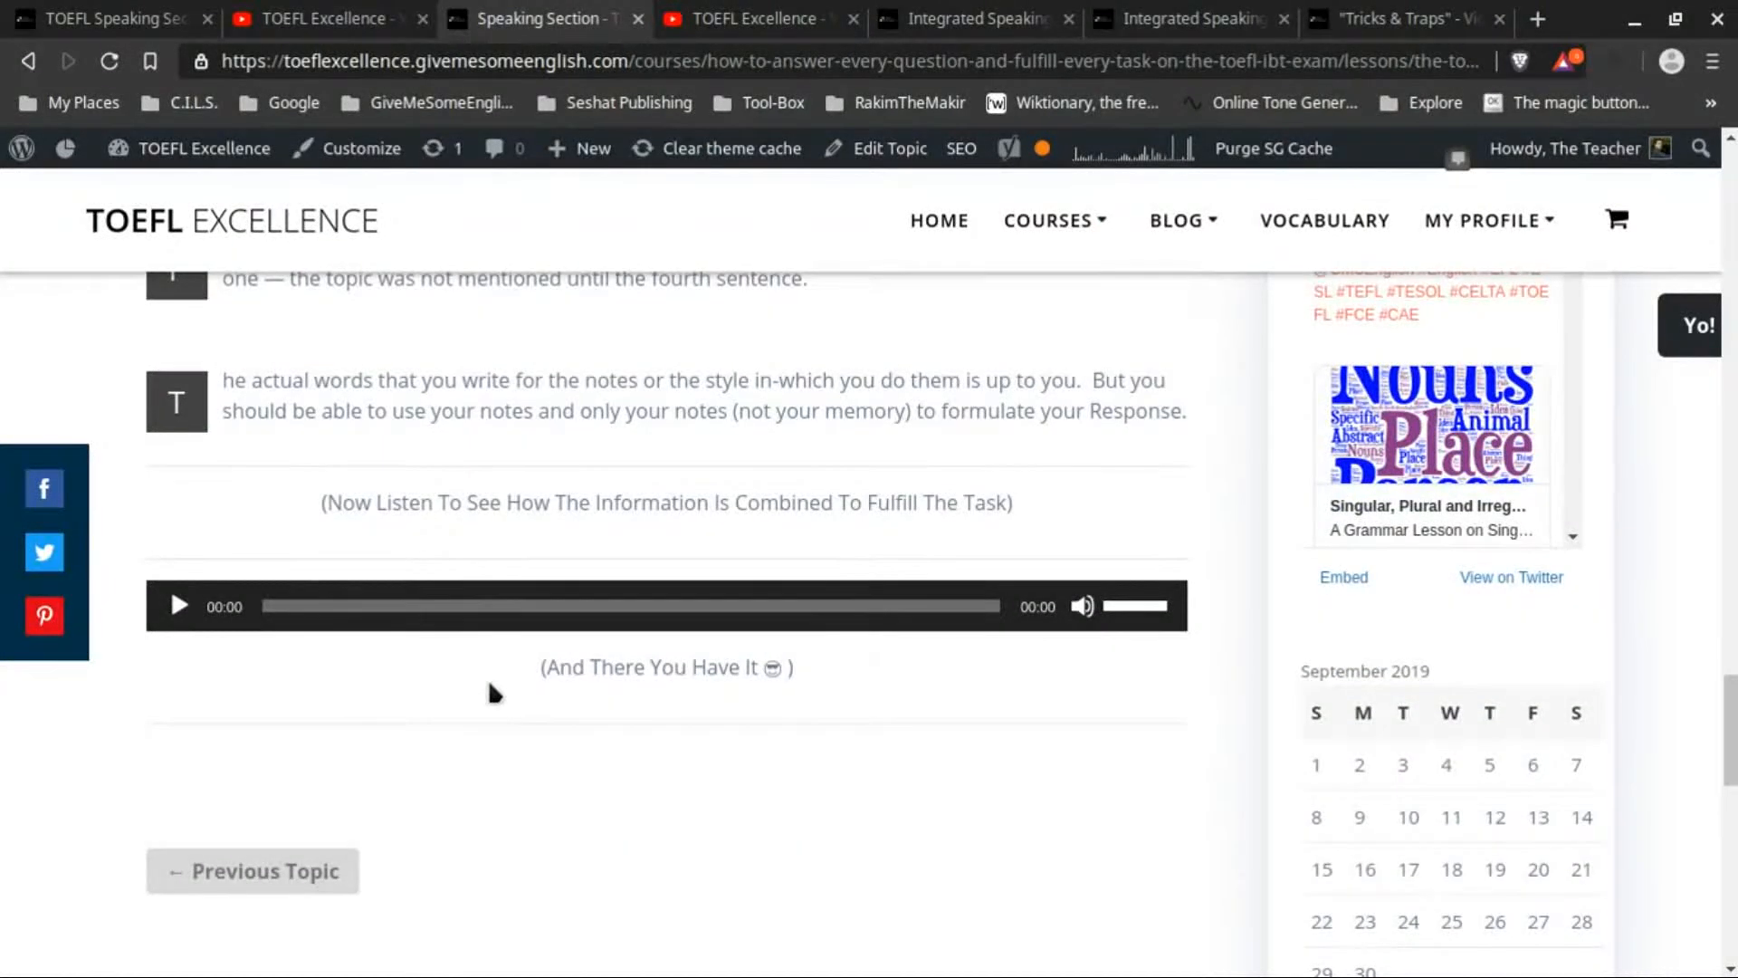
{"action": "mouse_move", "coordinate": [543, 706]}
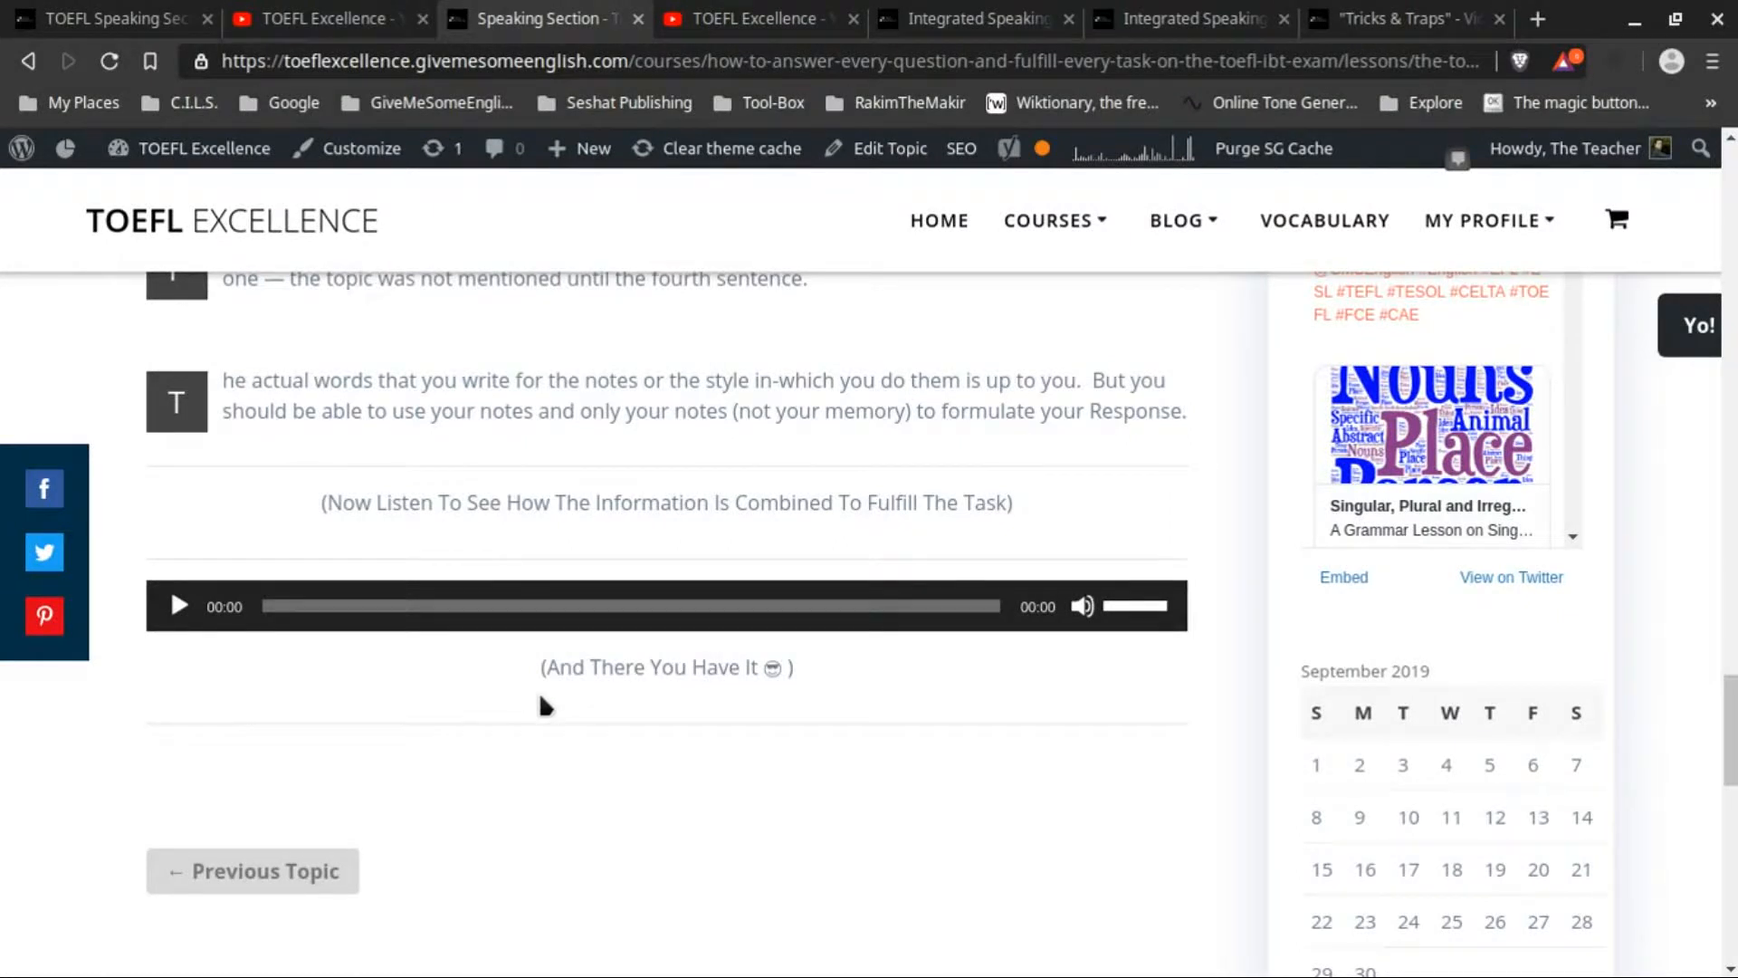
{"action": "mouse_move", "coordinate": [594, 794]}
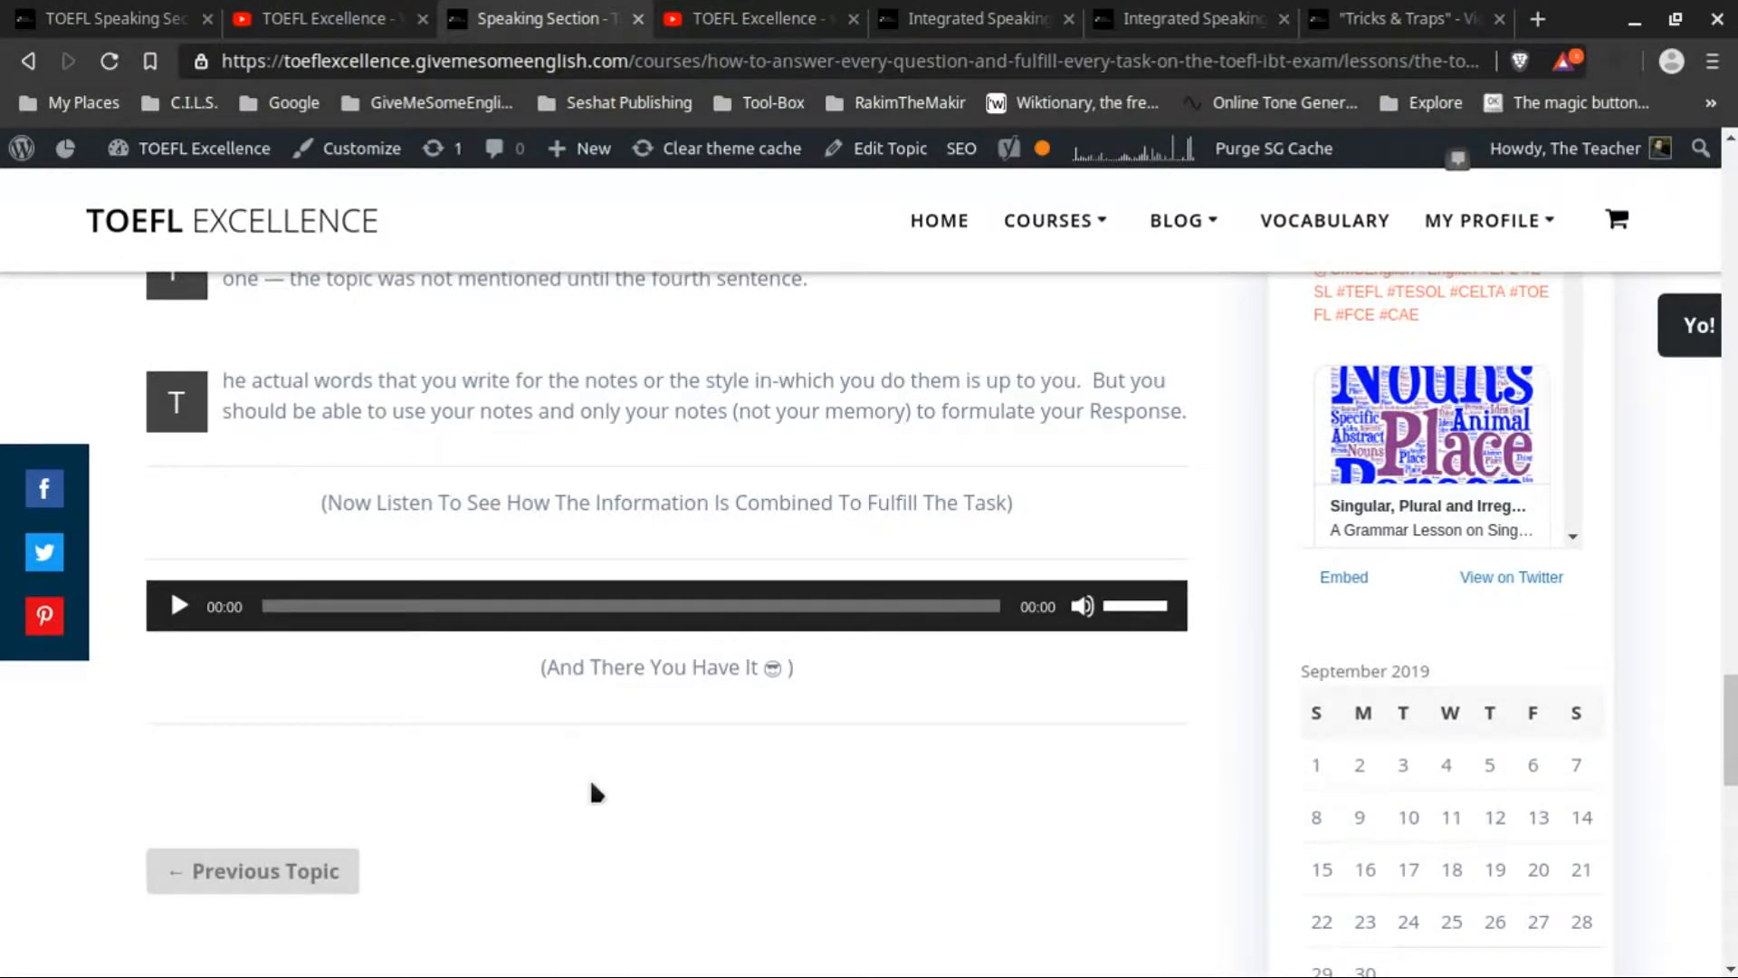
{"action": "mouse_move", "coordinate": [612, 784]}
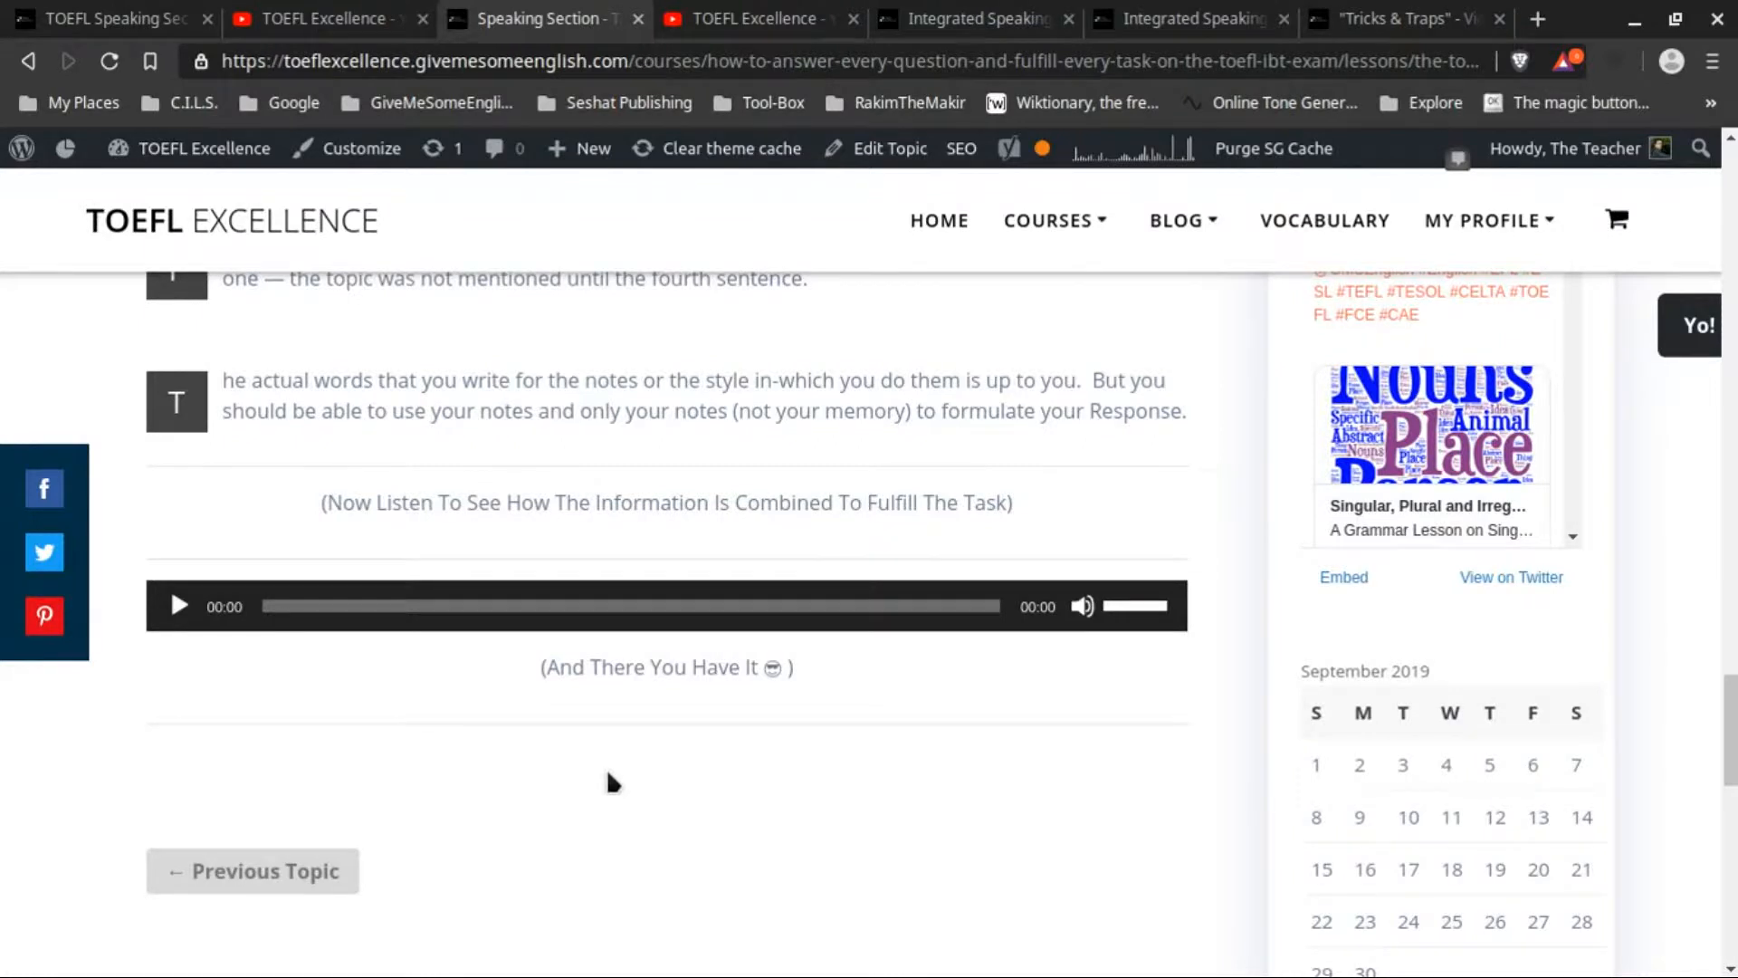
{"action": "mouse_move", "coordinate": [608, 781]}
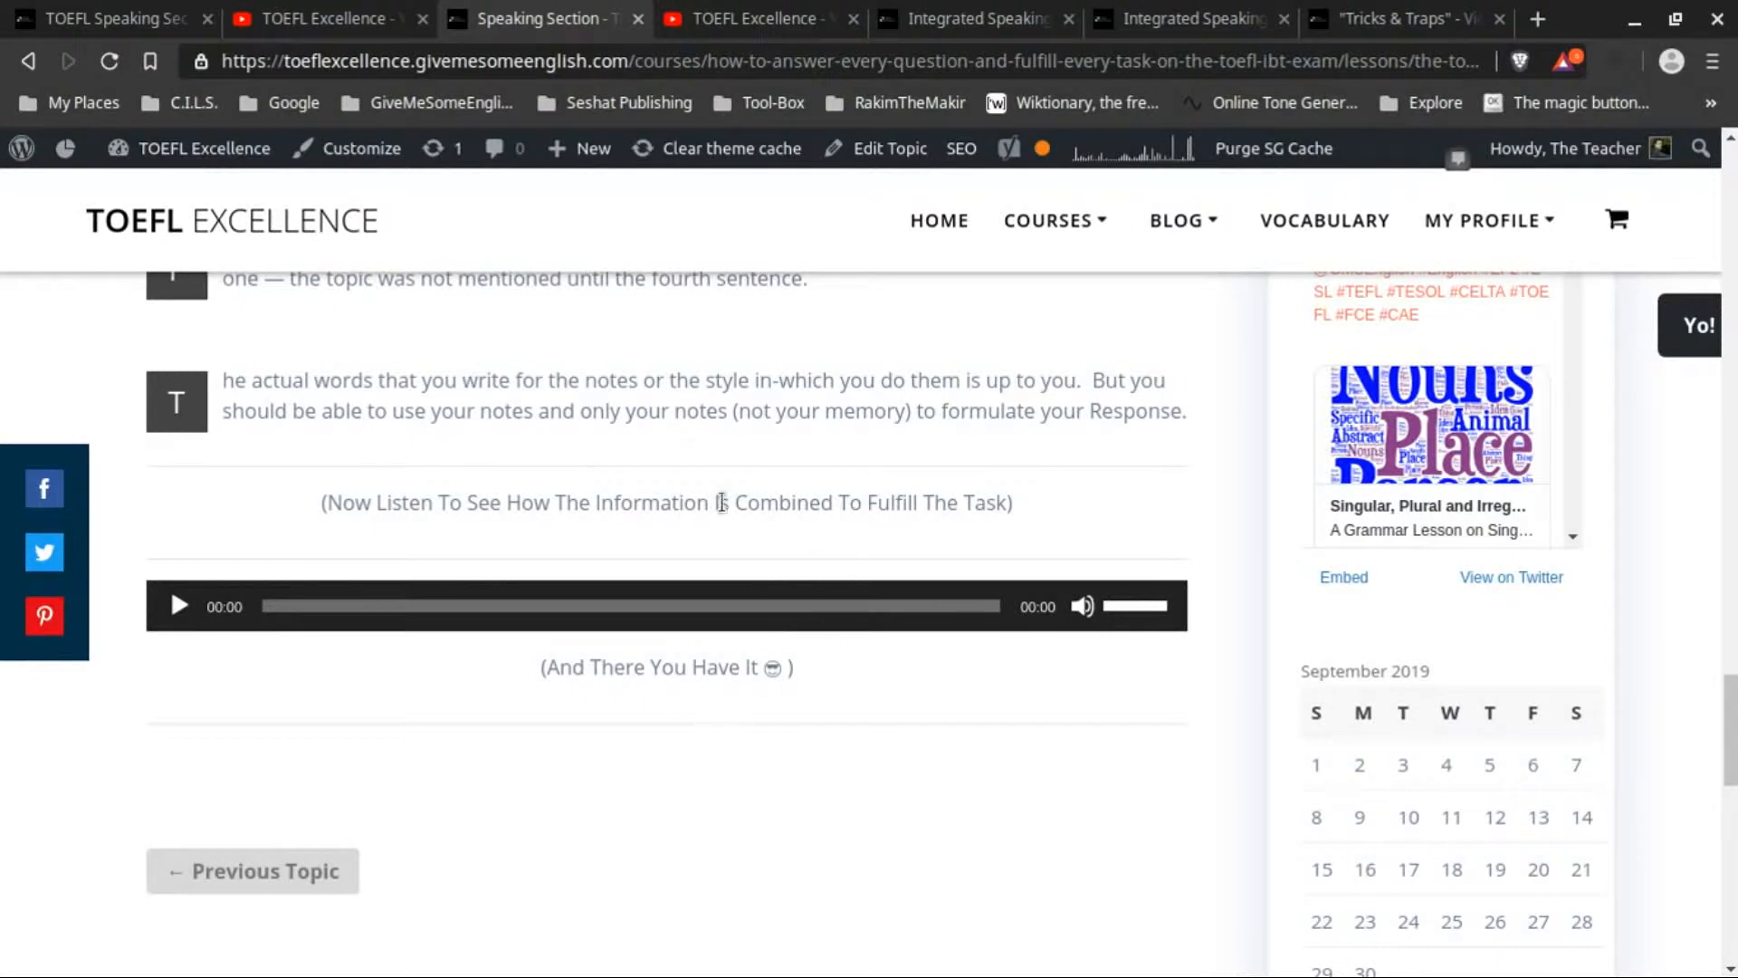
{"action": "mouse_move", "coordinate": [998, 14]}
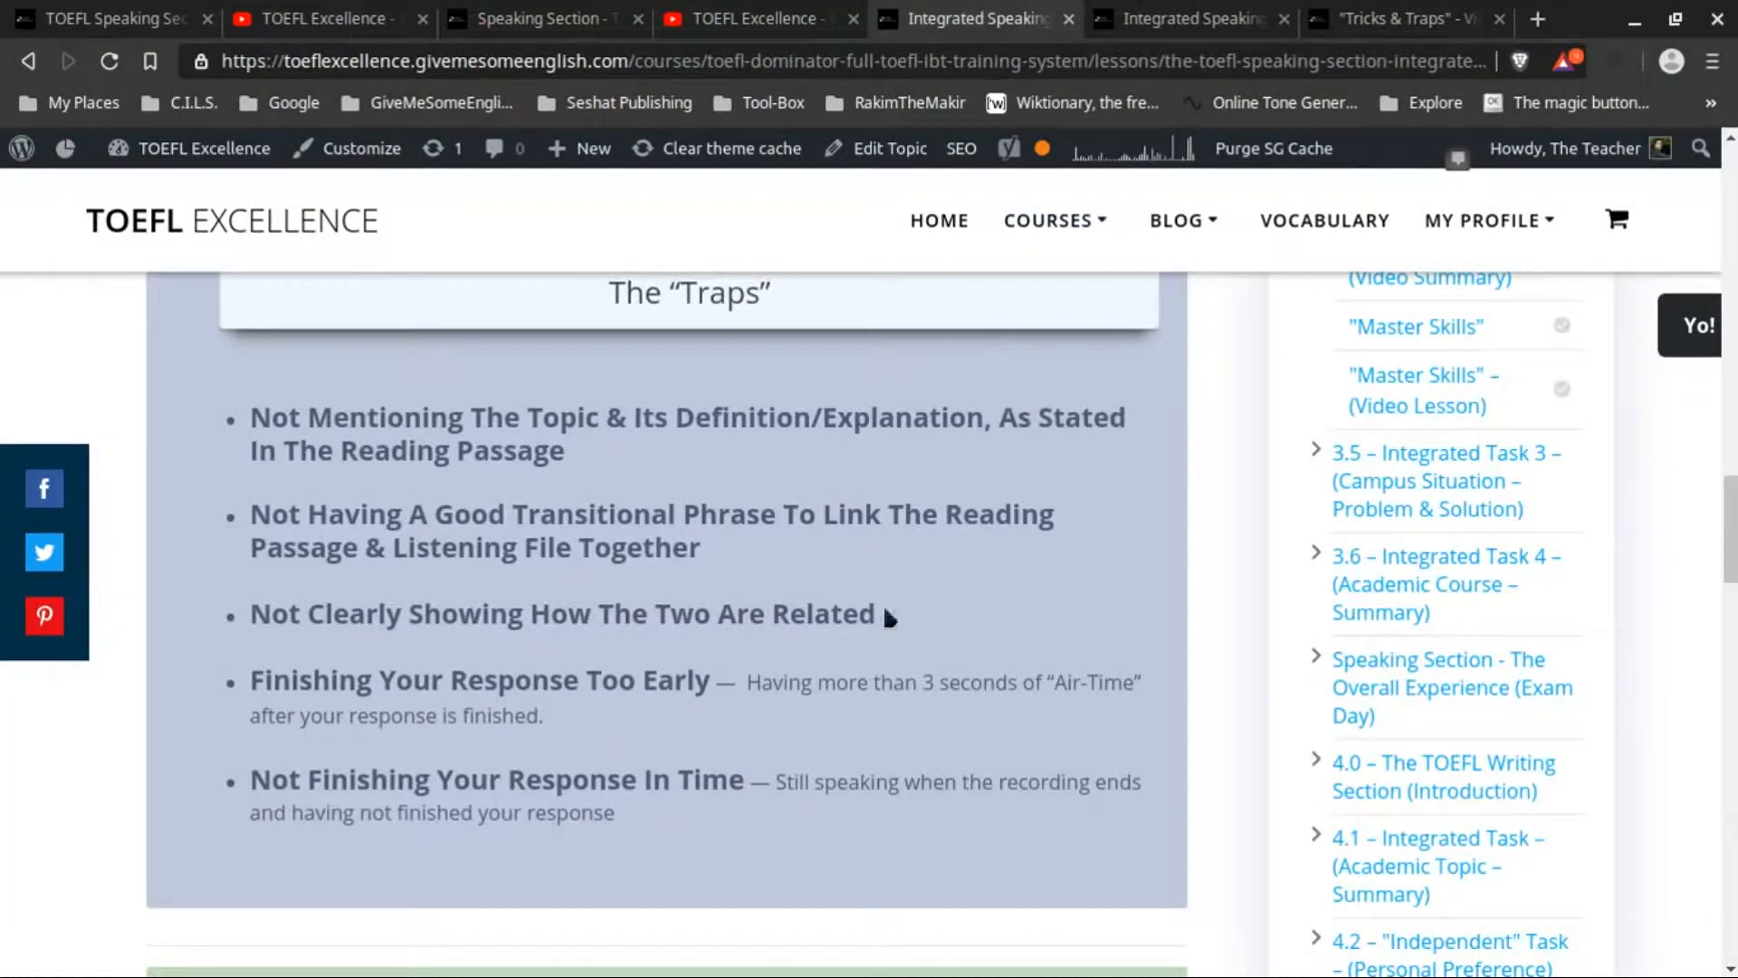
{"action": "mouse_move", "coordinate": [1107, 528]}
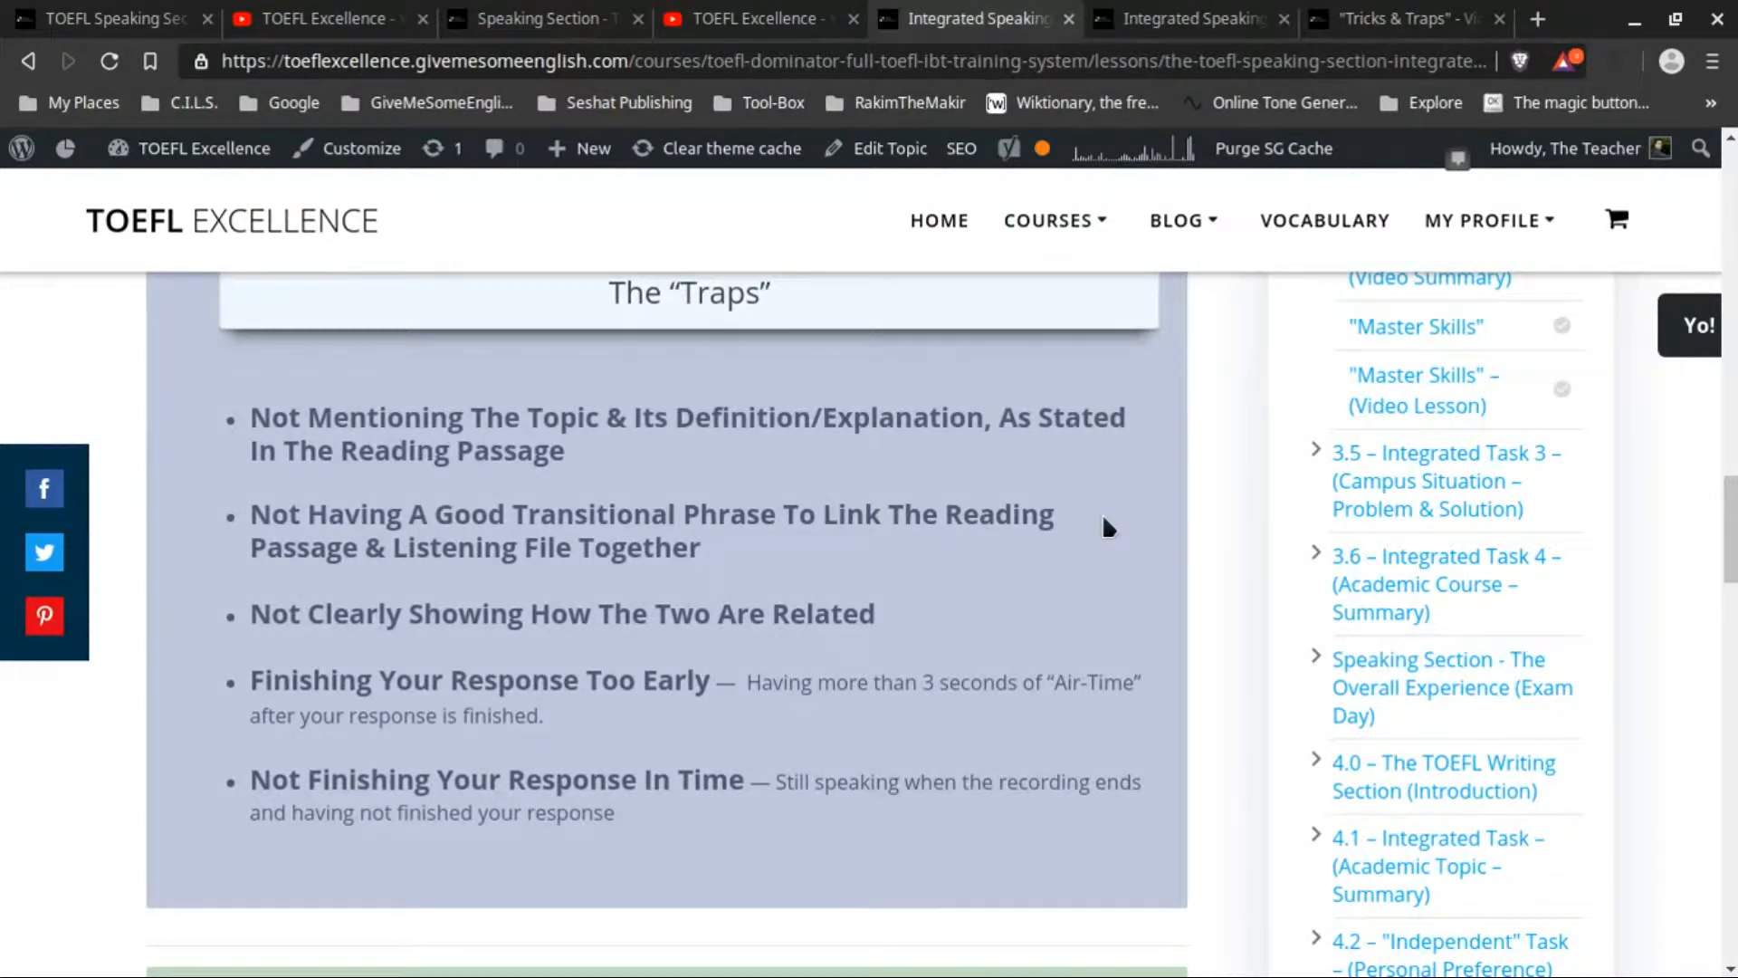
{"action": "mouse_move", "coordinate": [1066, 956]}
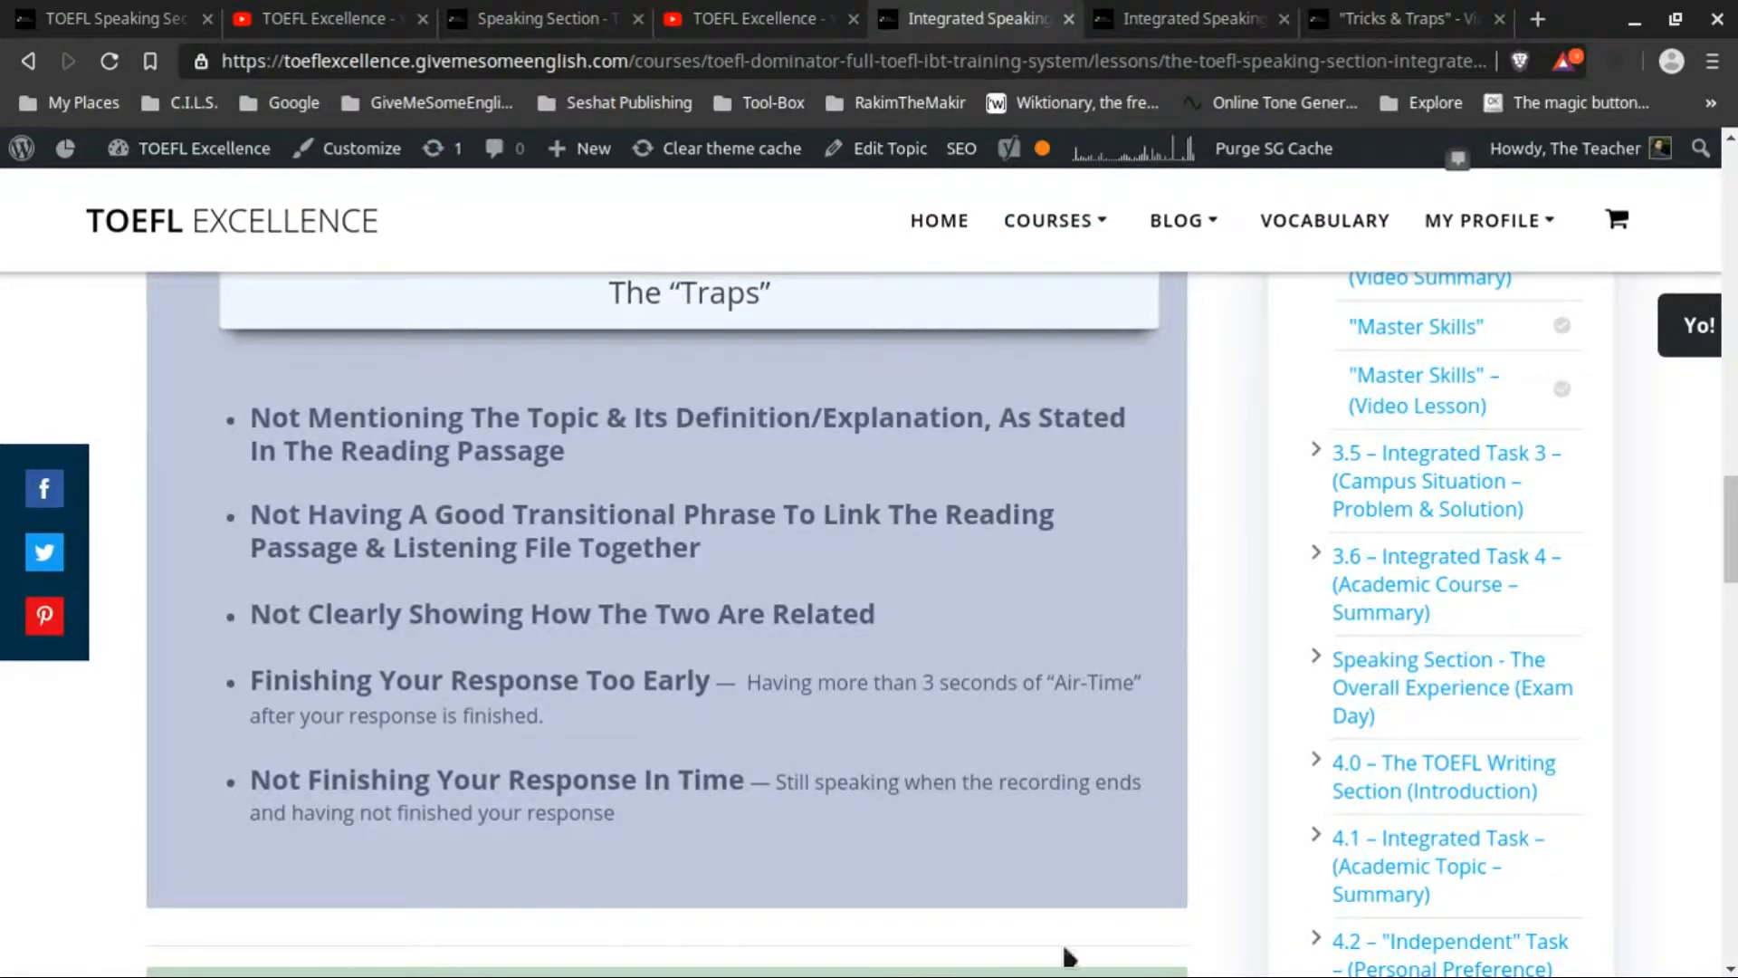
{"action": "mouse_move", "coordinate": [589, 604]}
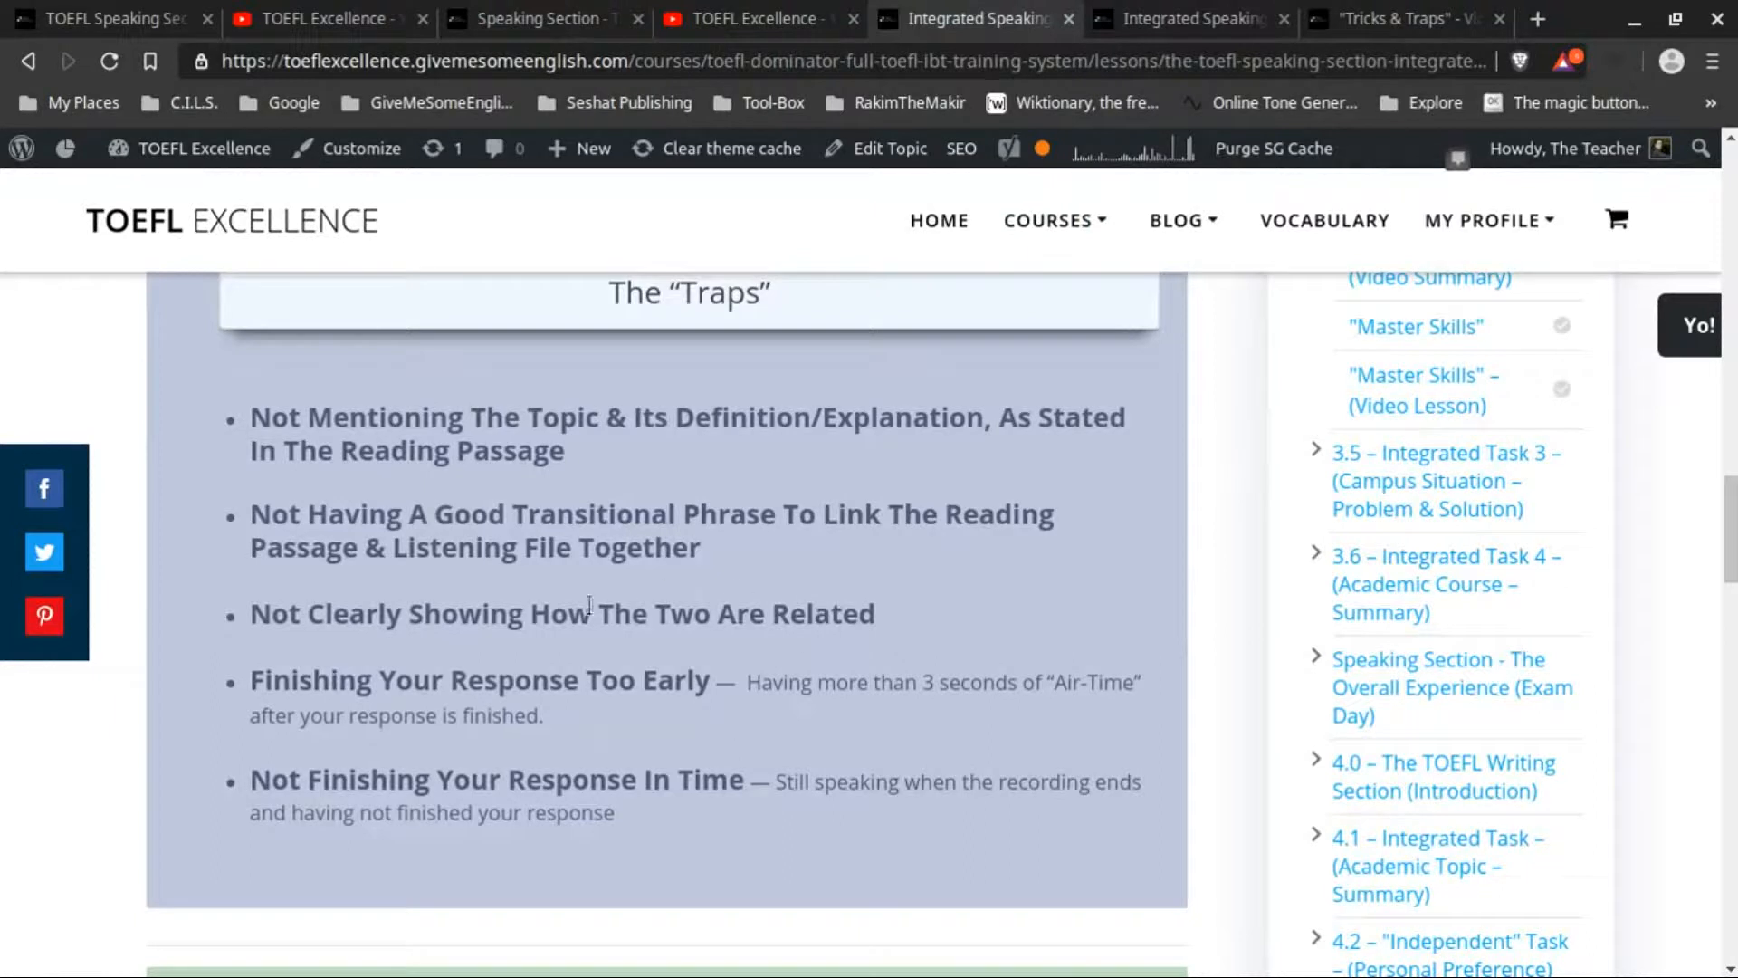
{"action": "mouse_move", "coordinate": [909, 672]}
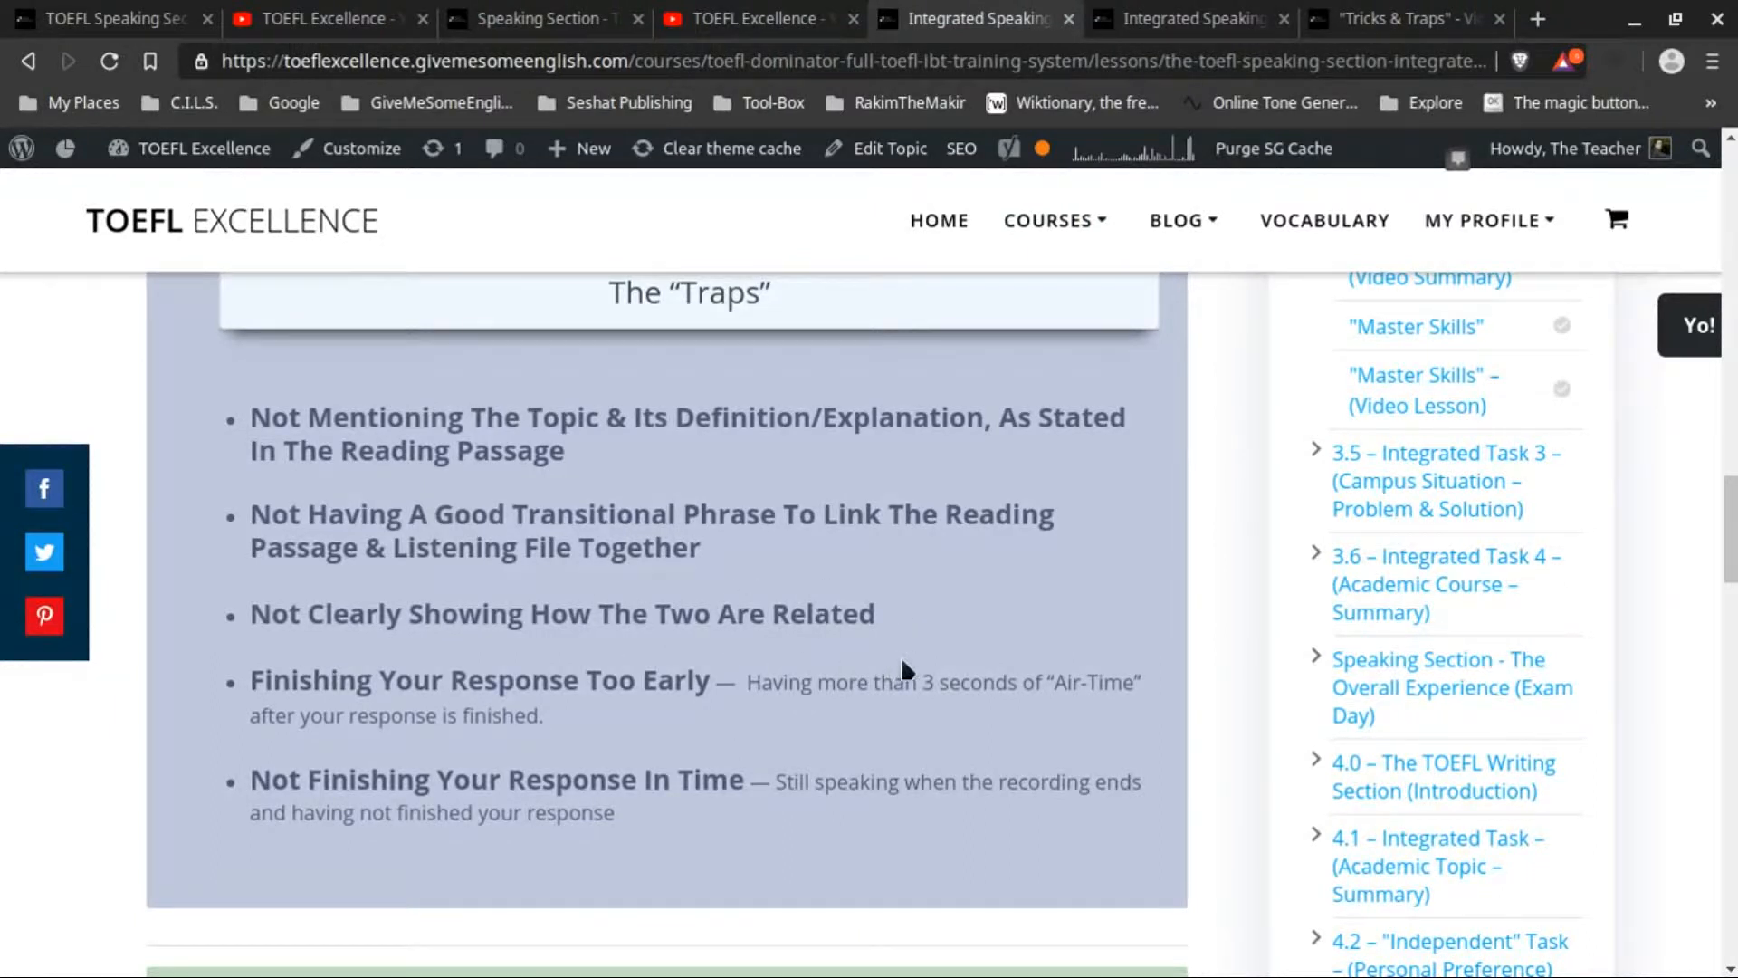
{"action": "mouse_move", "coordinate": [234, 717]}
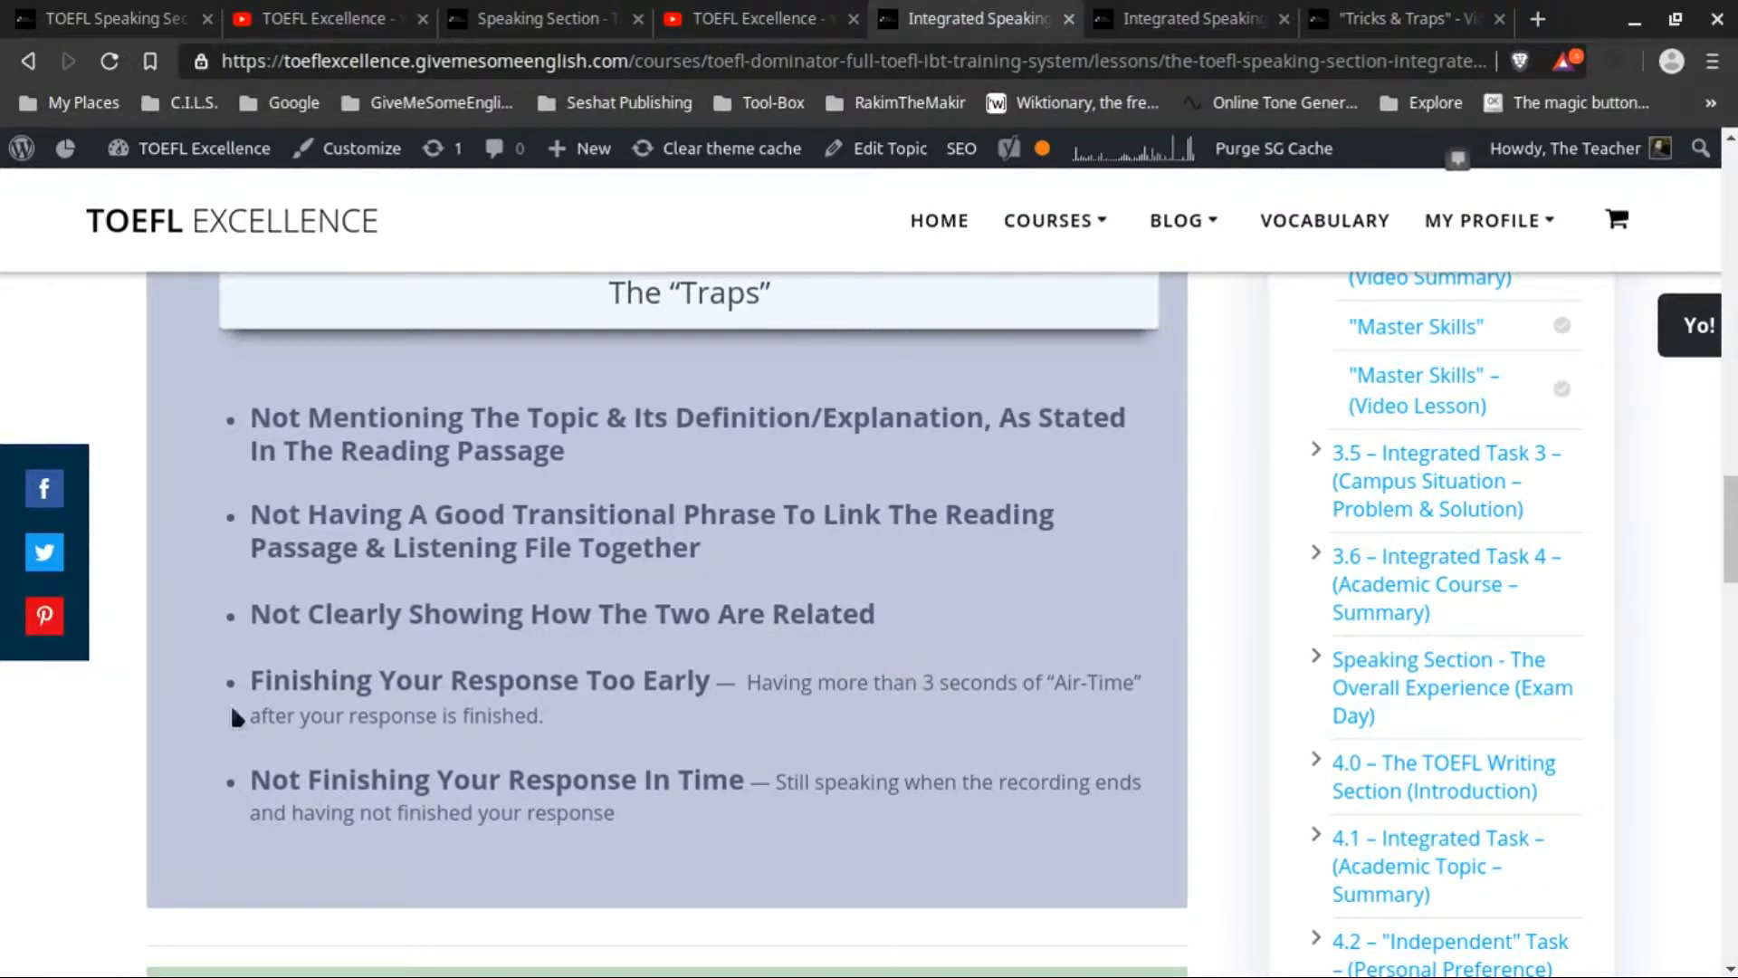
{"action": "mouse_move", "coordinate": [706, 718]}
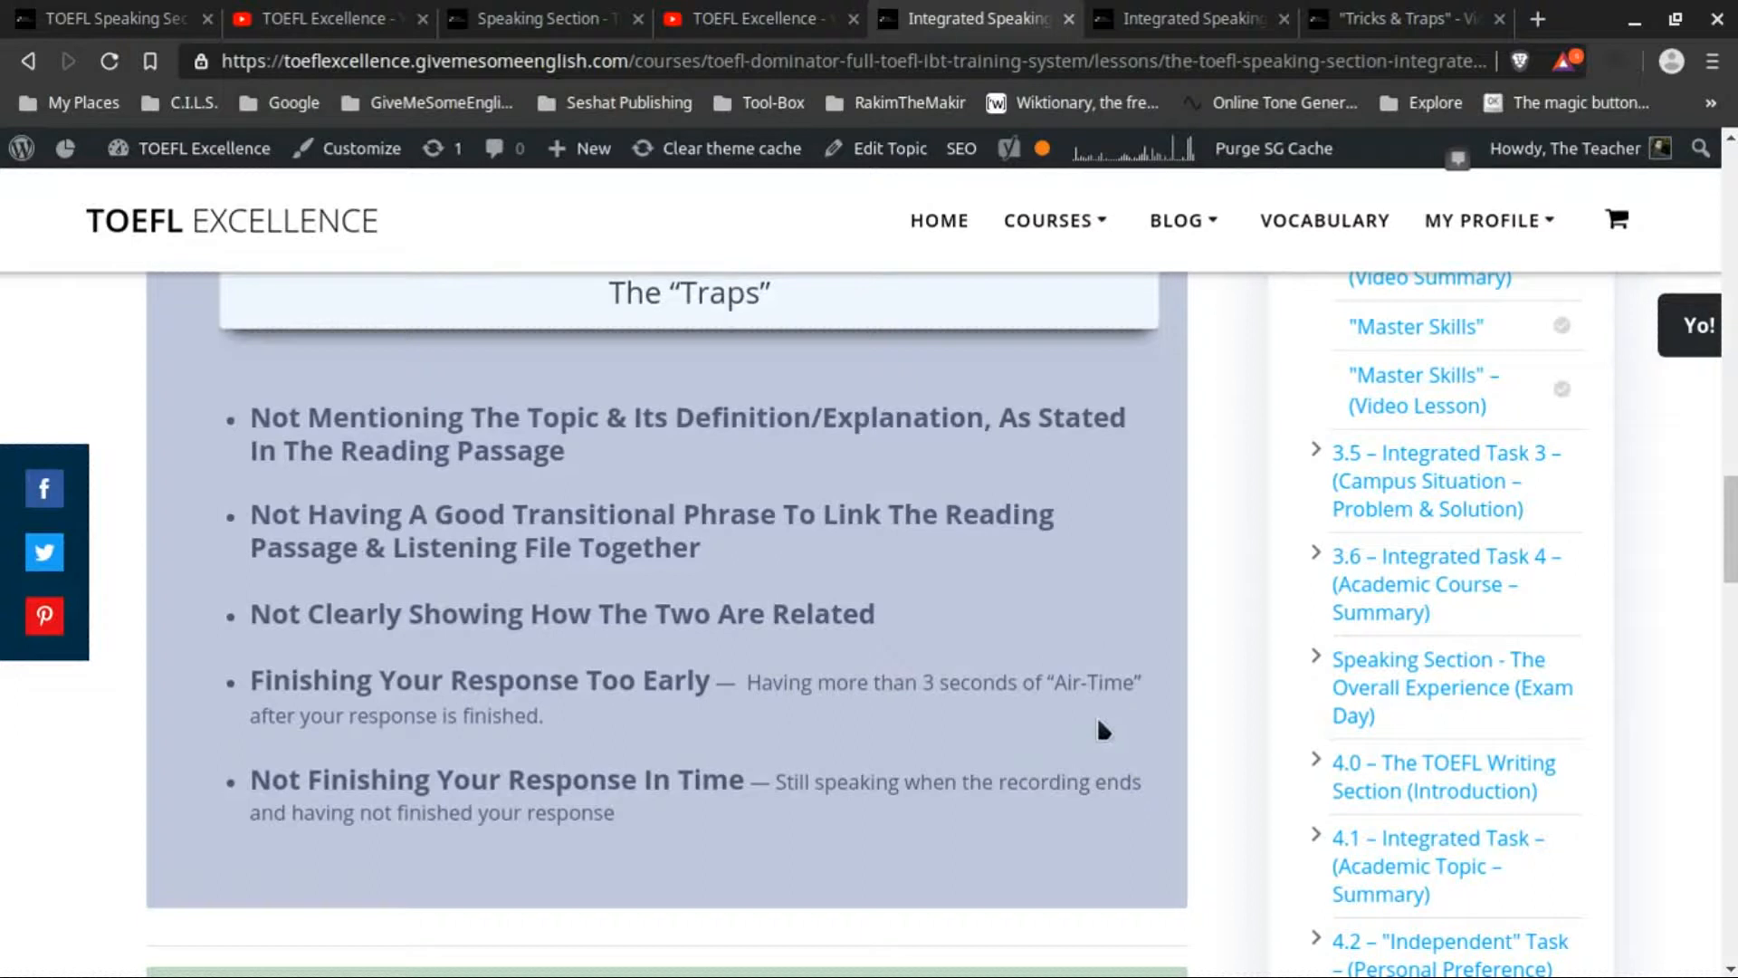
{"action": "mouse_move", "coordinate": [1101, 724]}
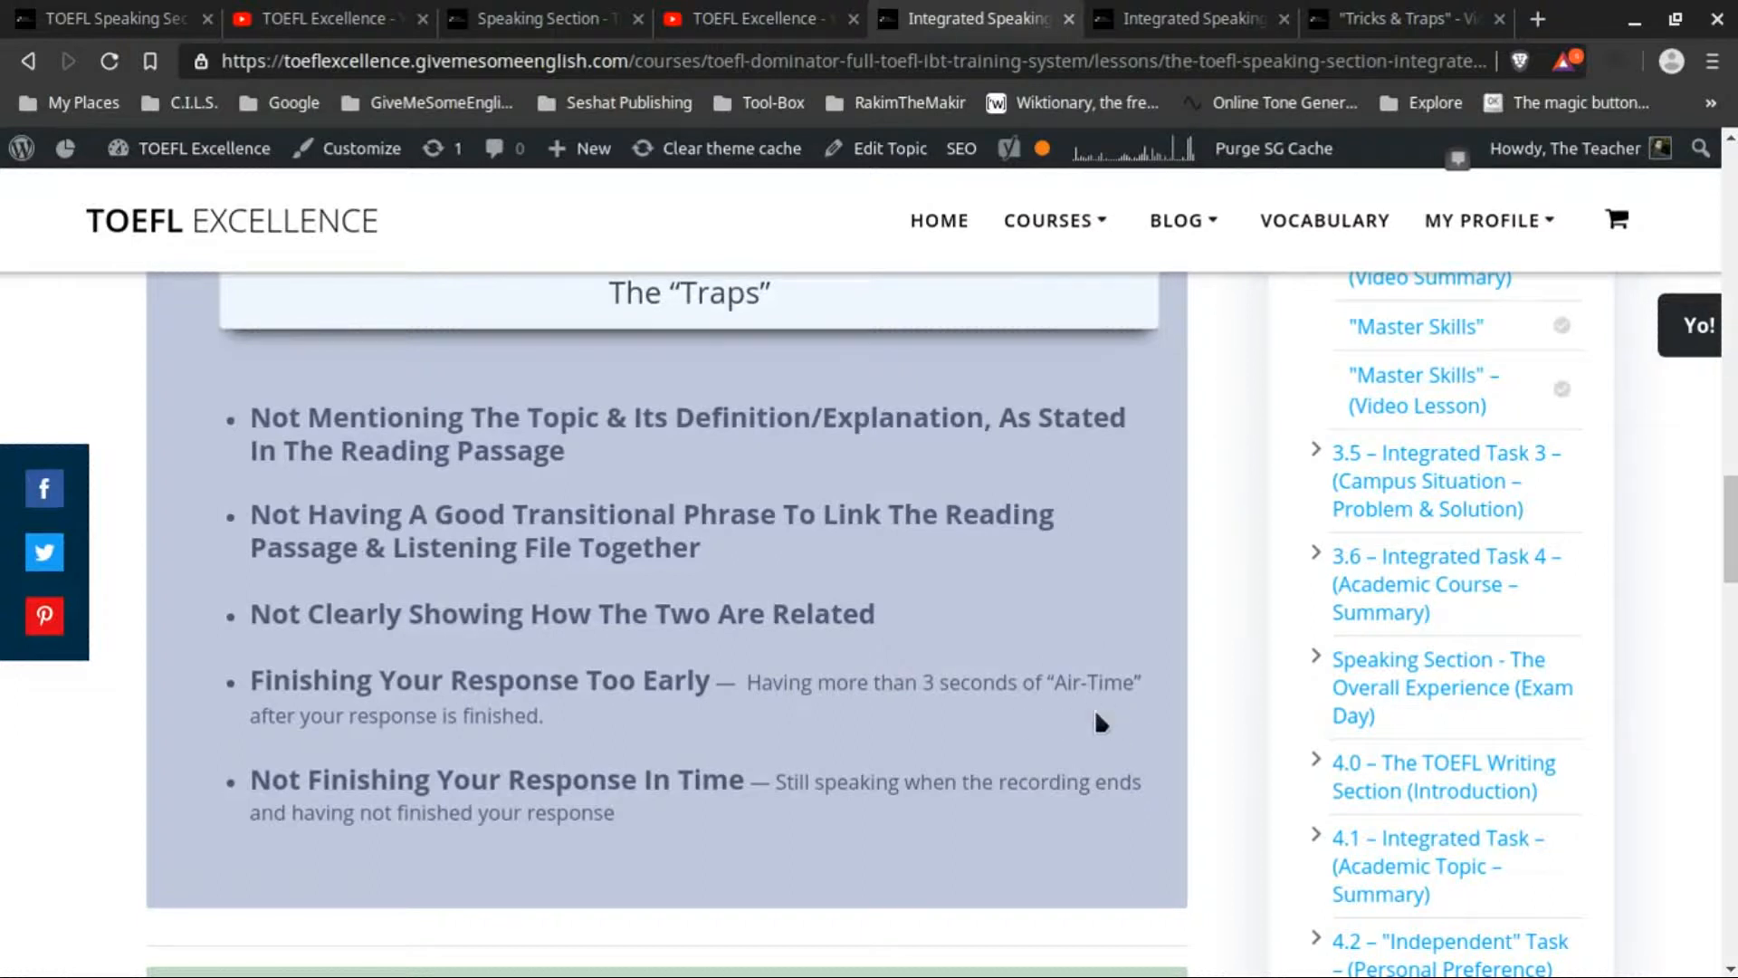
{"action": "mouse_move", "coordinate": [903, 722]}
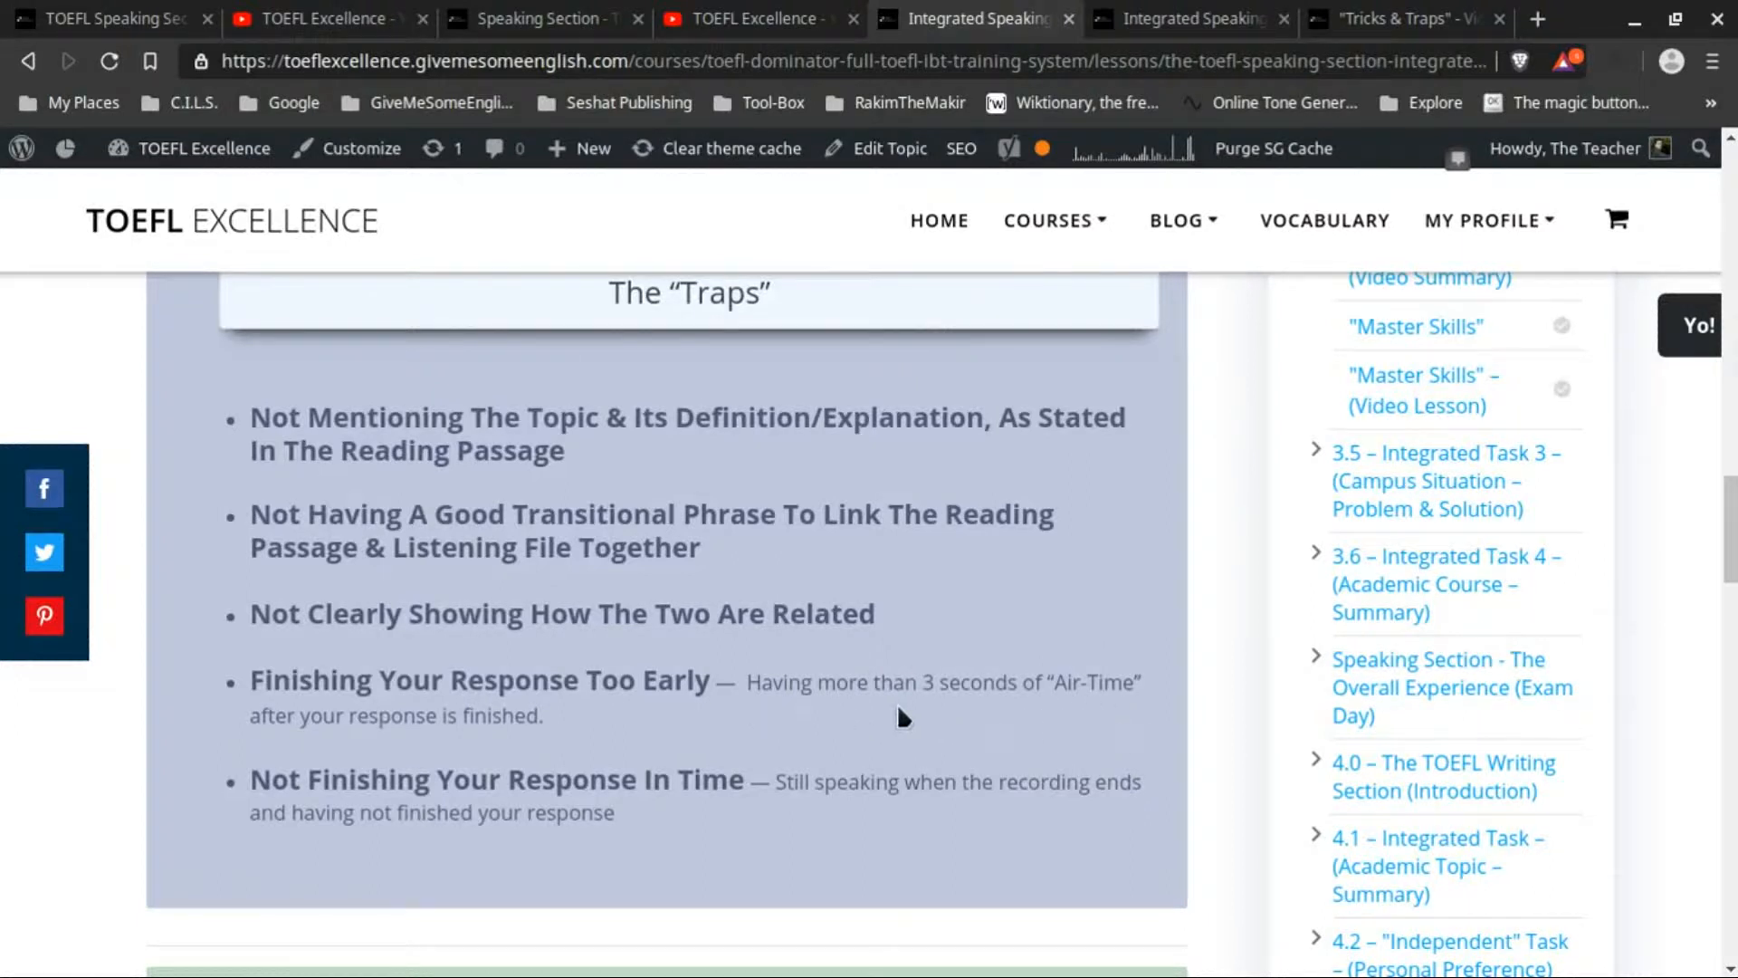
{"action": "scroll", "scroll_direction": "down", "scroll_amount": 3}
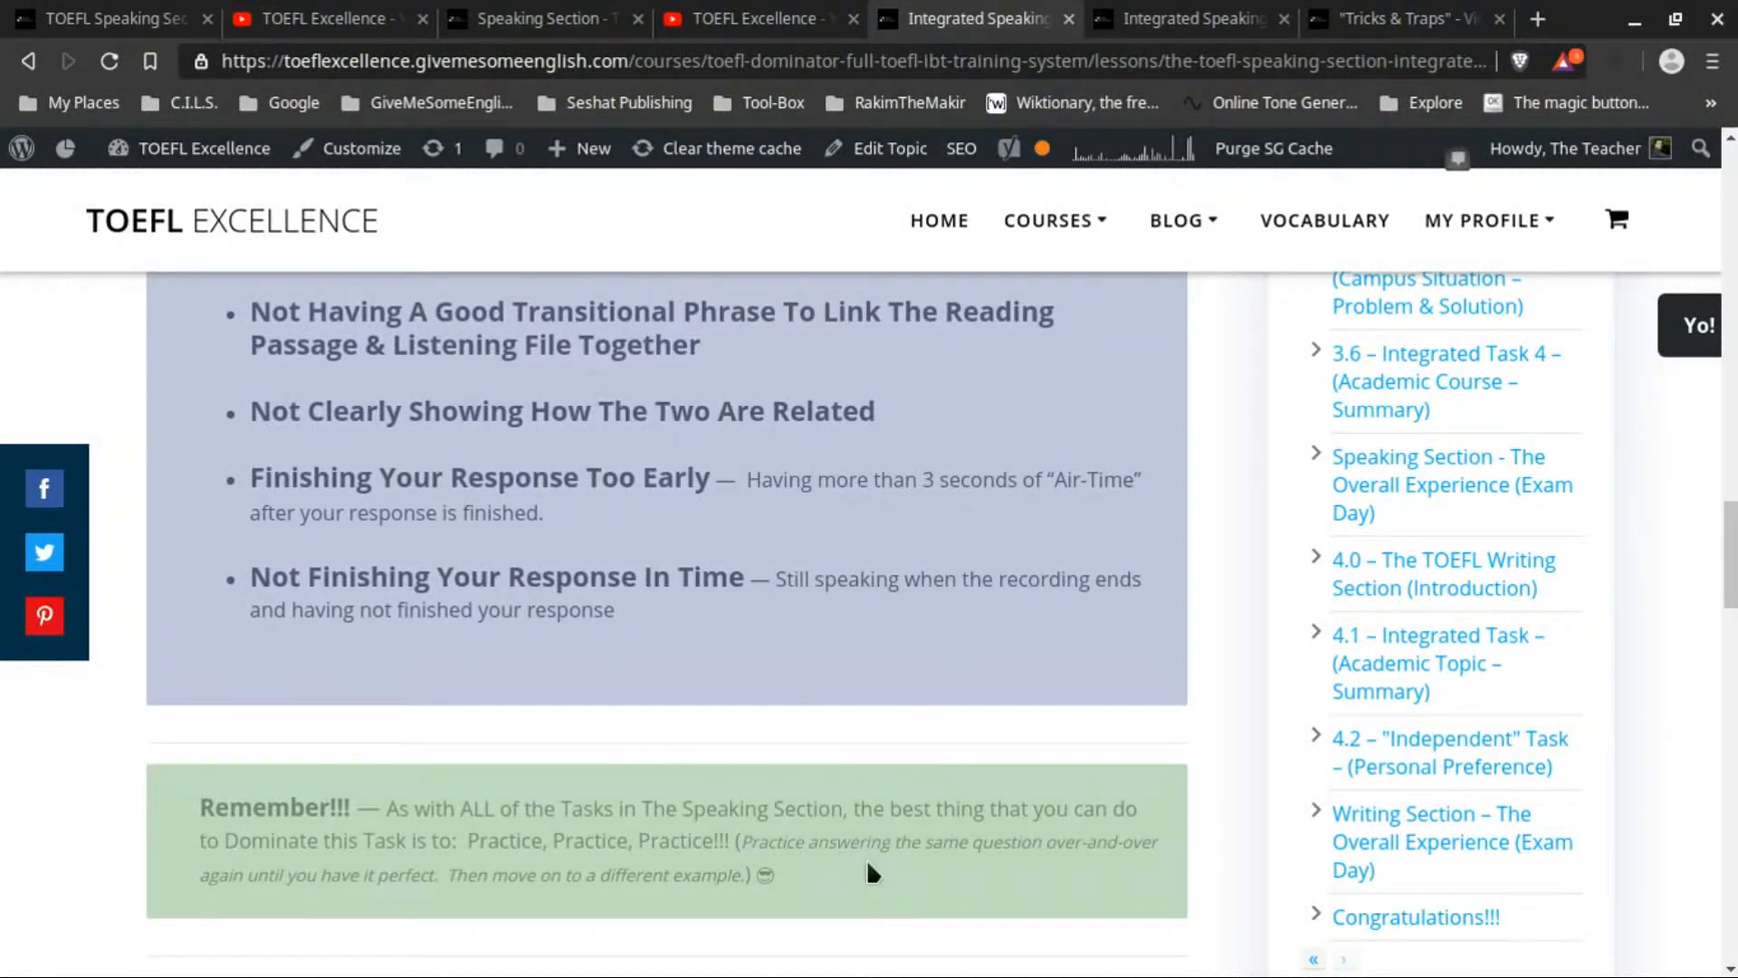
{"action": "mouse_move", "coordinate": [875, 813]}
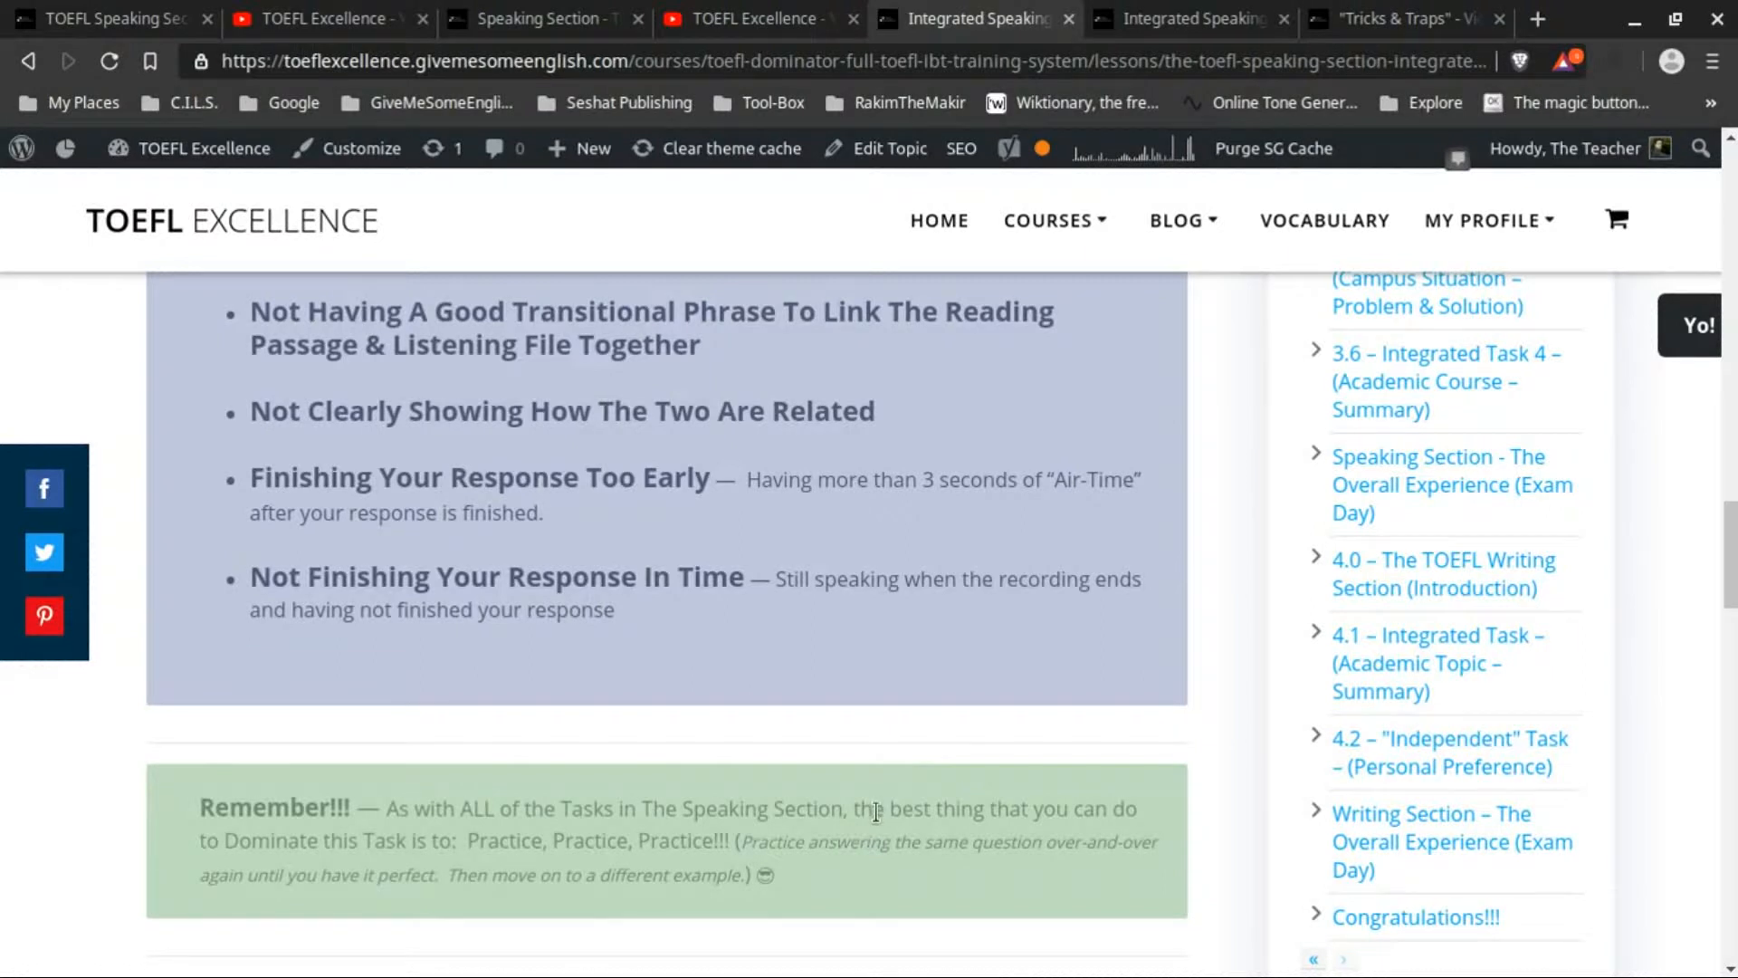
{"action": "mouse_move", "coordinate": [975, 787]}
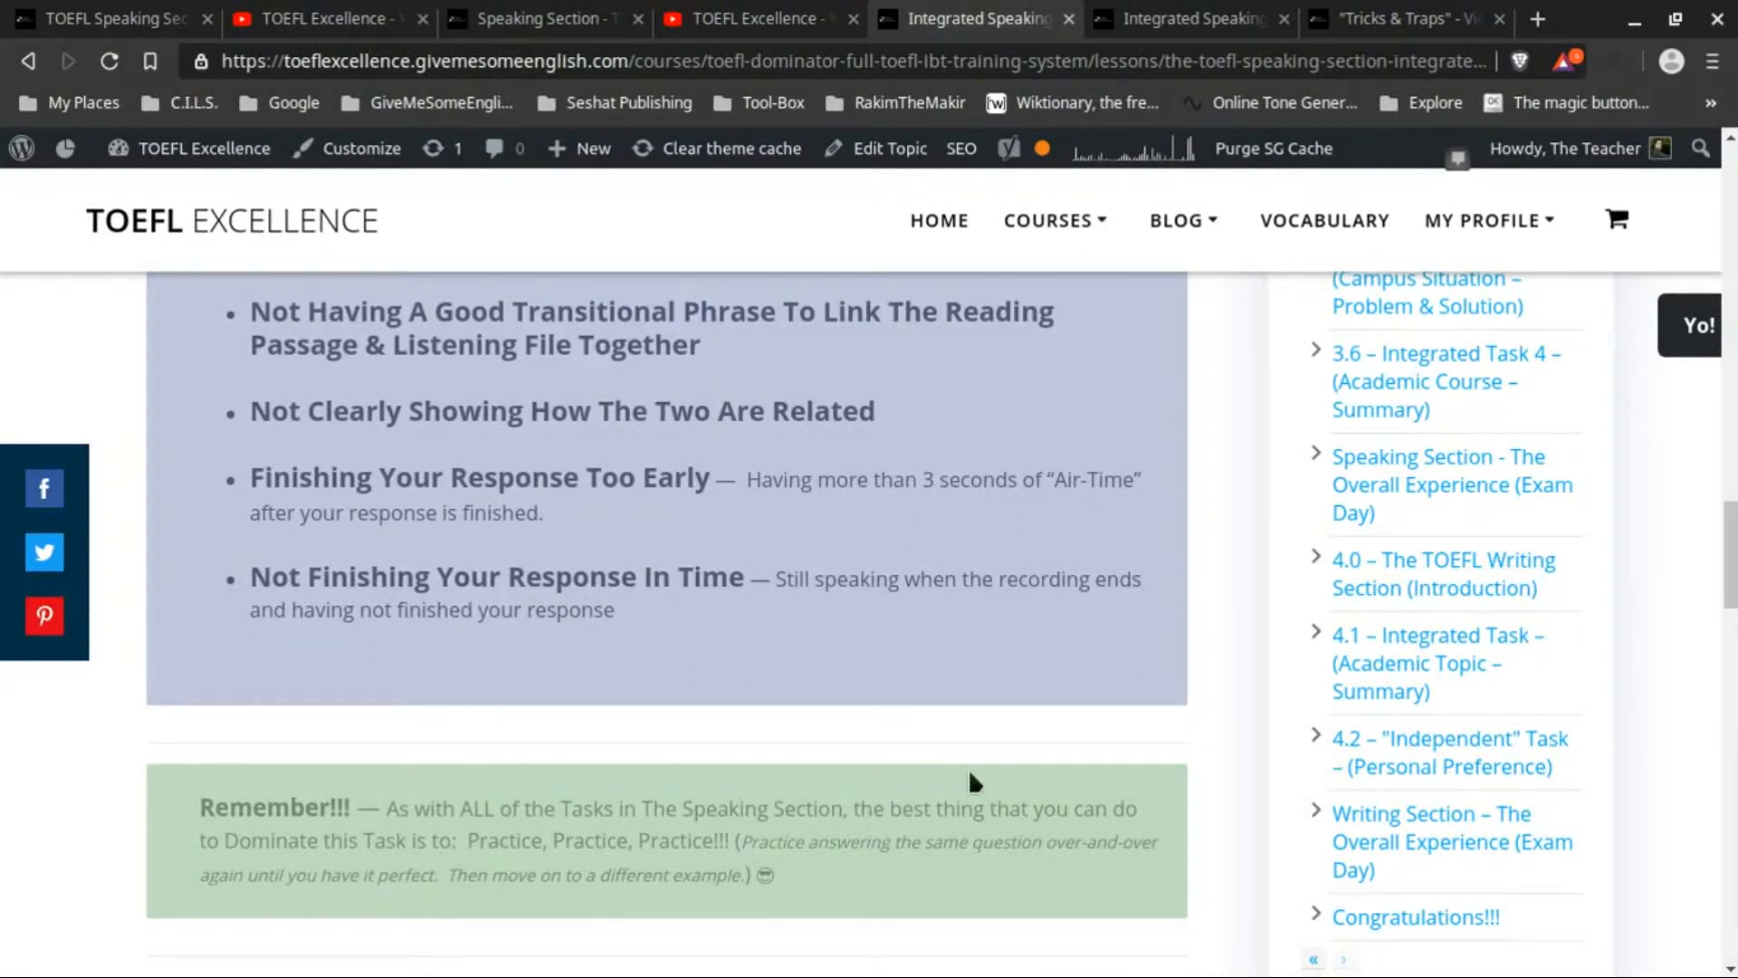
{"action": "mouse_move", "coordinate": [1022, 529]}
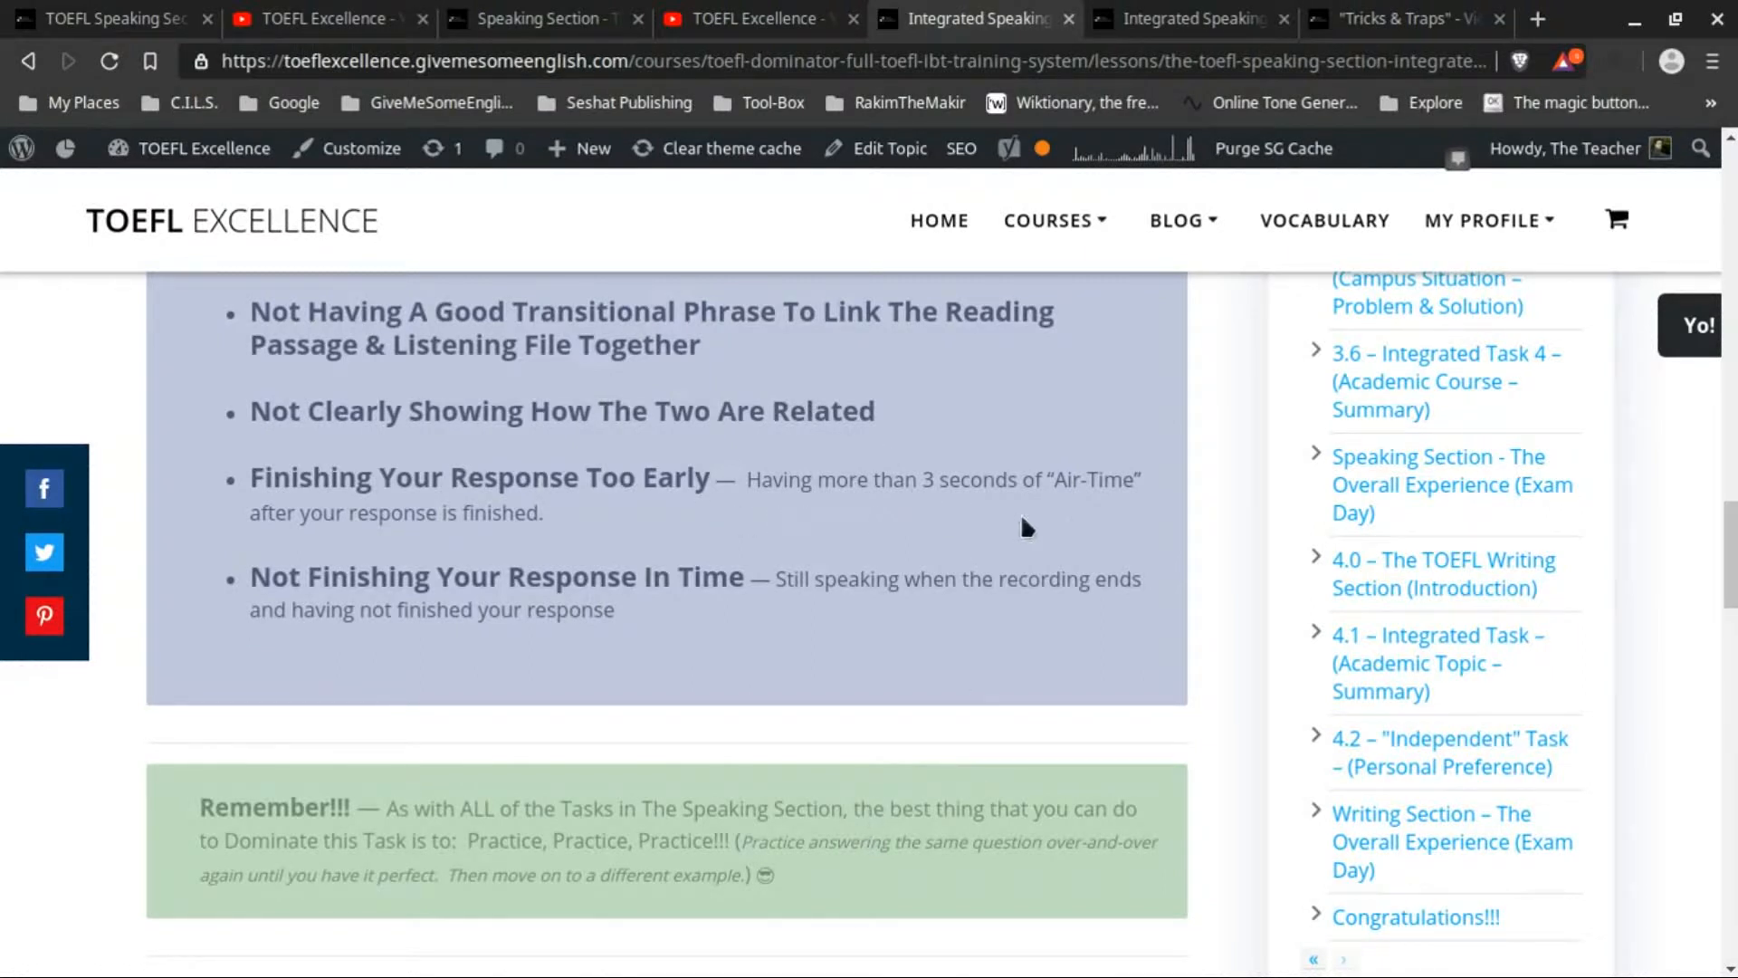
{"action": "mouse_move", "coordinate": [875, 528]}
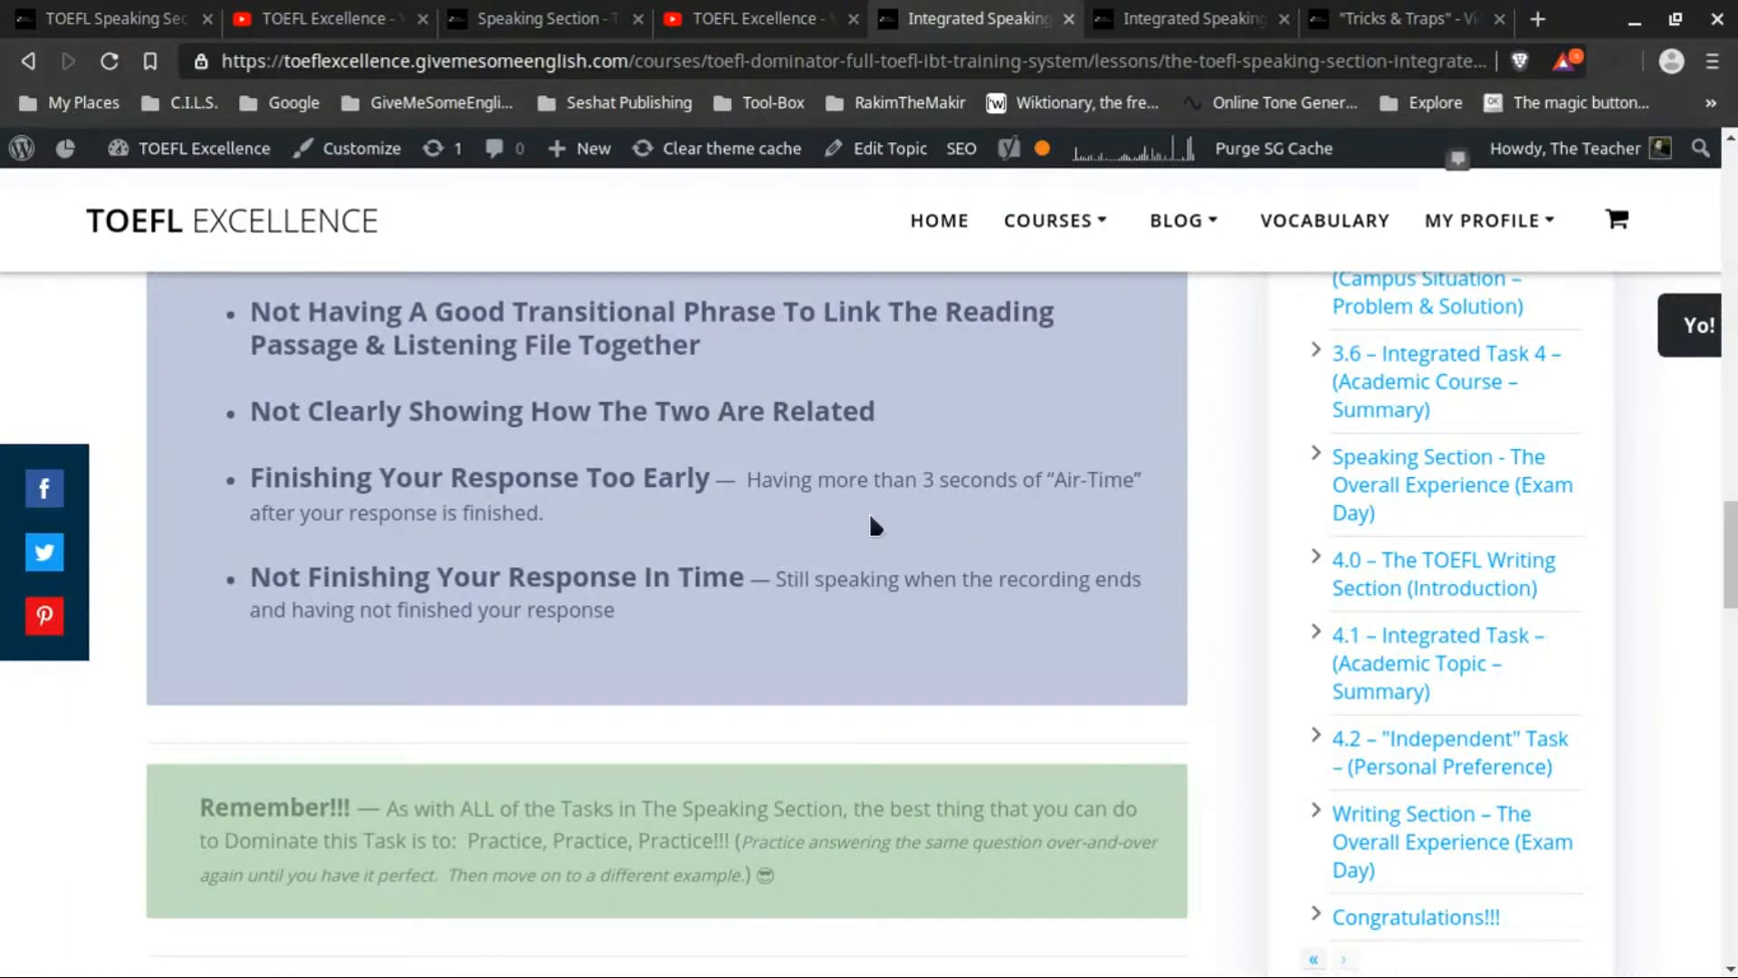
{"action": "mouse_move", "coordinate": [869, 563]}
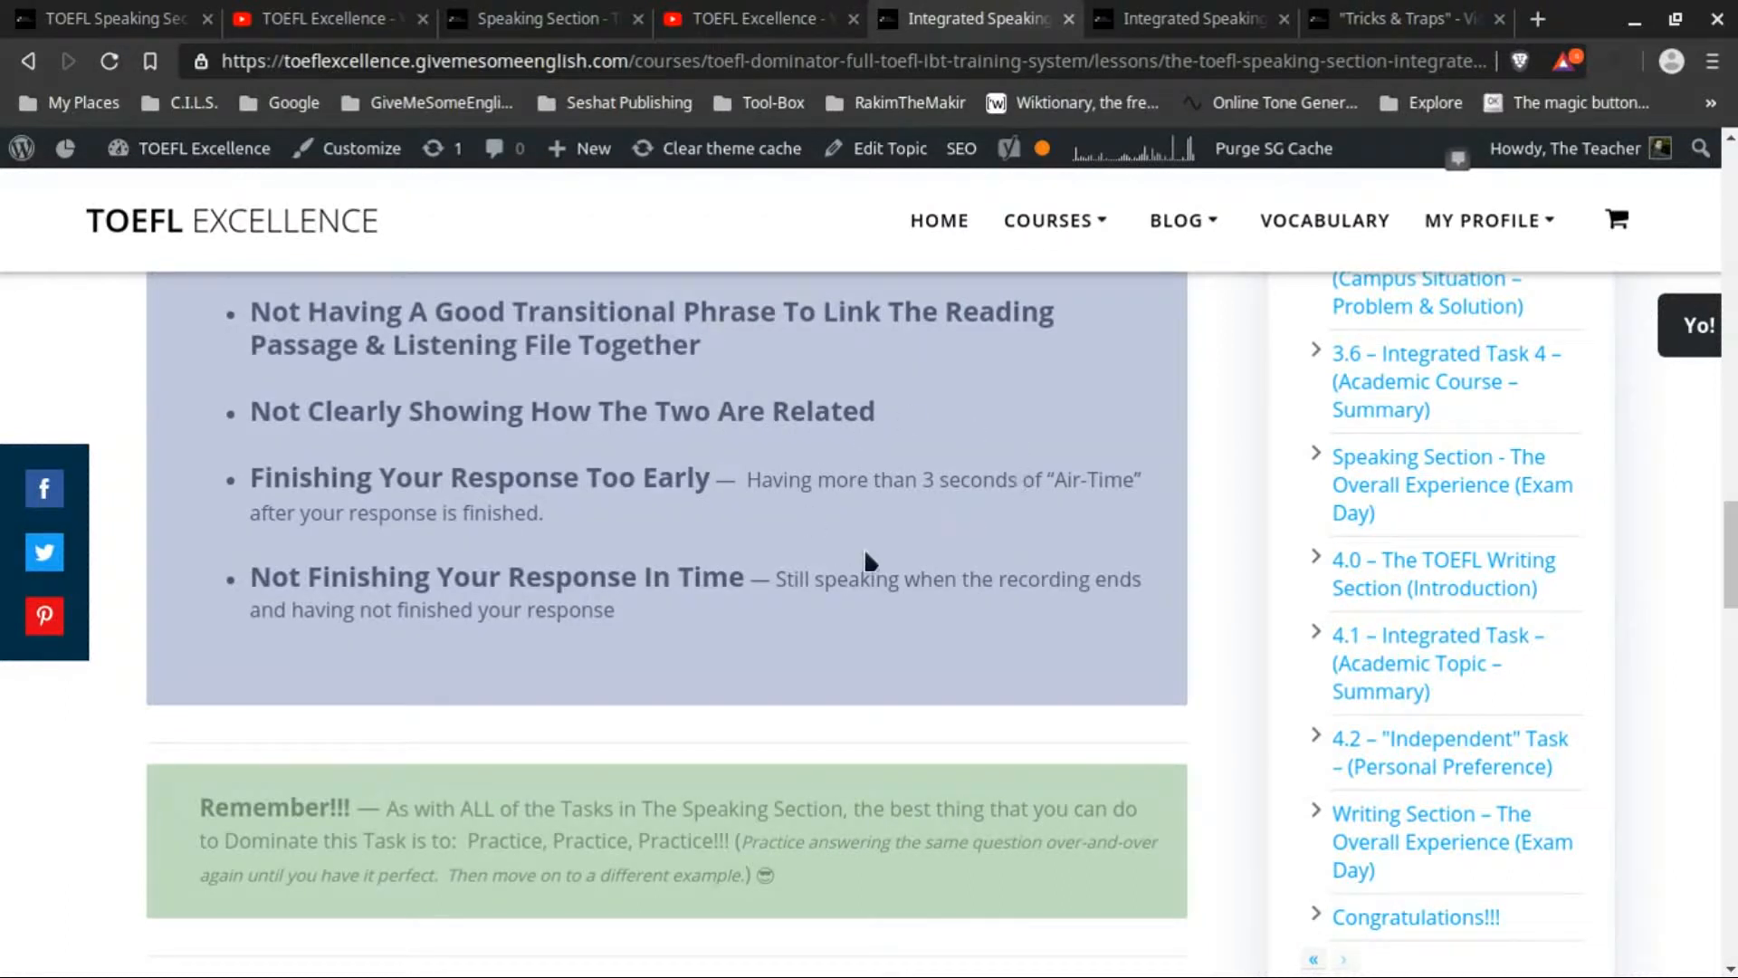
{"action": "mouse_move", "coordinate": [882, 571]}
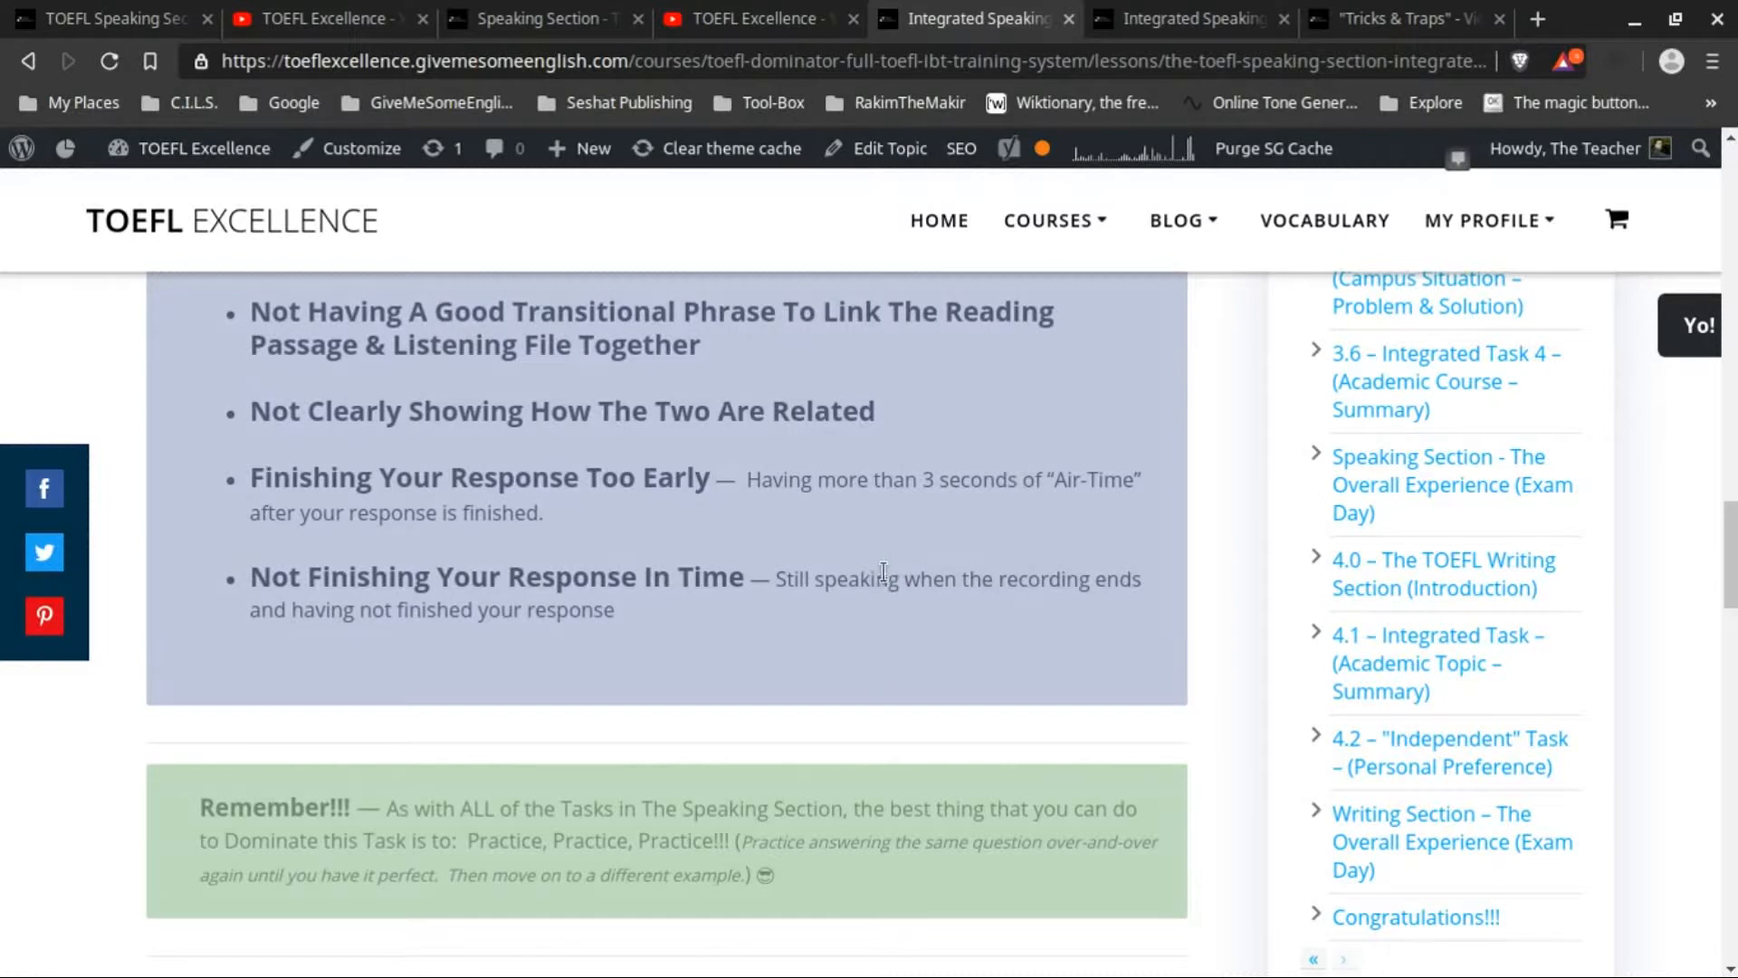
{"action": "mouse_move", "coordinate": [957, 469]}
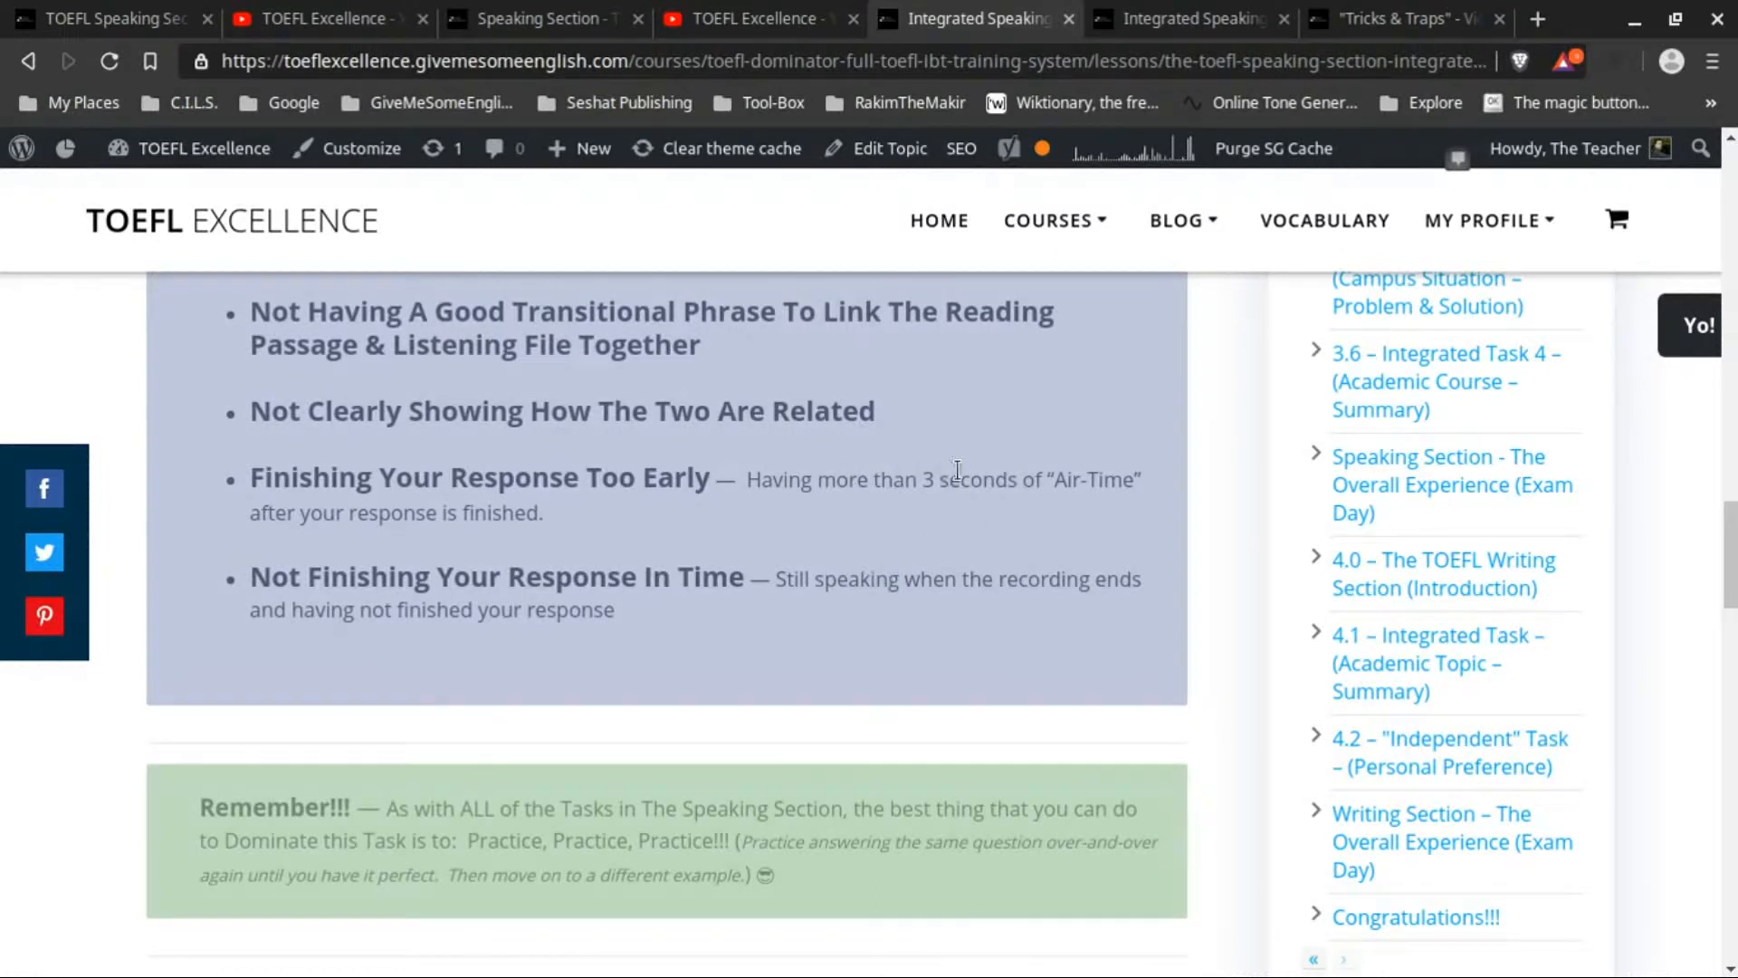
{"action": "mouse_move", "coordinate": [993, 508]}
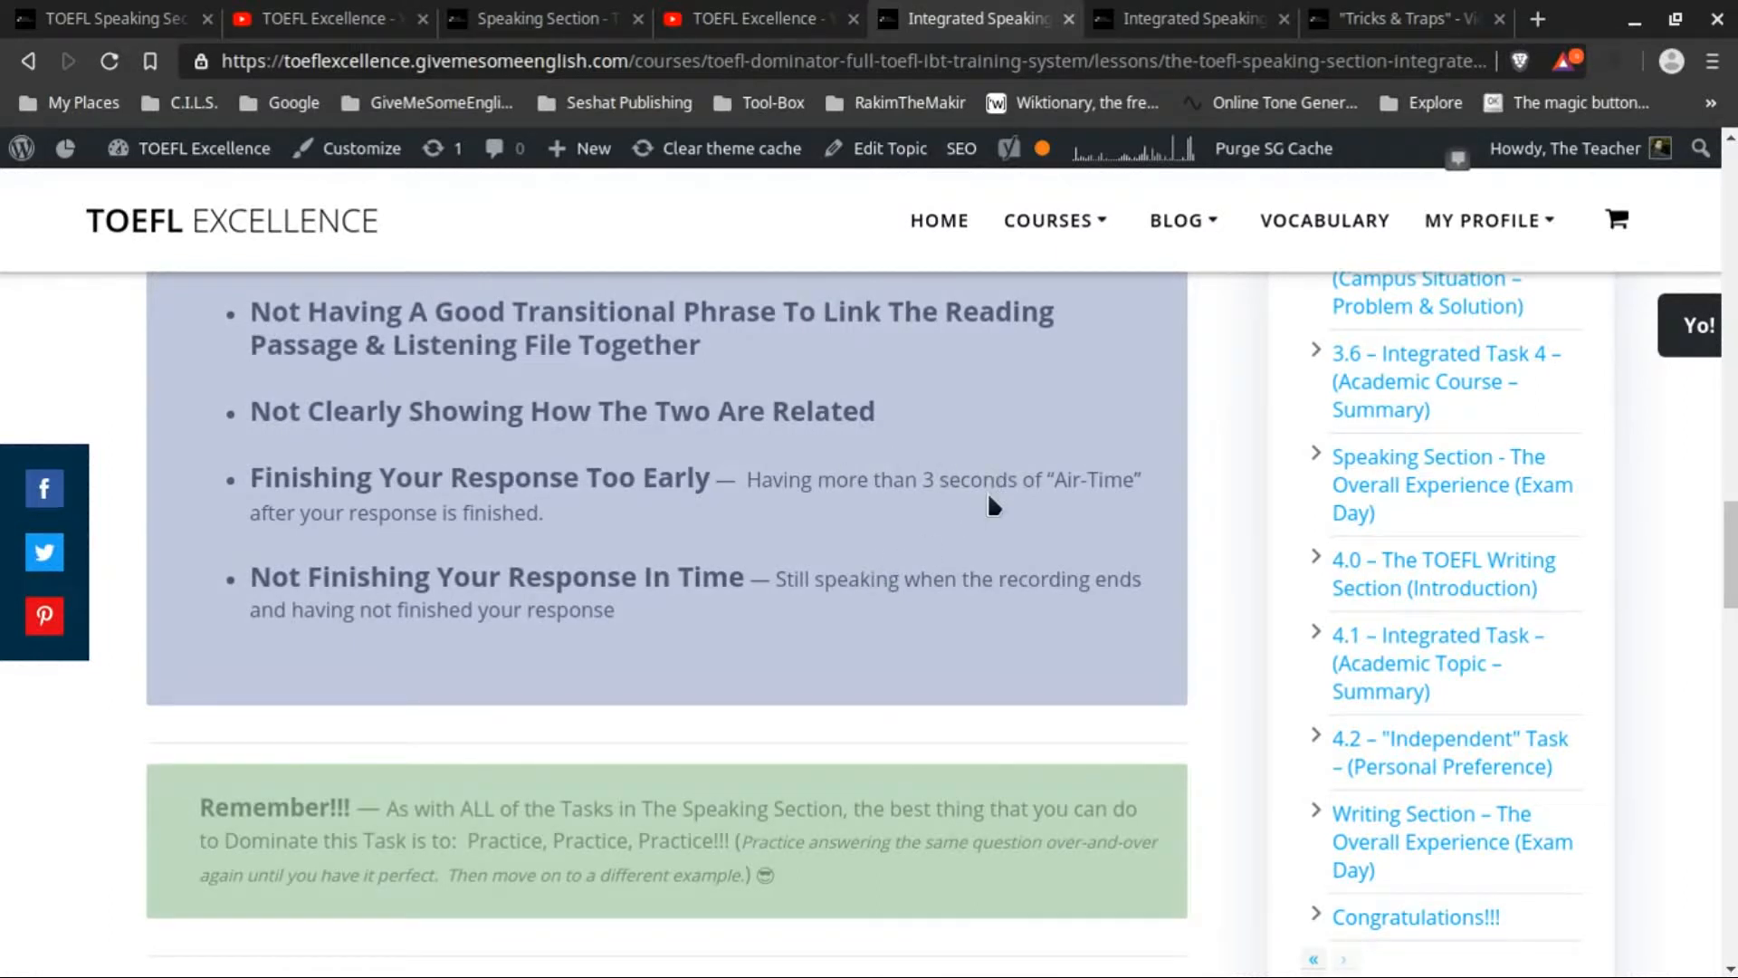
{"action": "mouse_move", "coordinate": [1013, 493]}
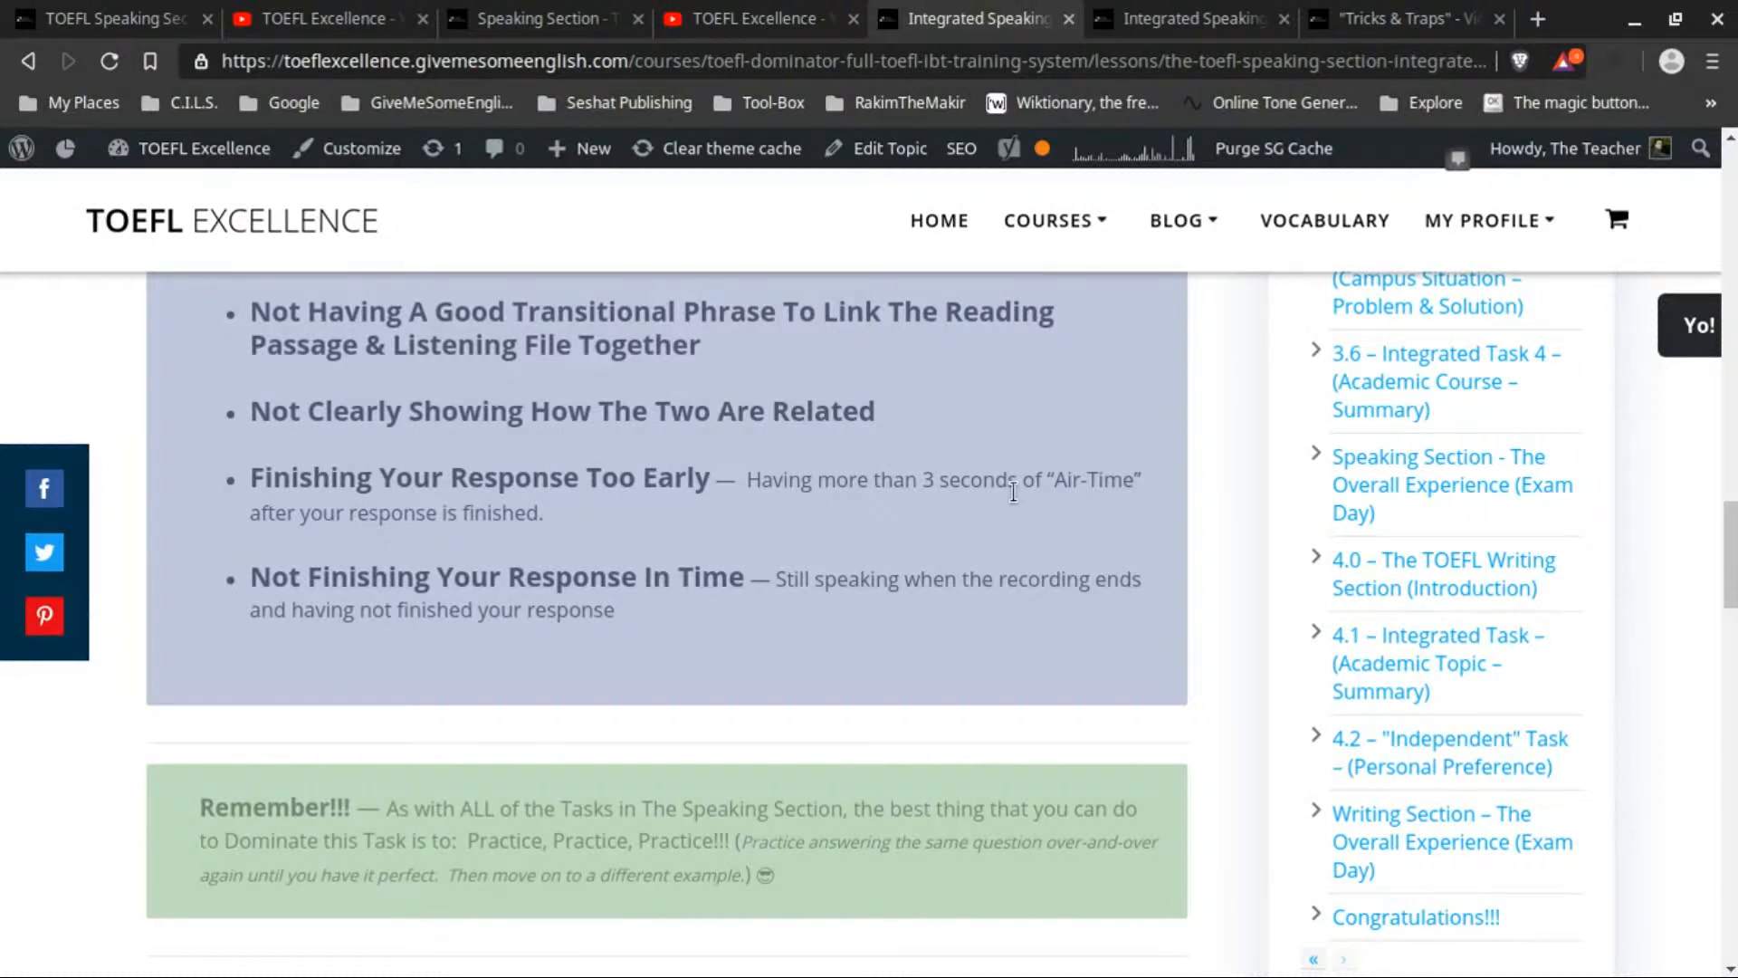
{"action": "mouse_move", "coordinate": [987, 512]}
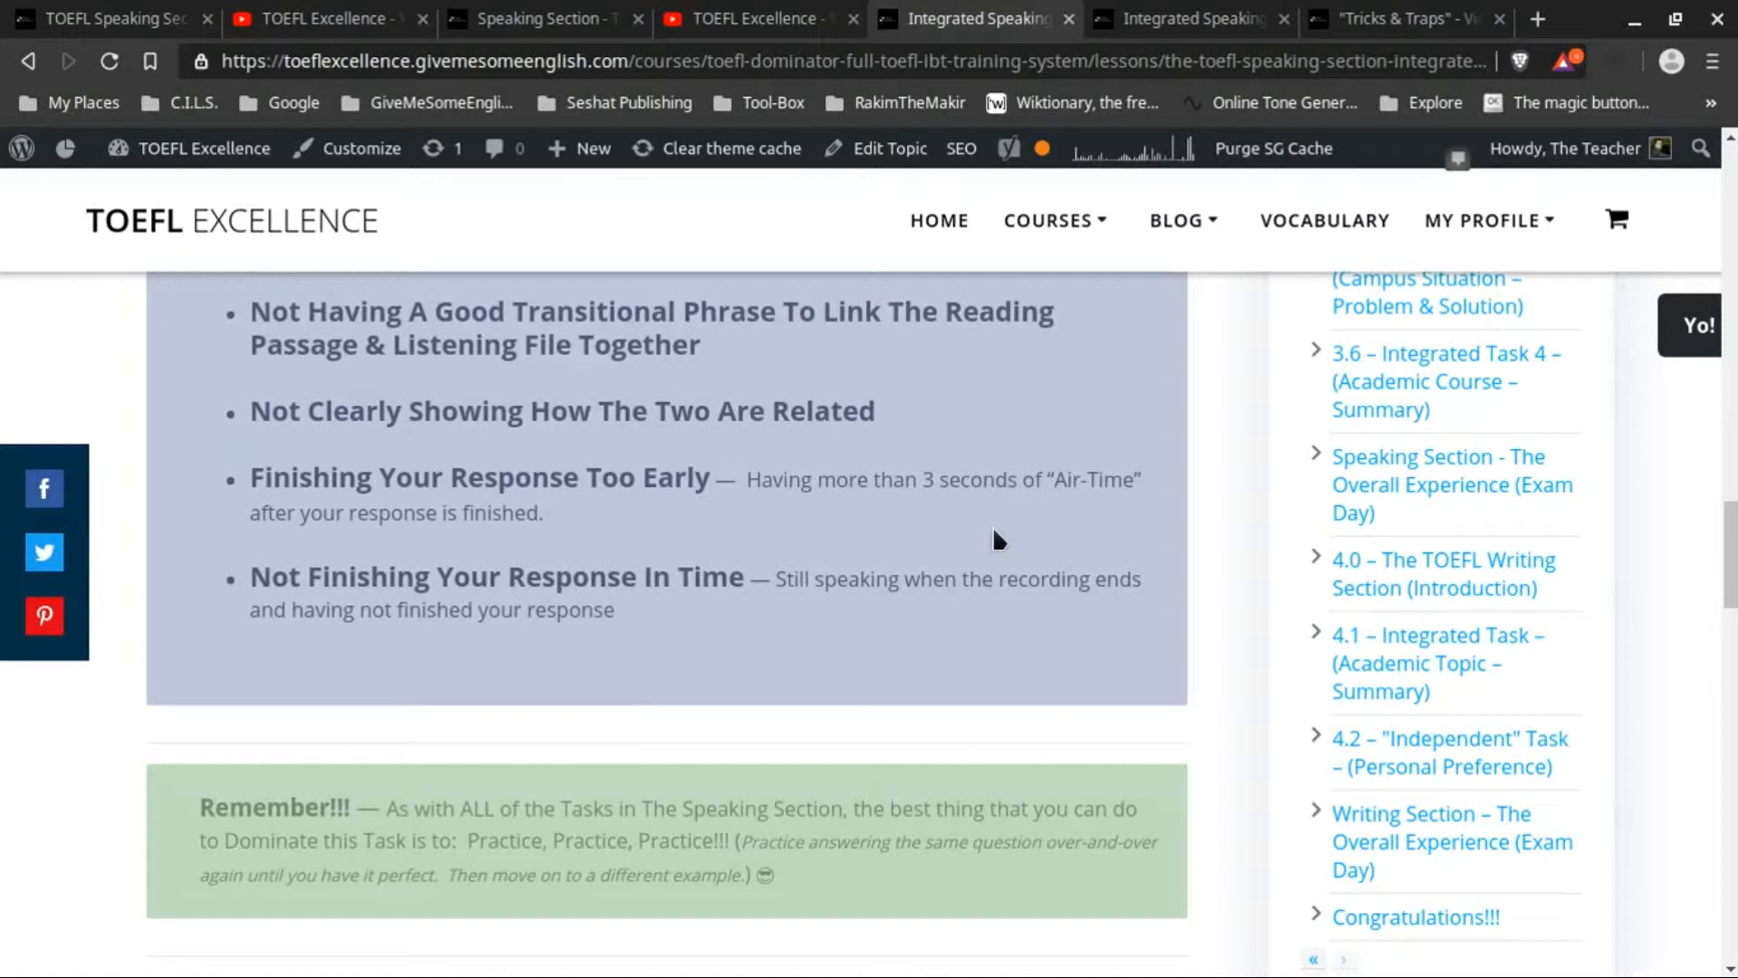
{"action": "mouse_move", "coordinate": [806, 529]}
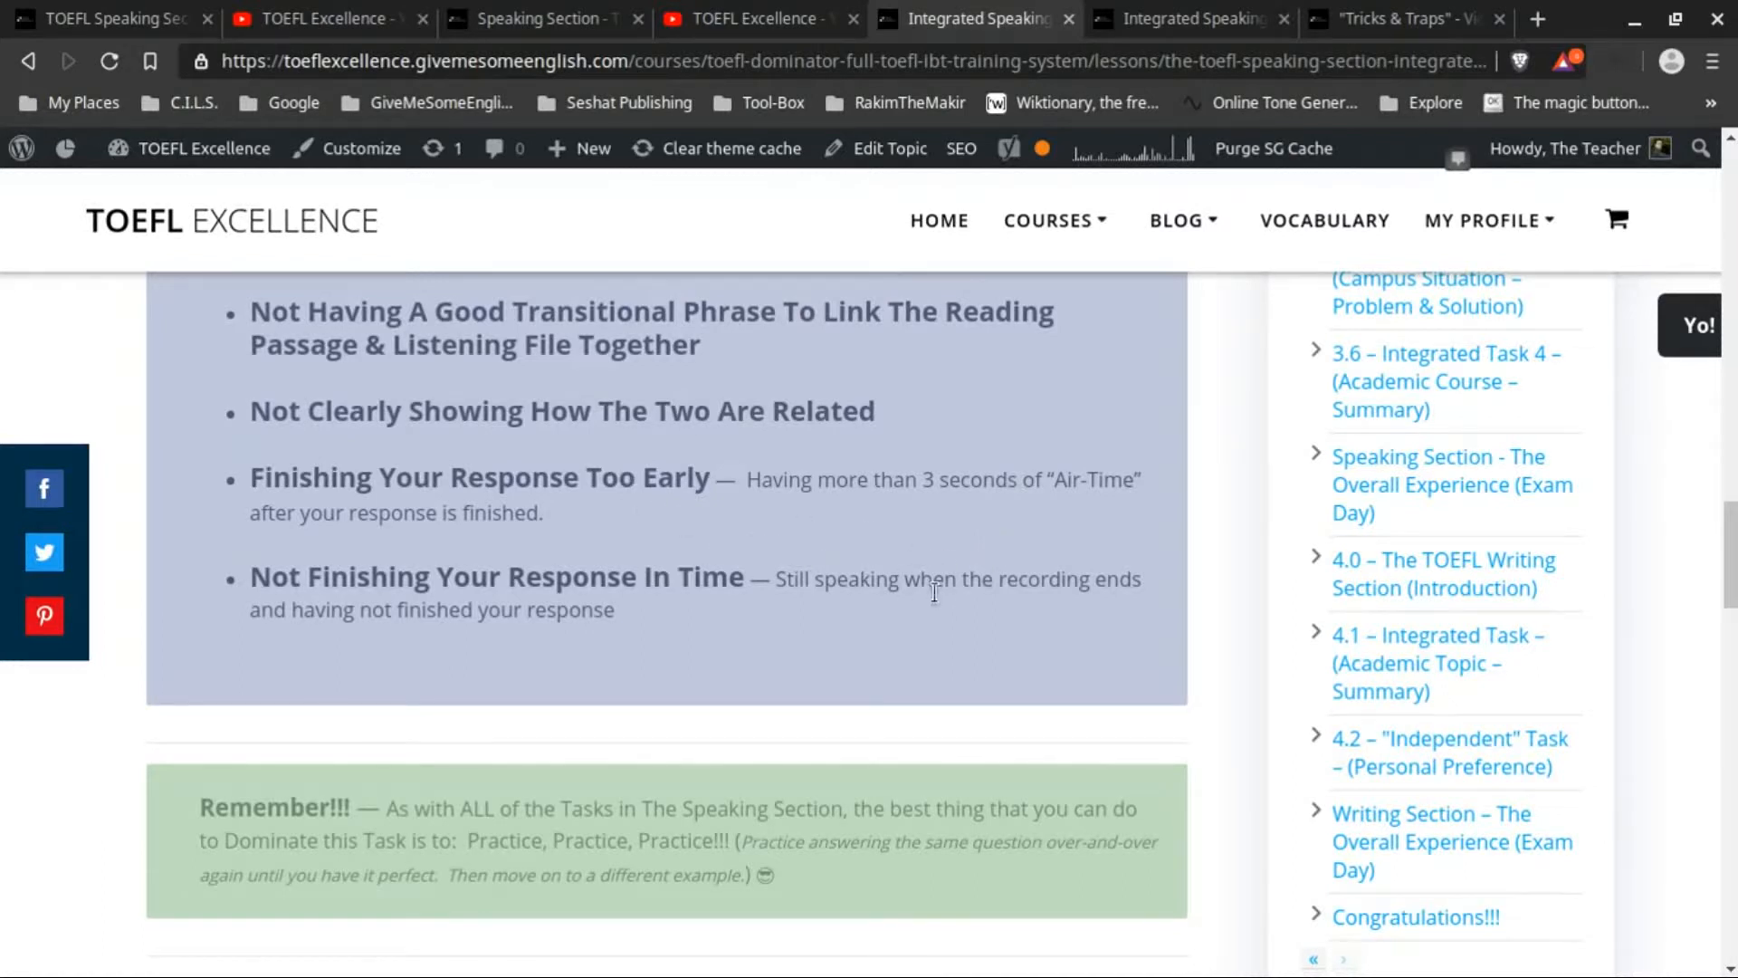
{"action": "mouse_move", "coordinate": [992, 509]}
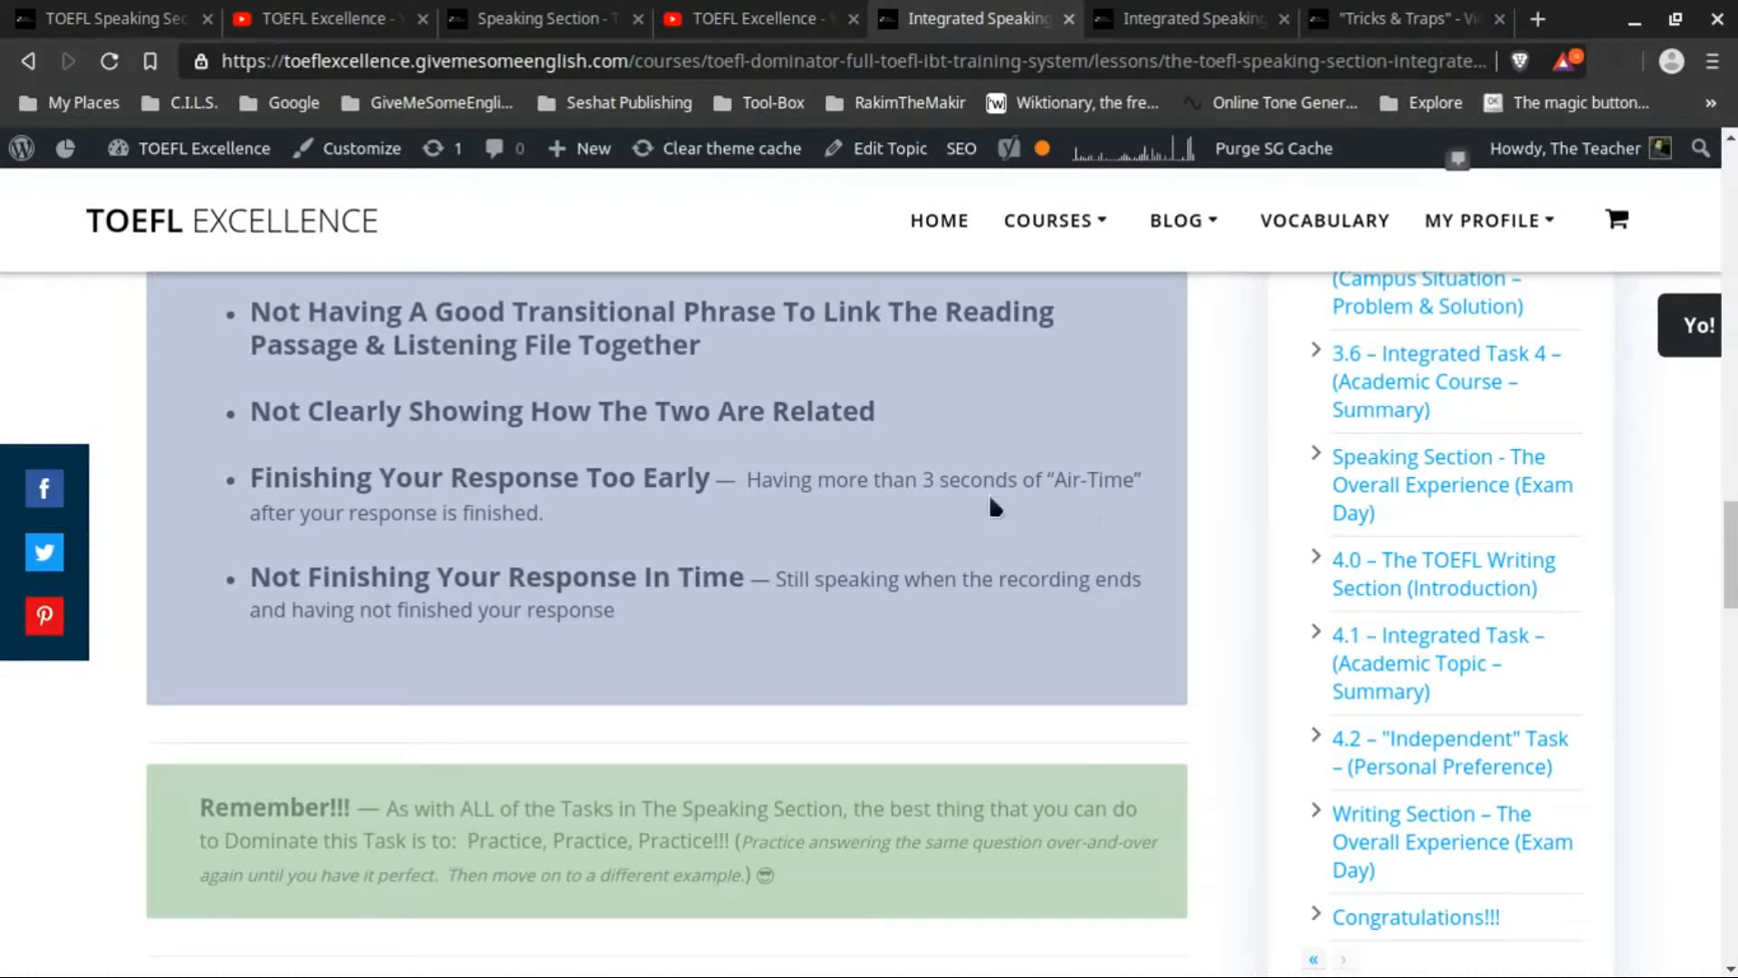
{"action": "mouse_move", "coordinate": [615, 970]}
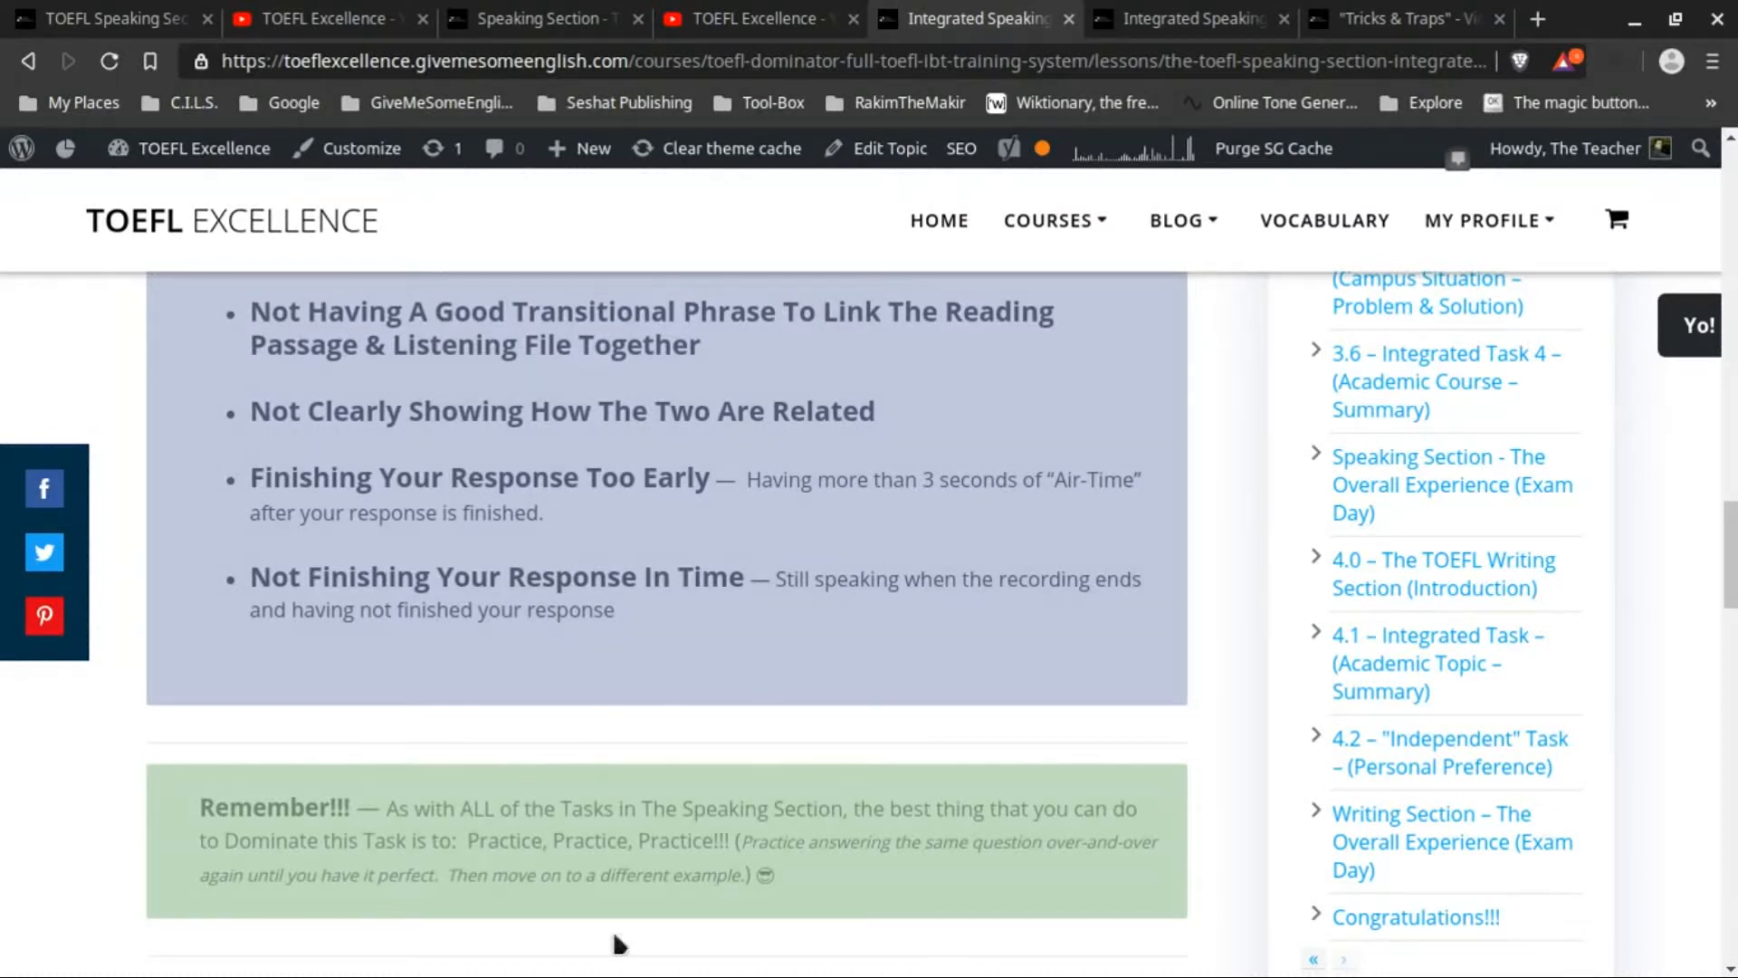
{"action": "mouse_move", "coordinate": [1134, 519]}
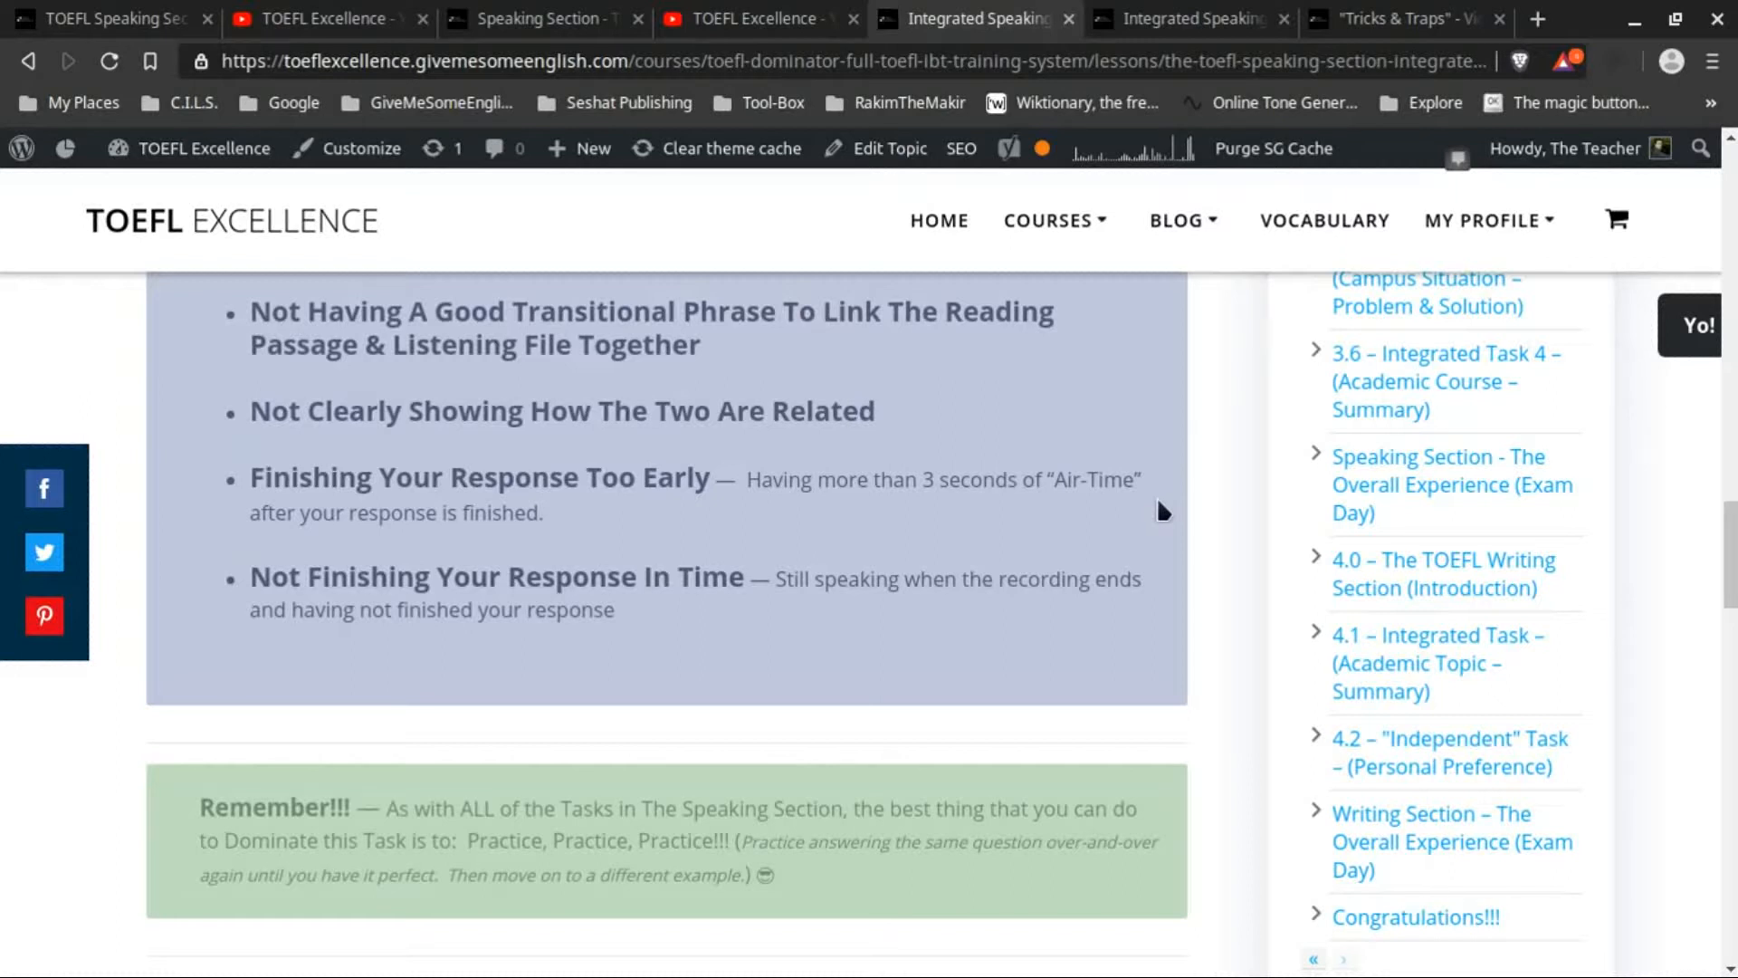
{"action": "mouse_move", "coordinate": [952, 493]}
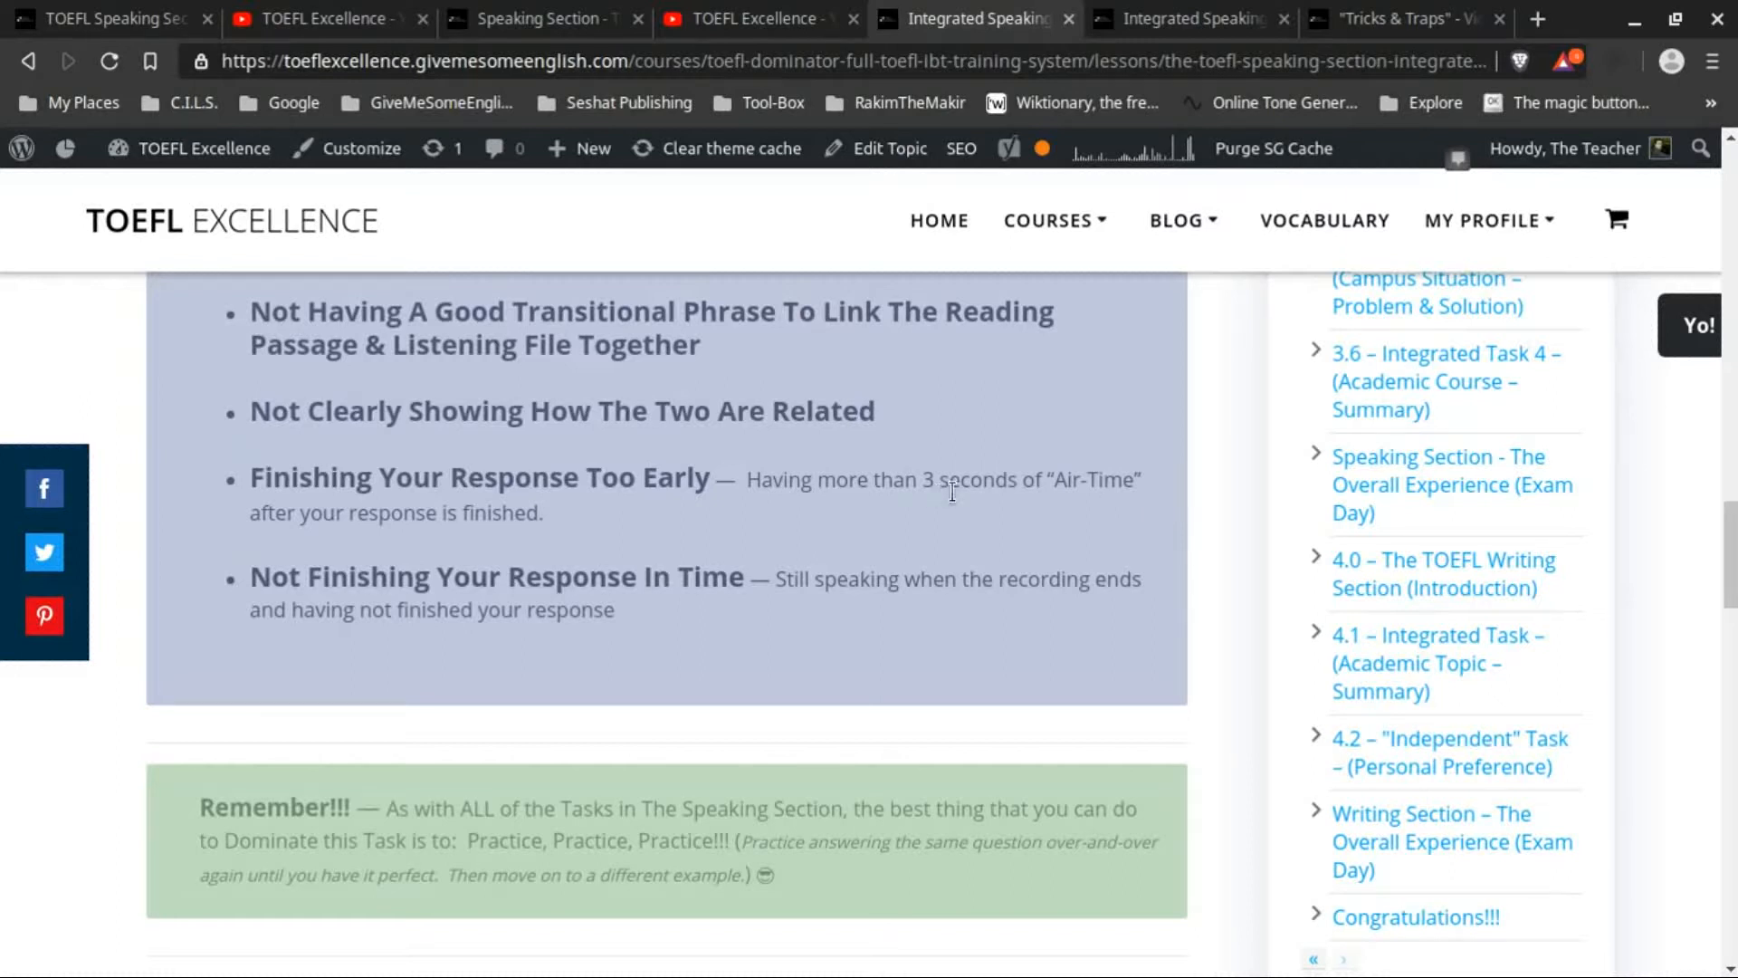
{"action": "mouse_move", "coordinate": [967, 513]}
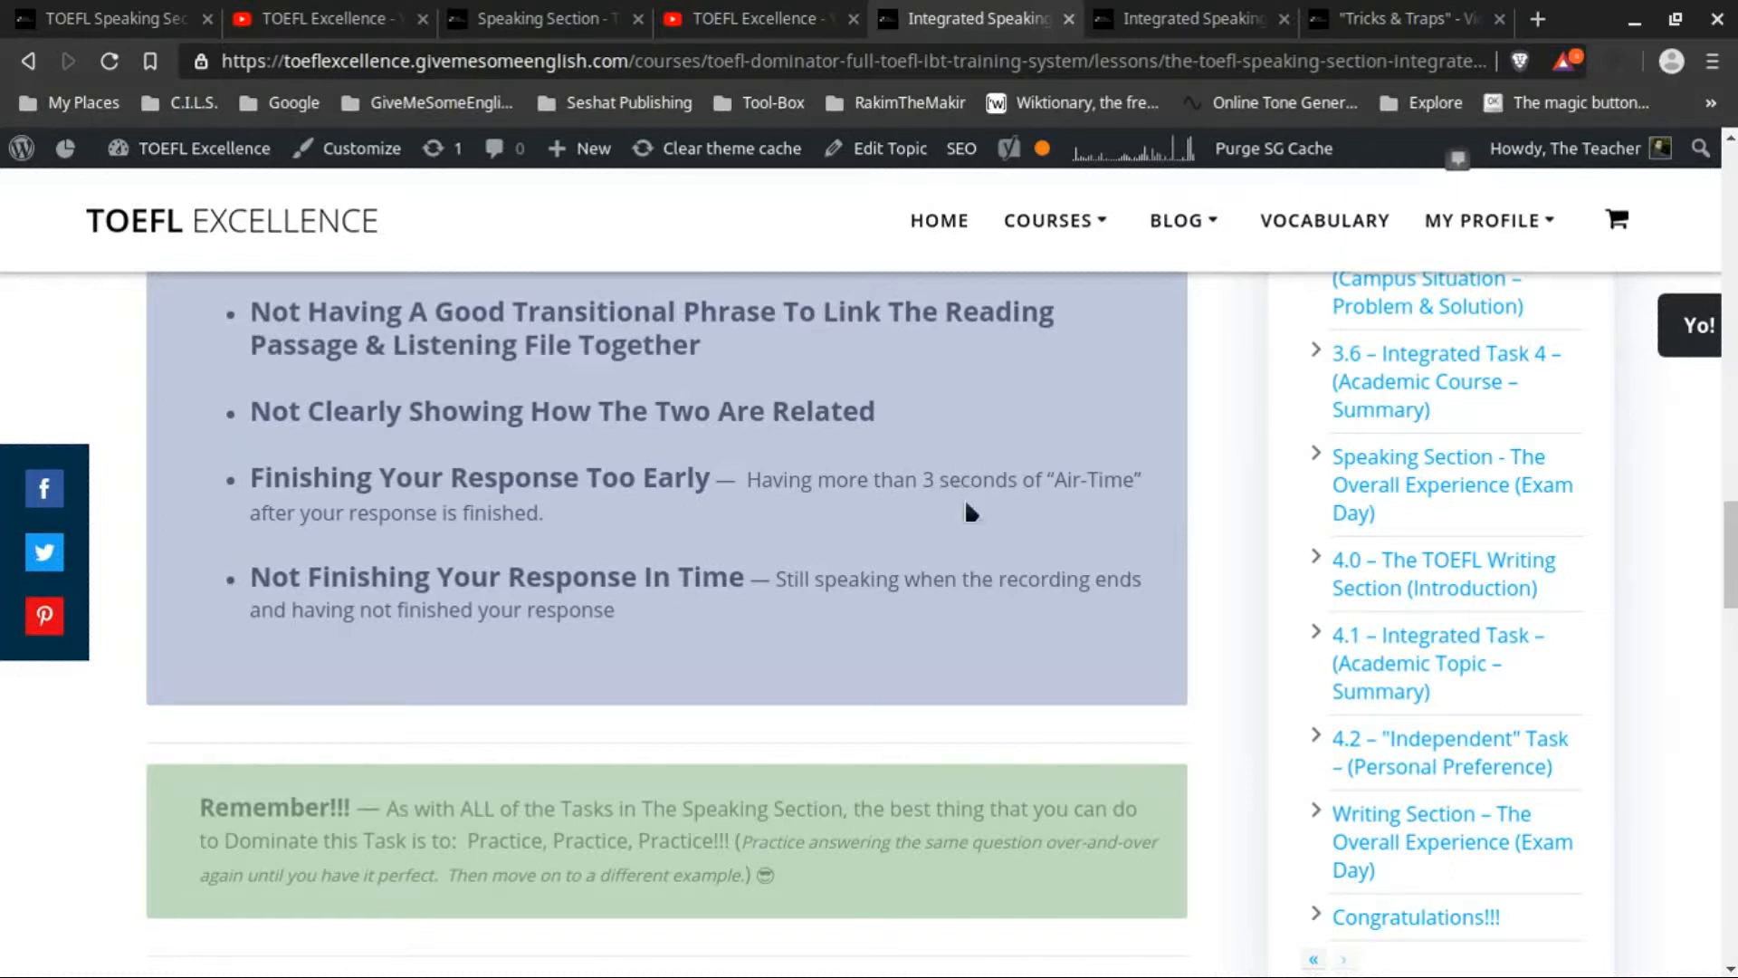
{"action": "mouse_move", "coordinate": [460, 855]}
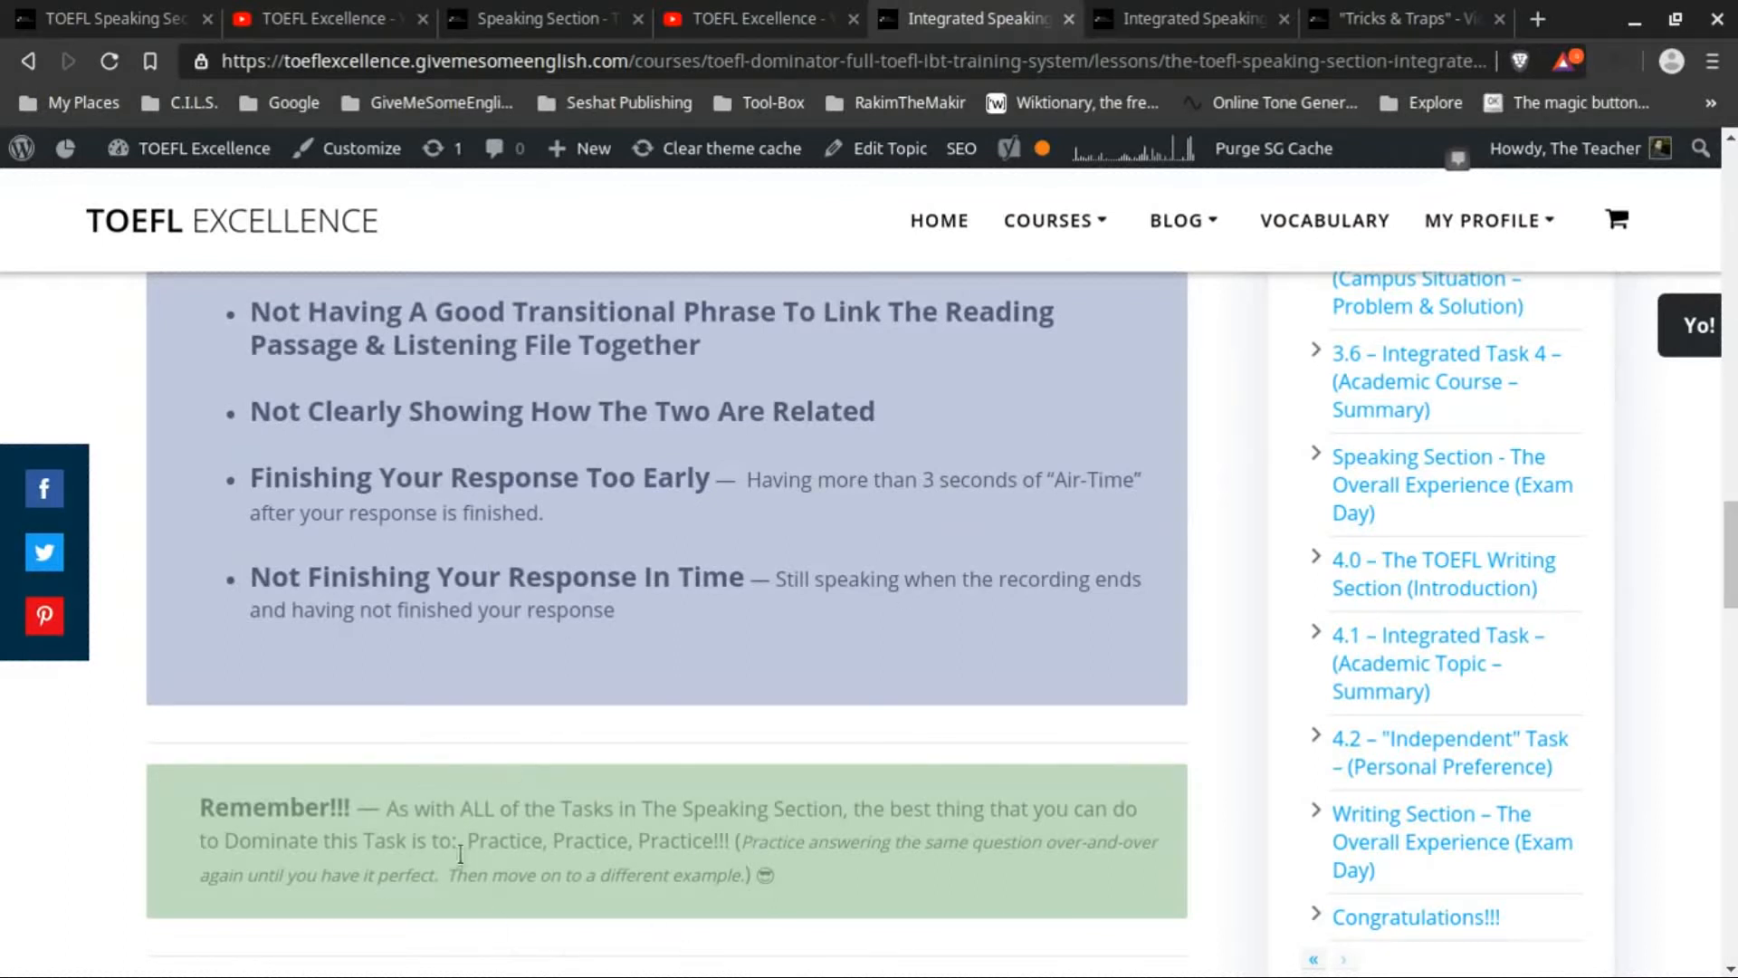
{"action": "mouse_move", "coordinate": [1085, 518]}
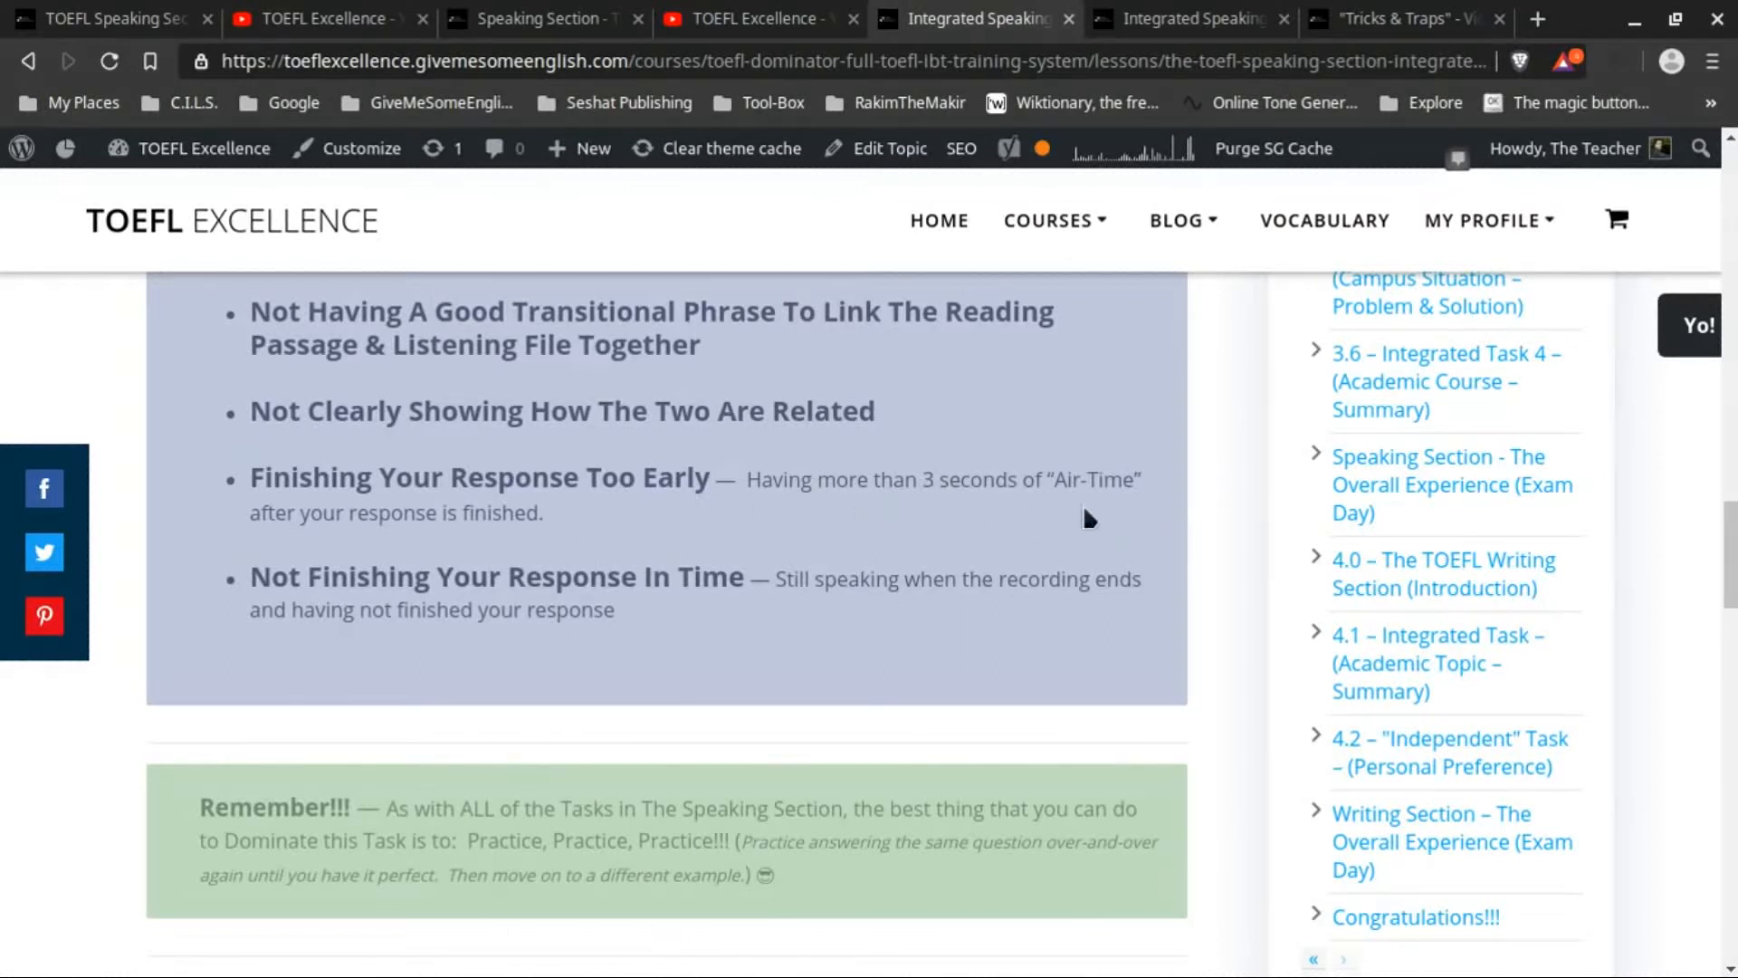
{"action": "mouse_move", "coordinate": [185, 642]}
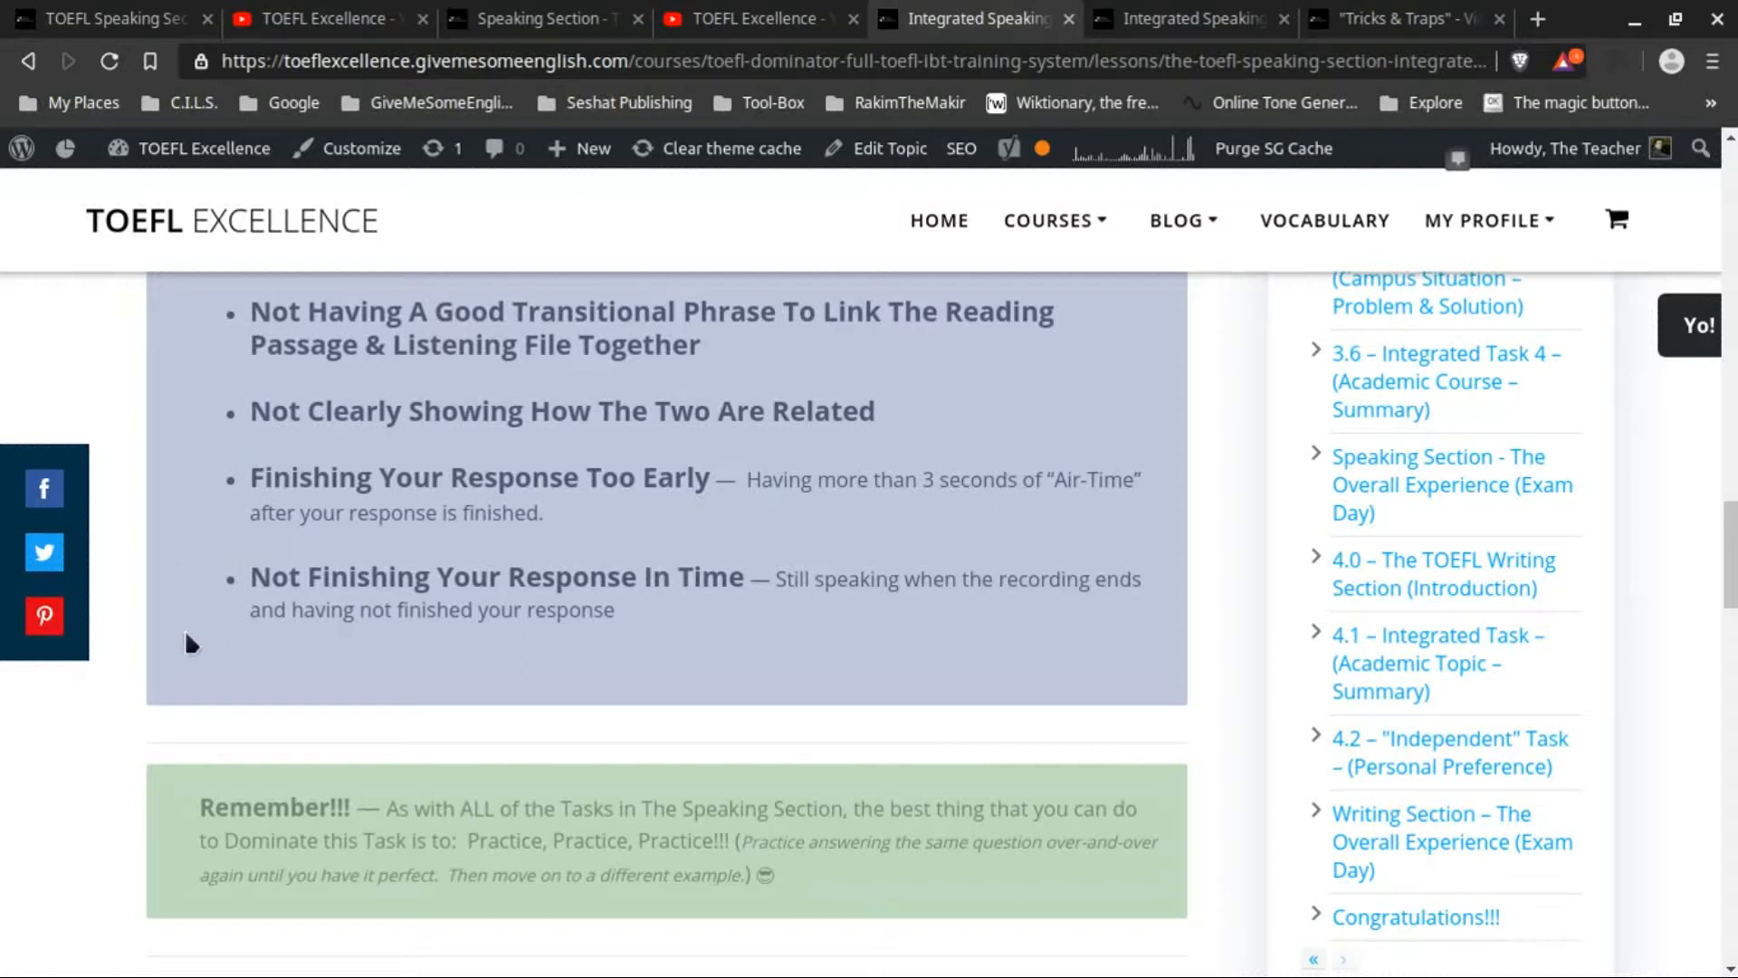
{"action": "mouse_move", "coordinate": [702, 661]}
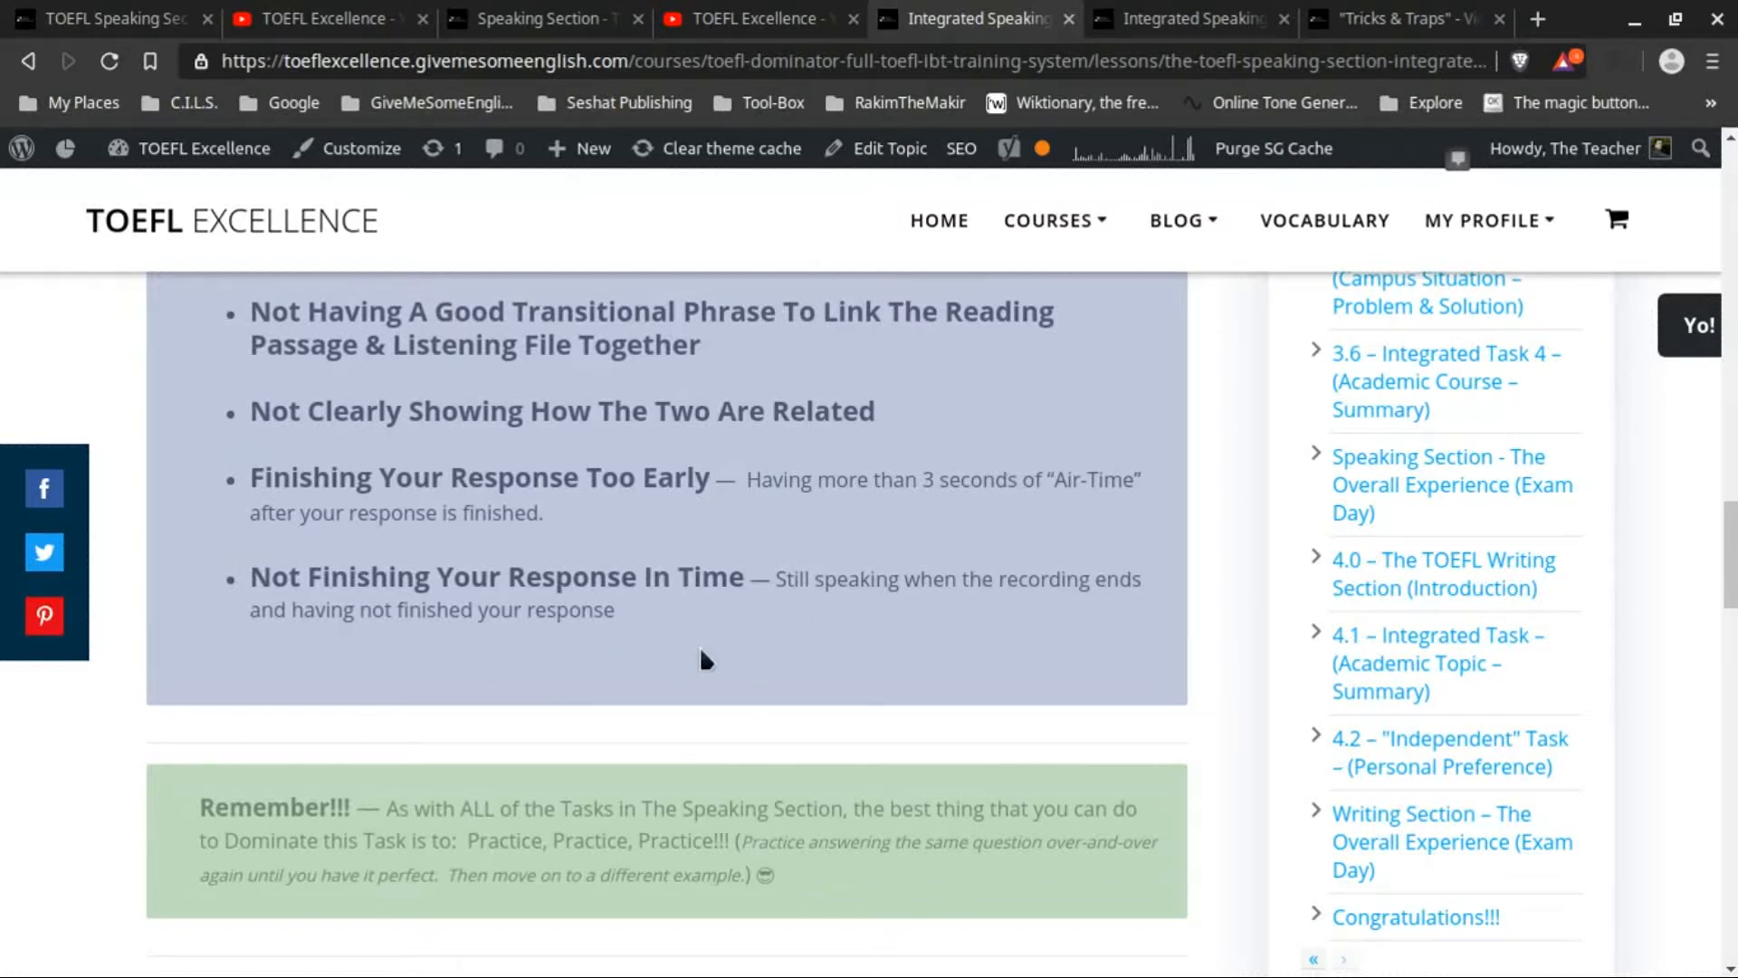
{"action": "mouse_move", "coordinate": [710, 659]}
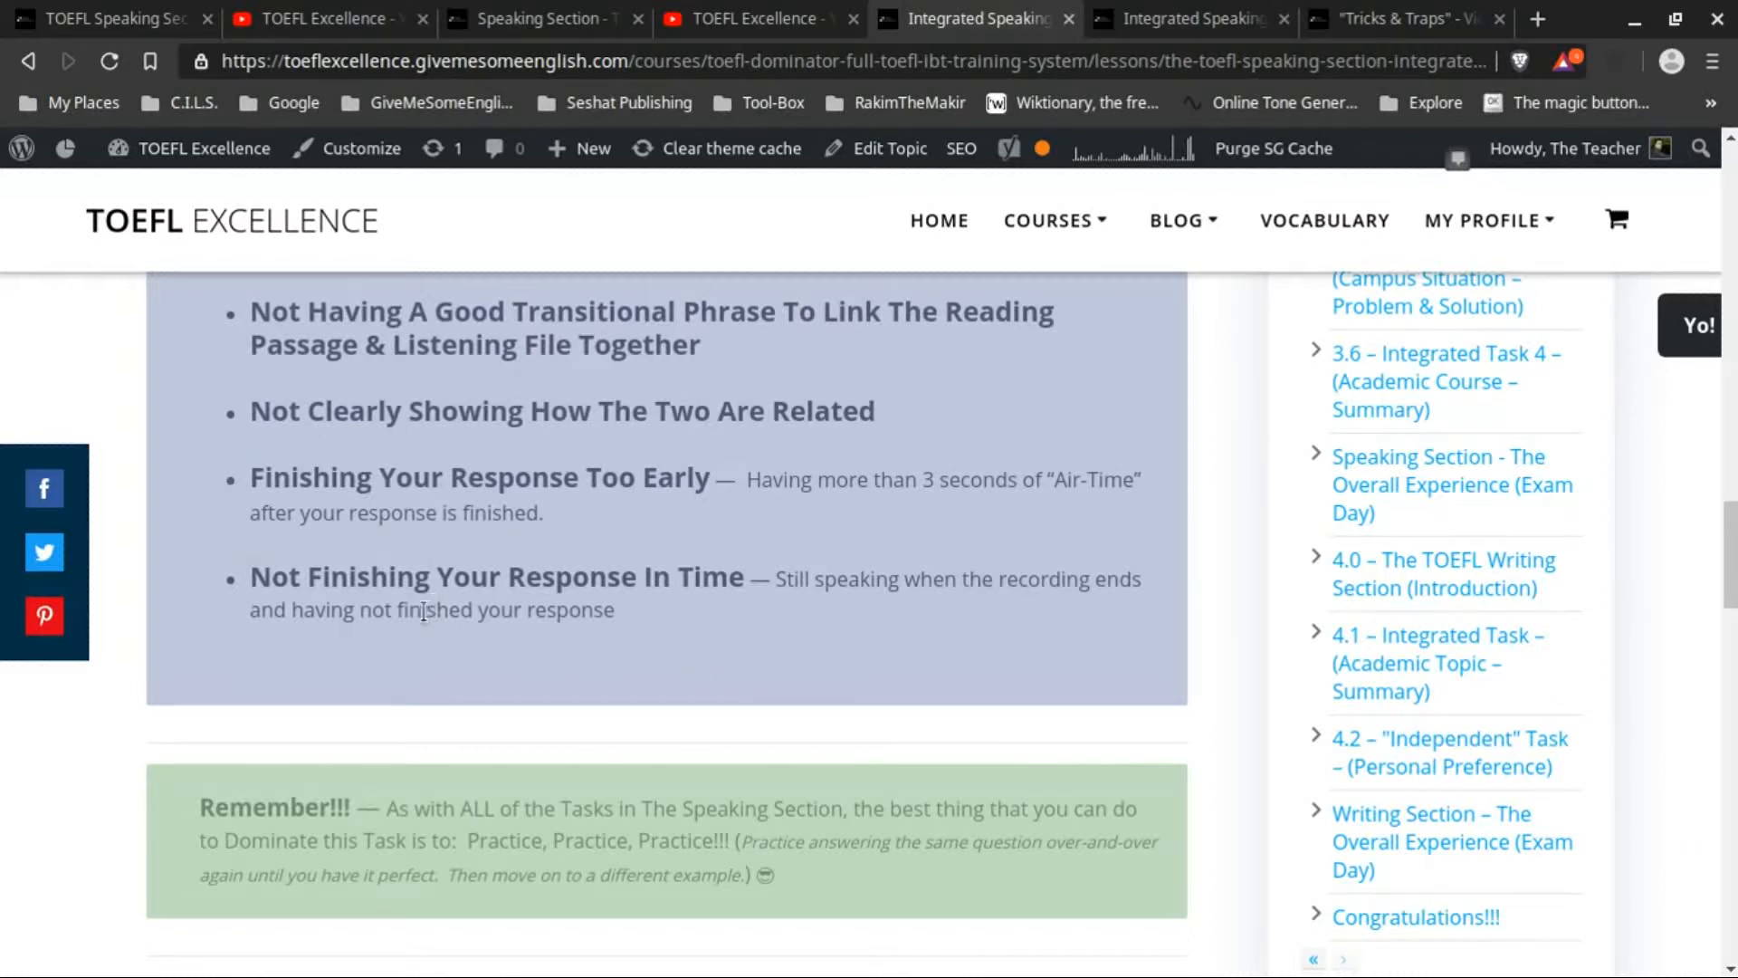
{"action": "mouse_move", "coordinate": [378, 734]}
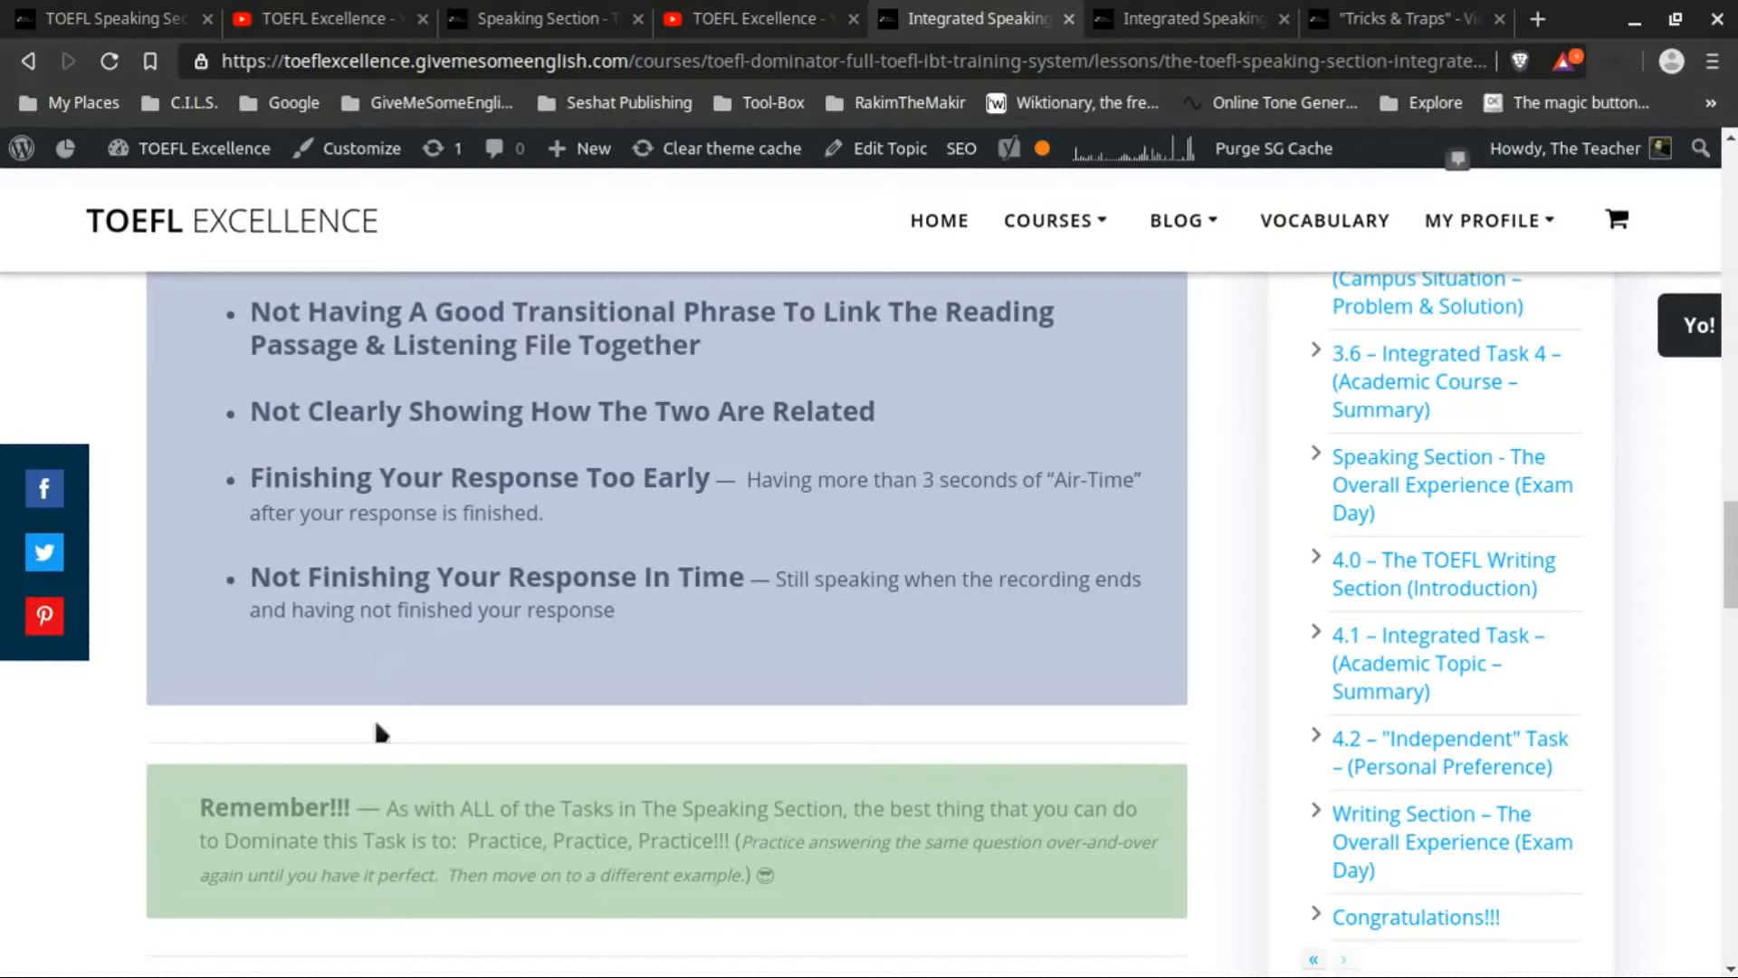
{"action": "scroll", "scroll_direction": "down", "scroll_amount": 3}
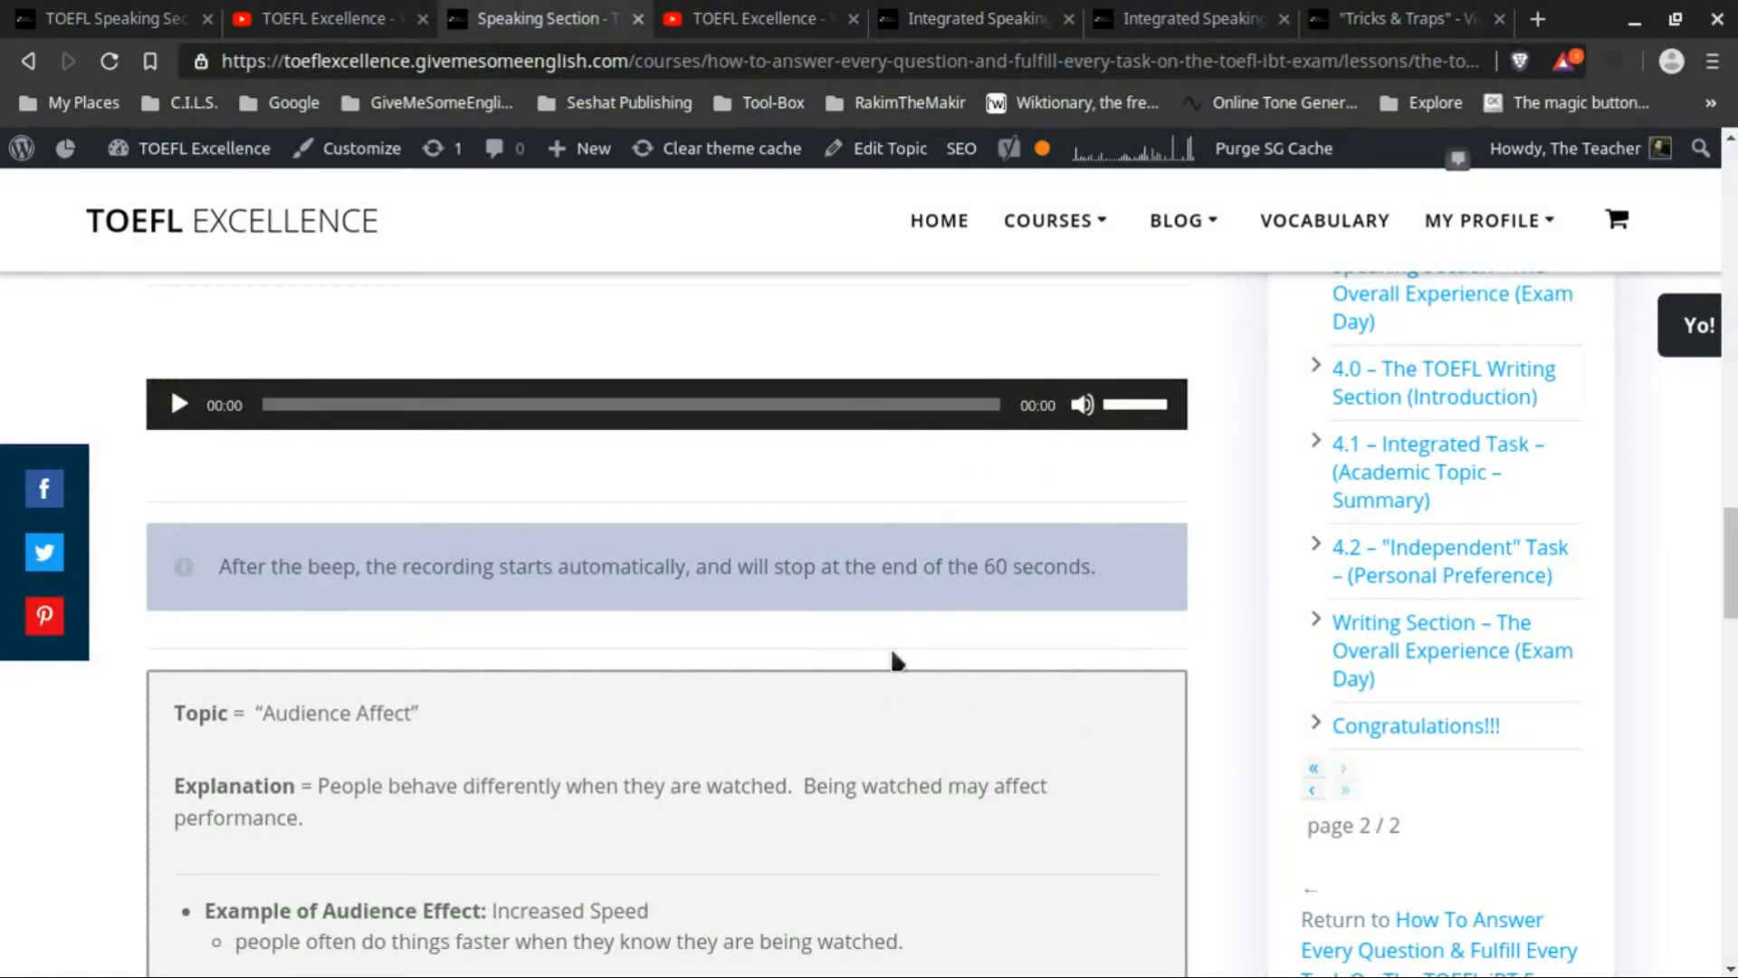
{"action": "mouse_move", "coordinate": [1114, 609]}
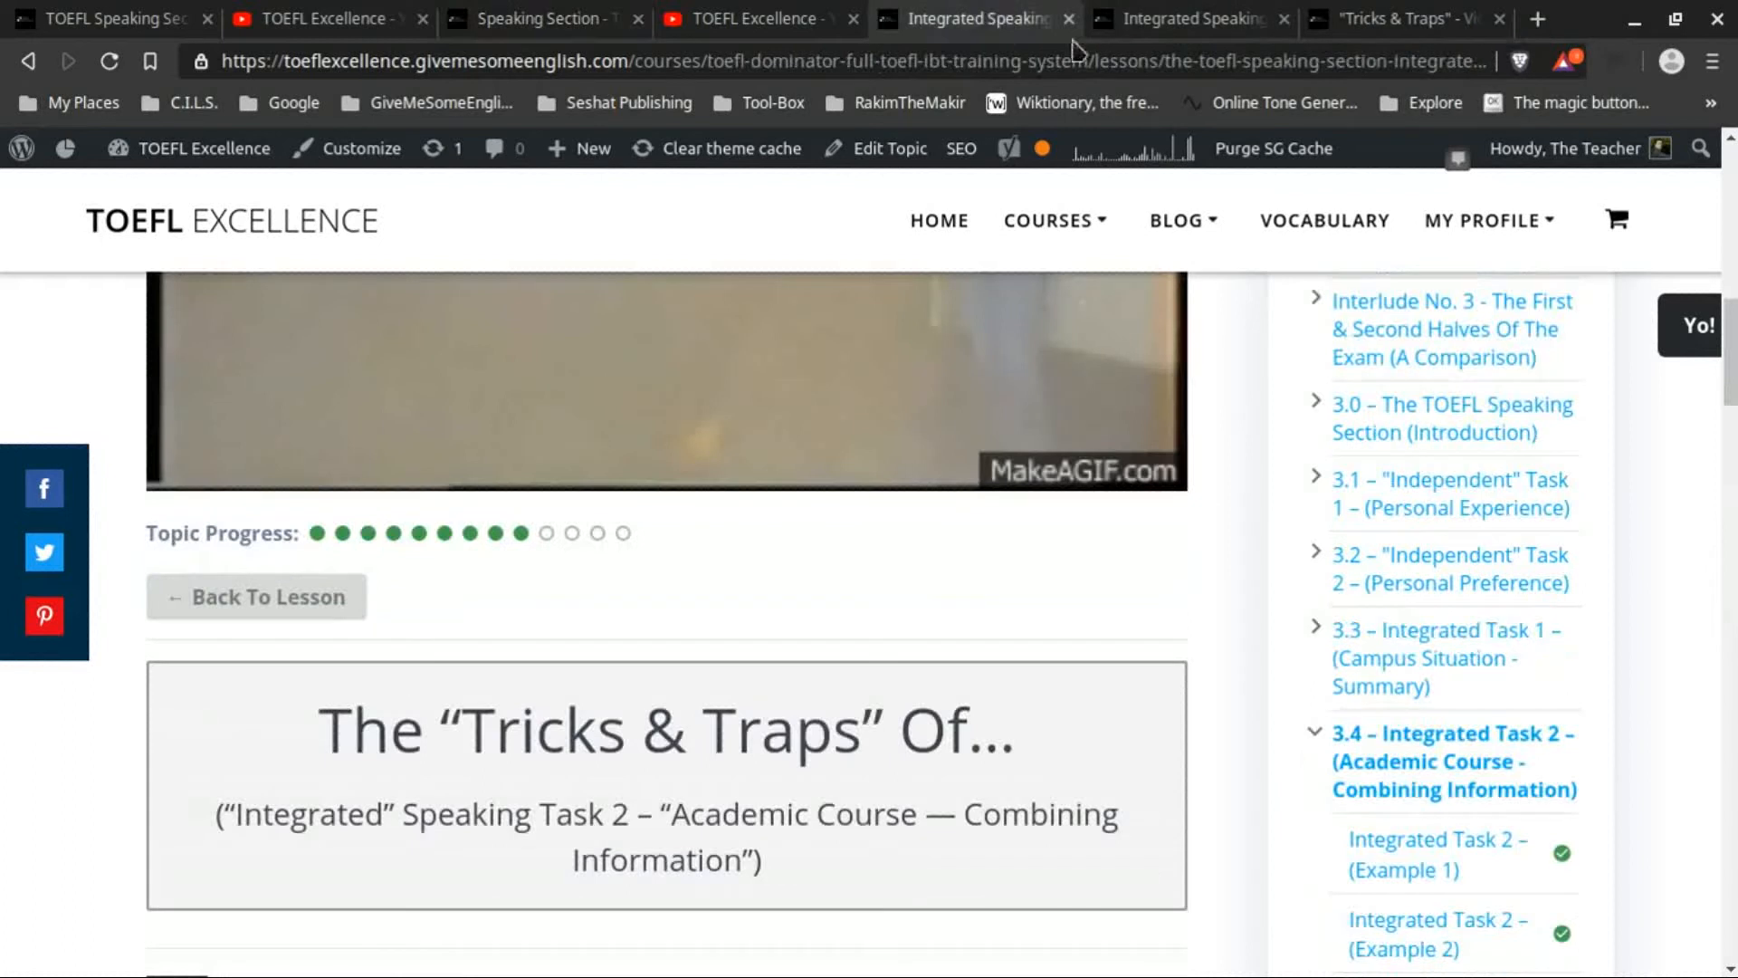
{"action": "scroll", "scroll_direction": "down", "scroll_amount": 3}
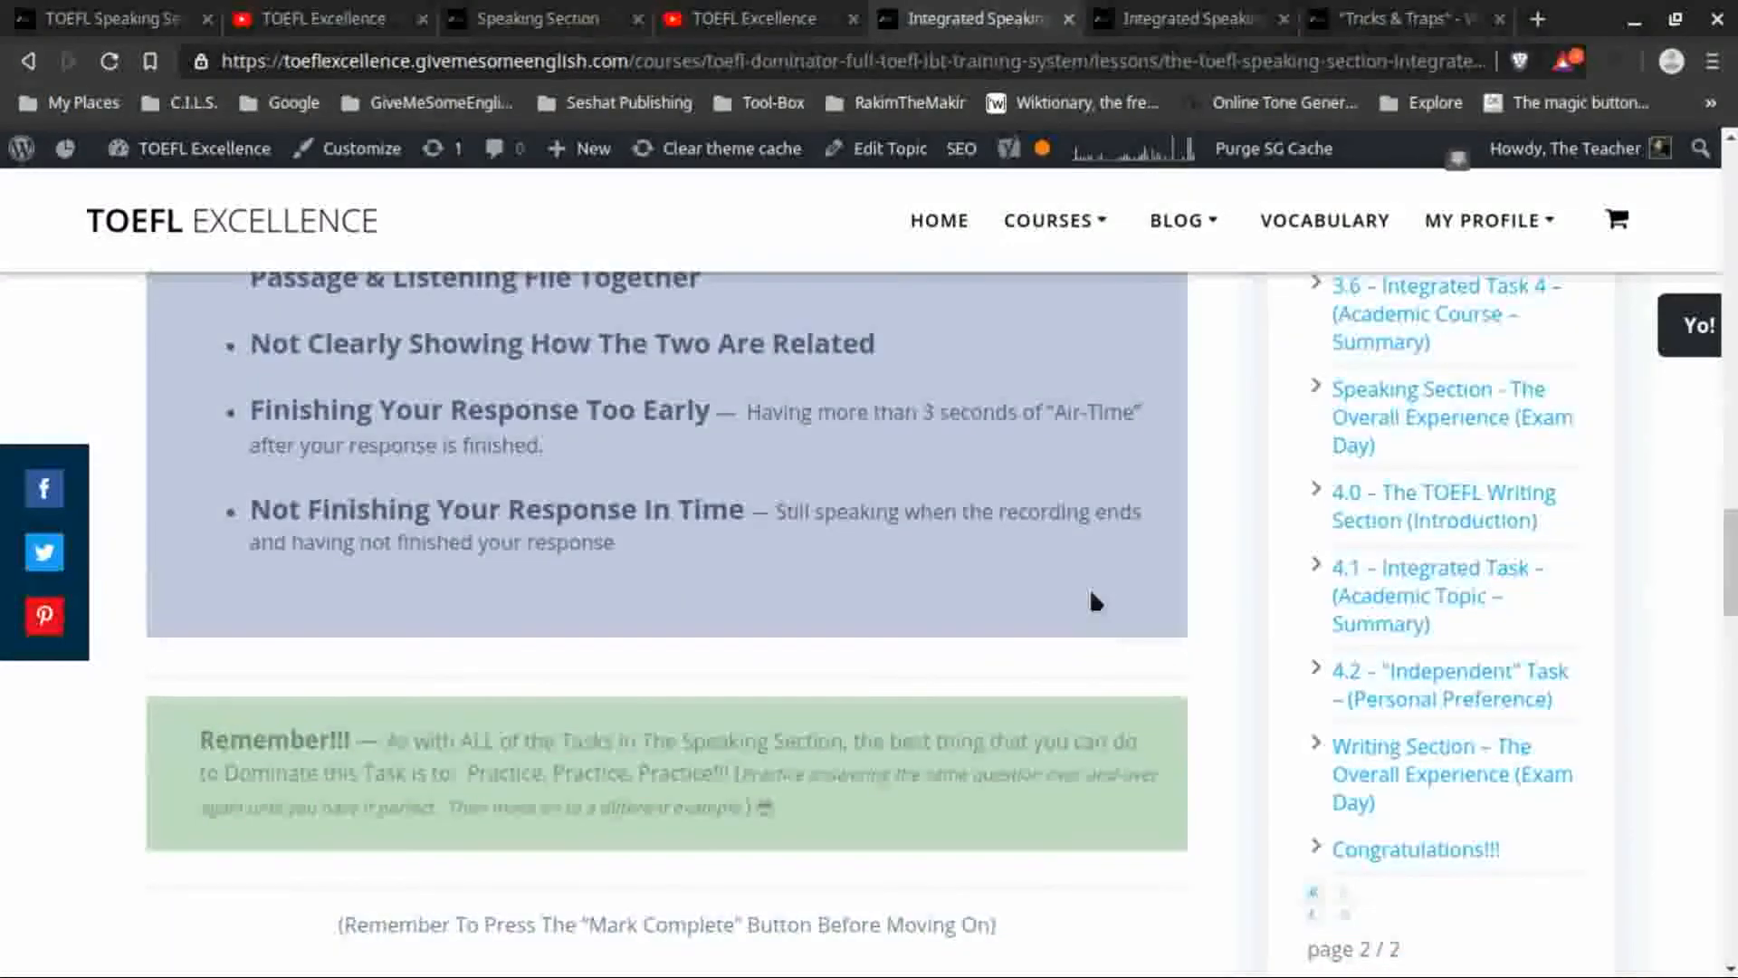